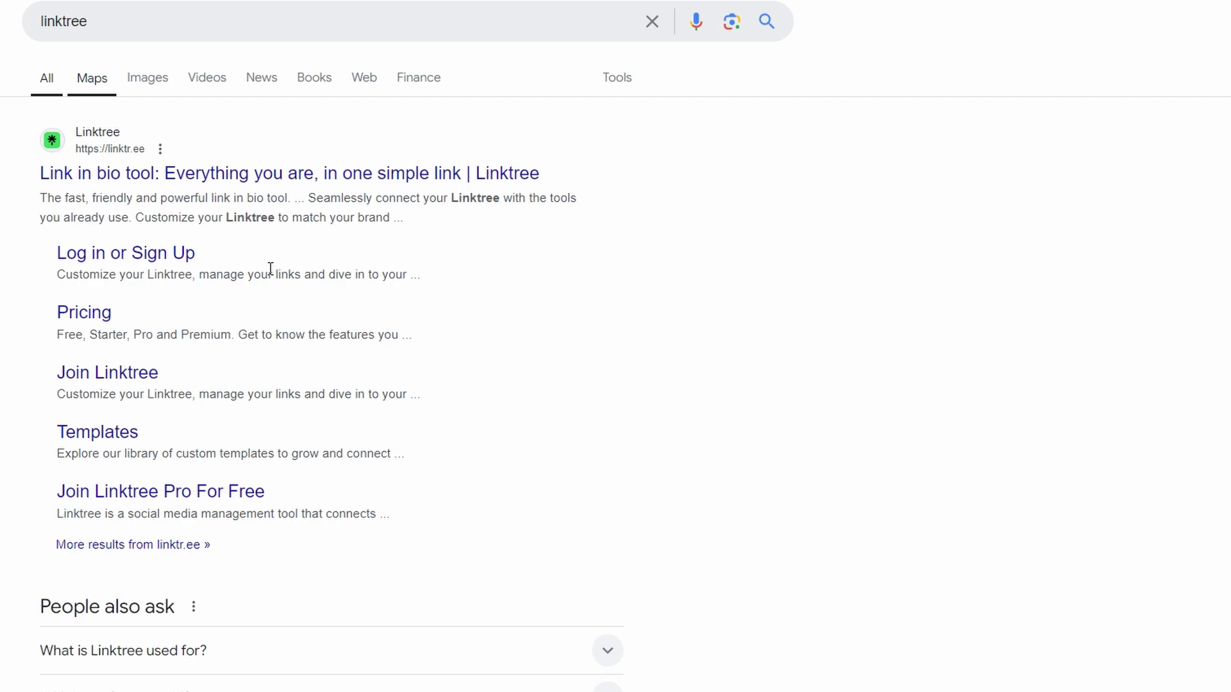
mouse_move(69, 202)
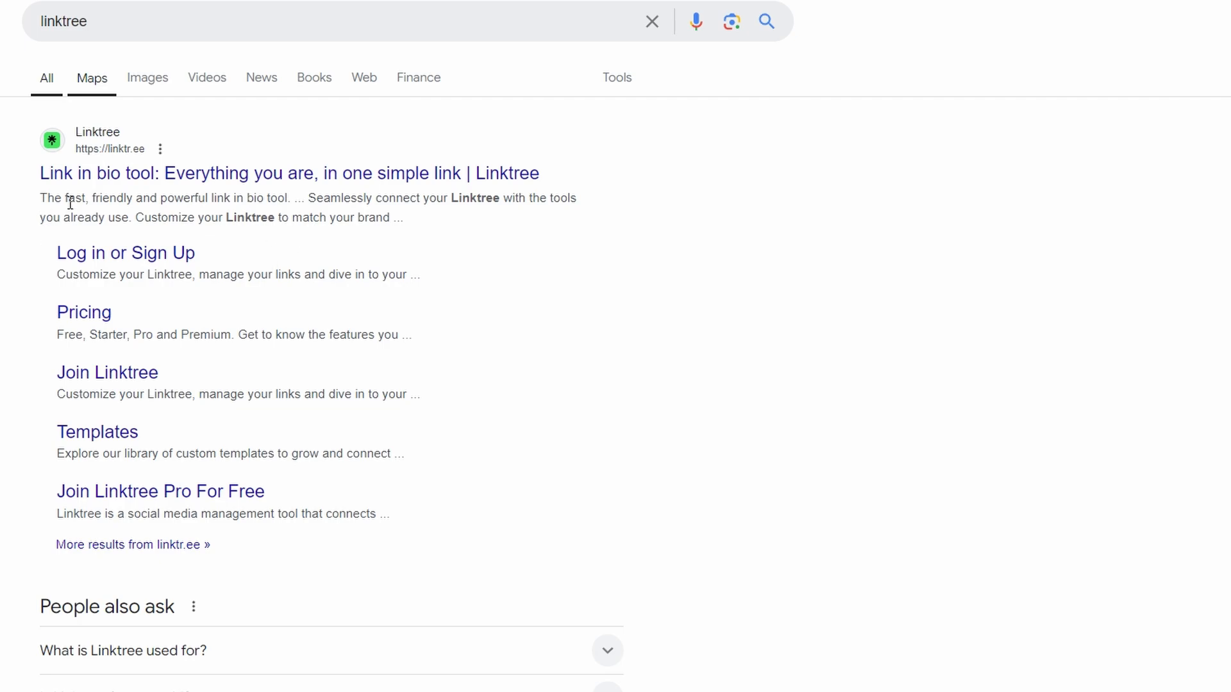
mouse_move(85, 214)
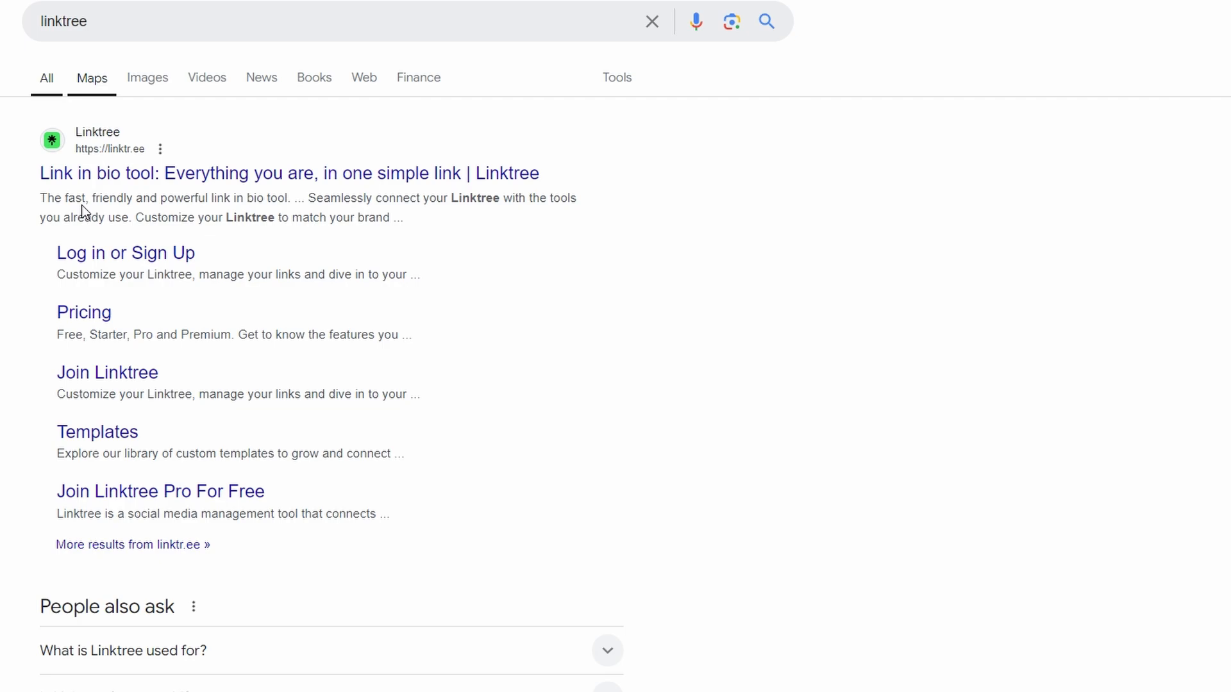
- Open the Linktree website from the Google results for "linktree"
left_click(288, 173)
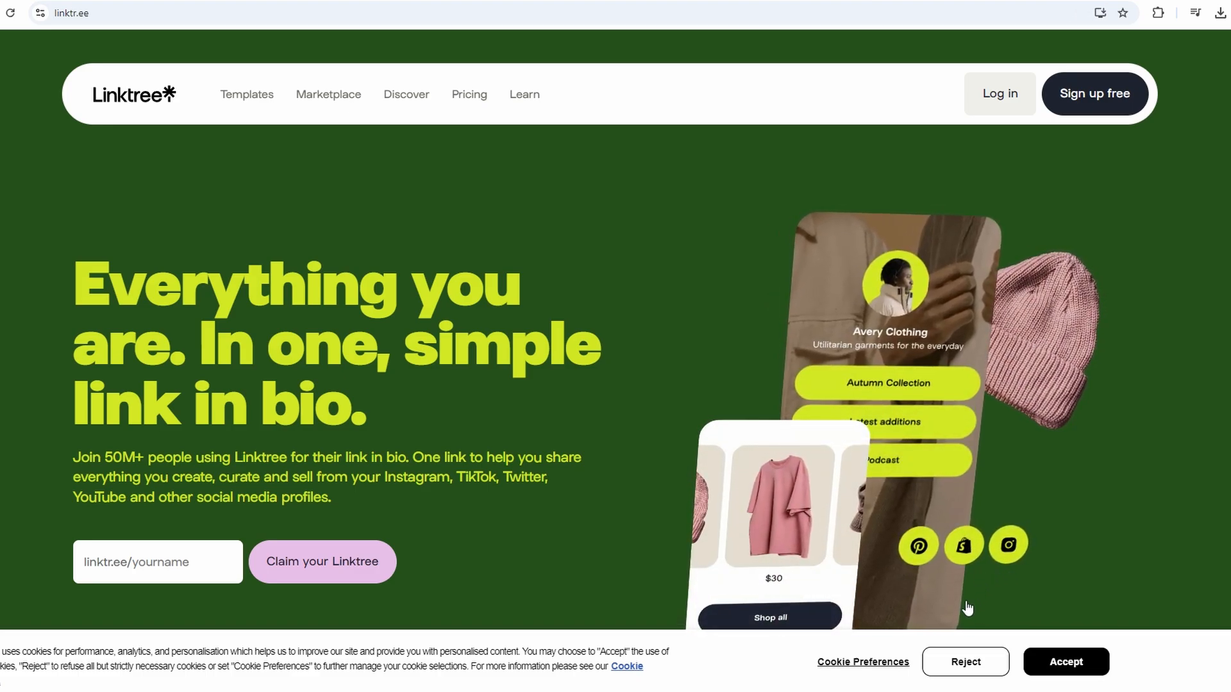
scroll("down", 3)
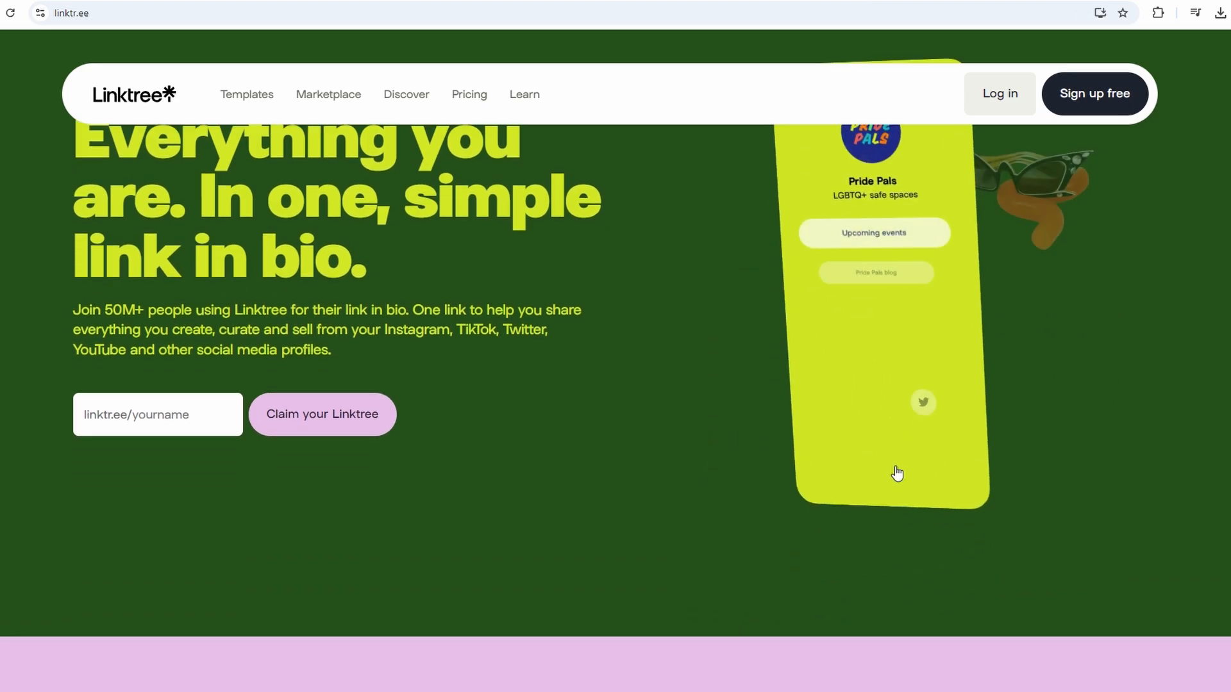
scroll("down", 3)
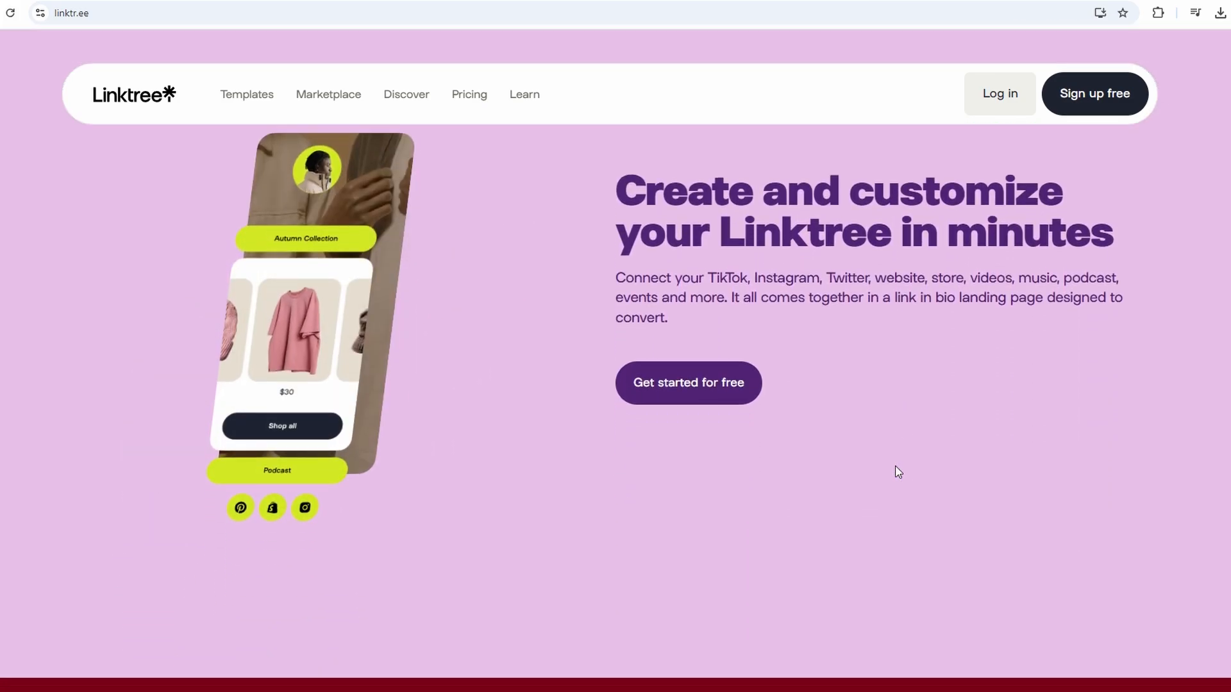
scroll("down", 3)
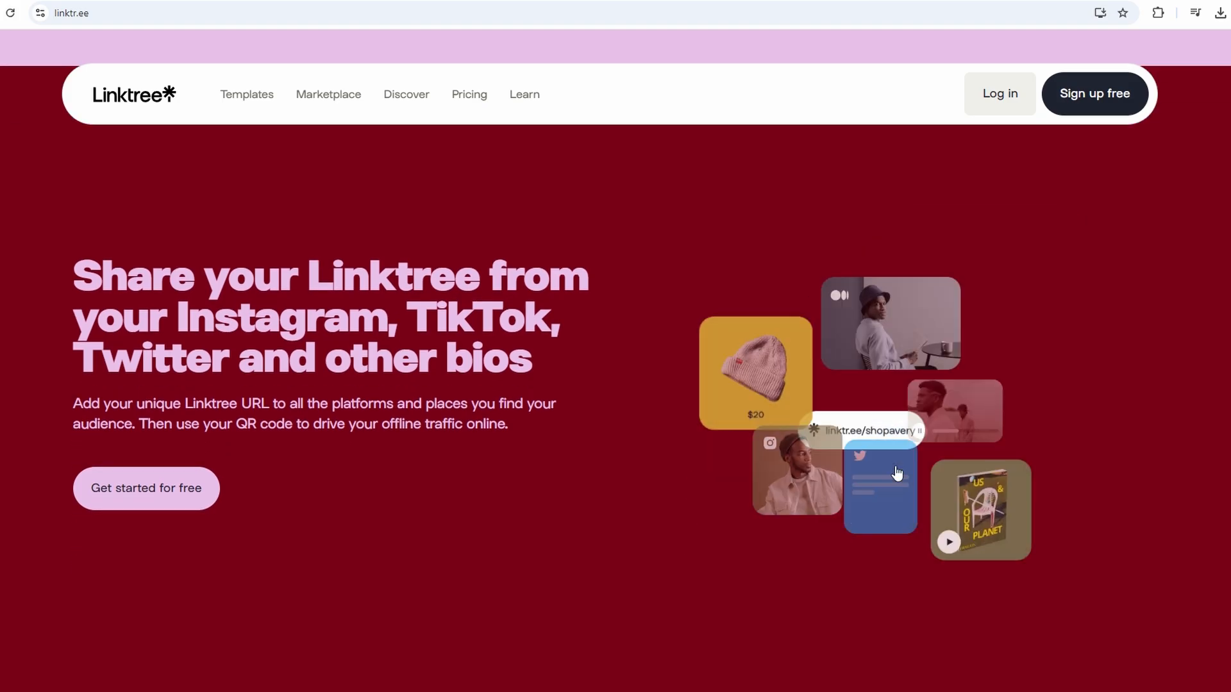
scroll("down", 3)
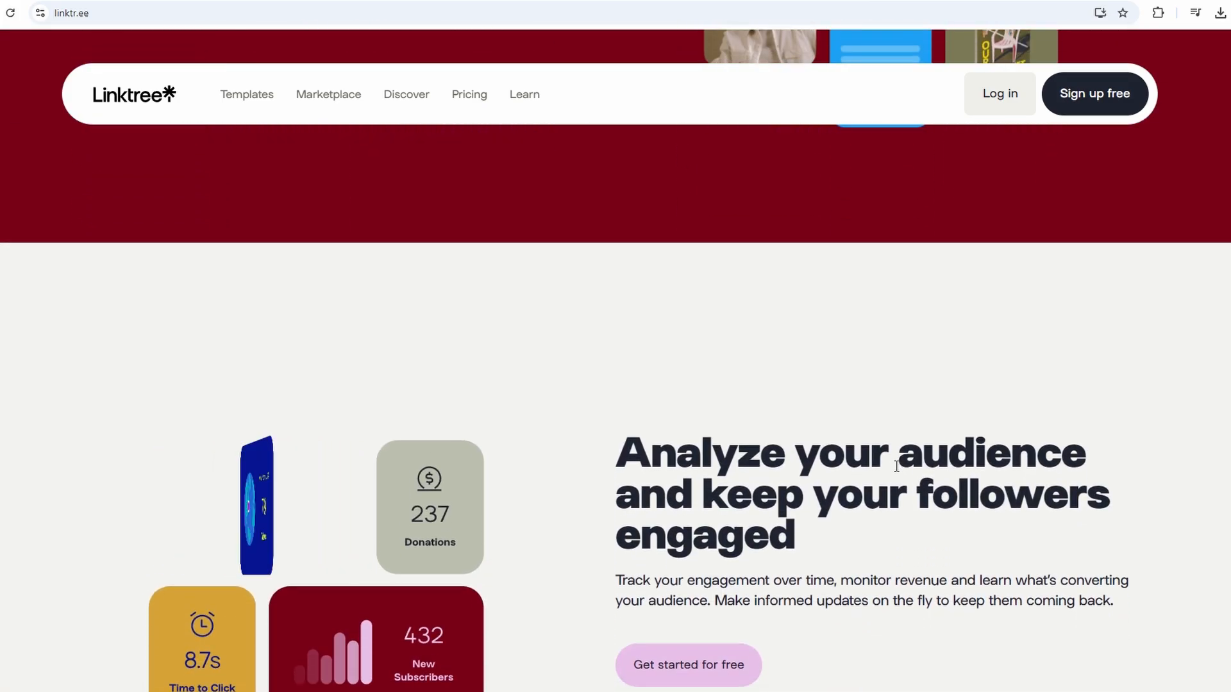
scroll("down", 3)
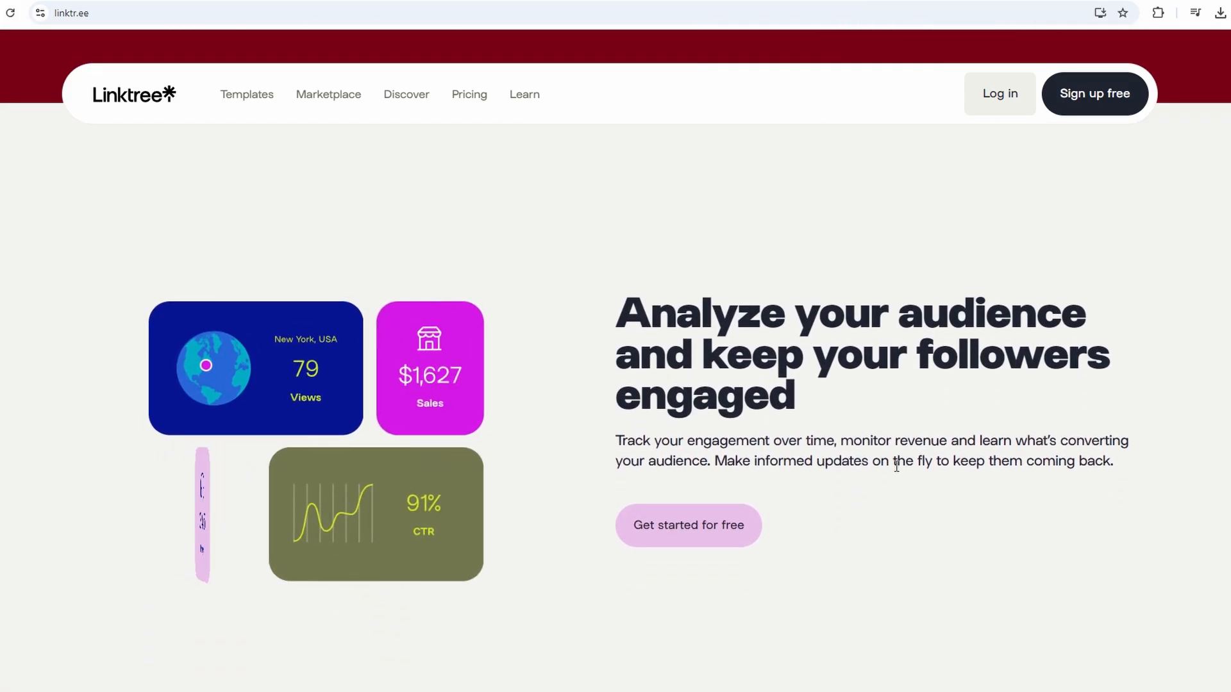
scroll("down", 3)
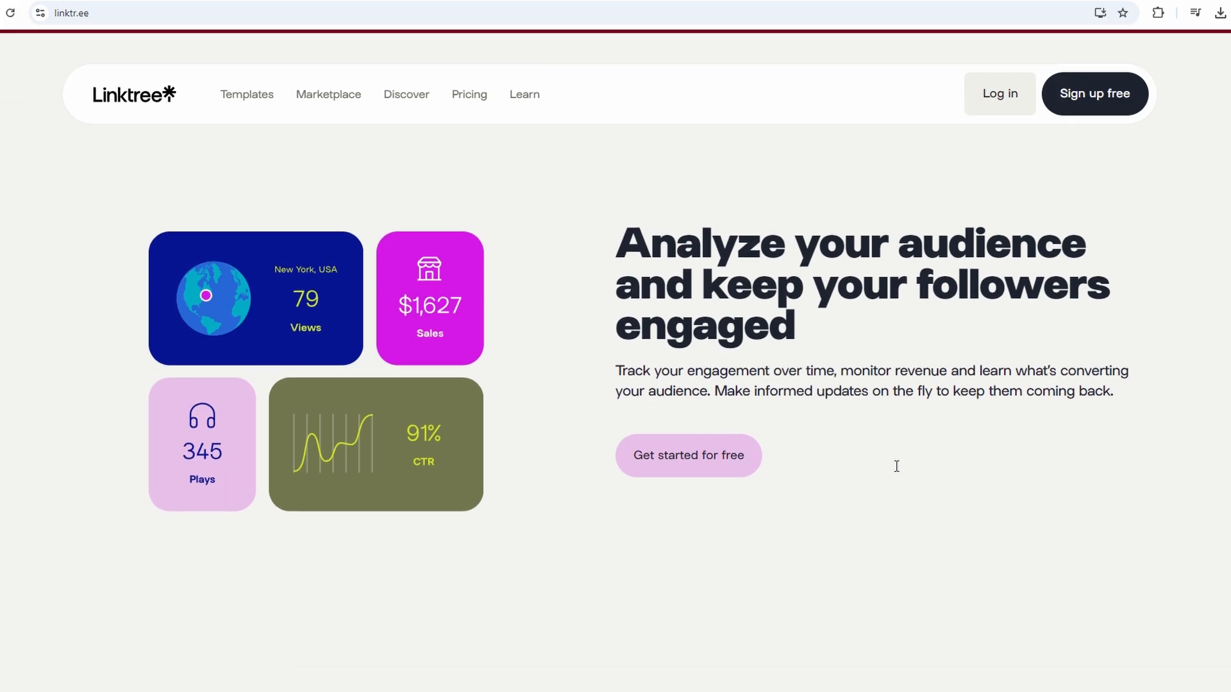
scroll("down", 3)
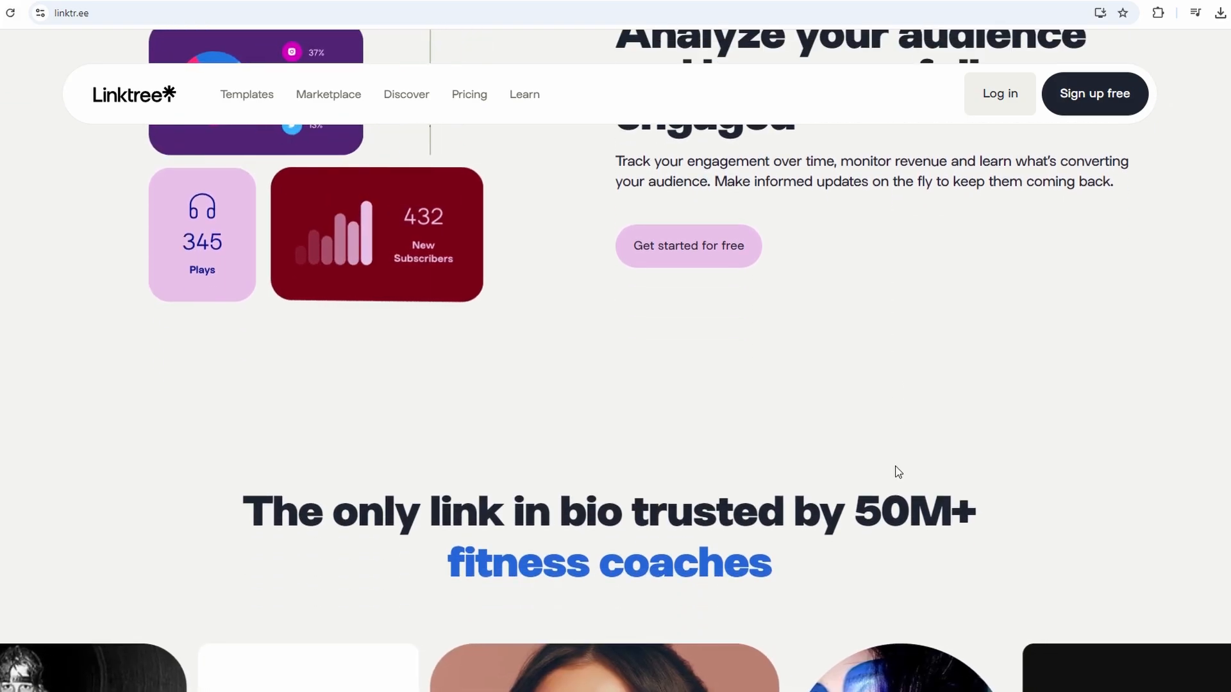
scroll("down", 3)
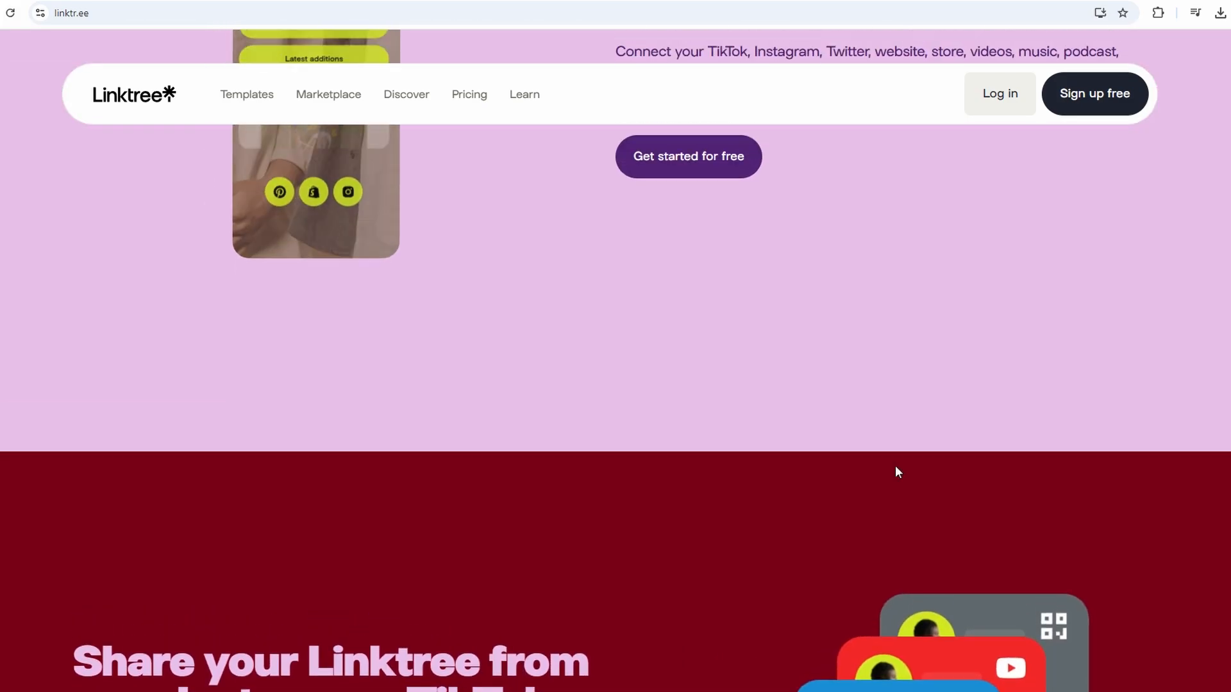
scroll("up", 3)
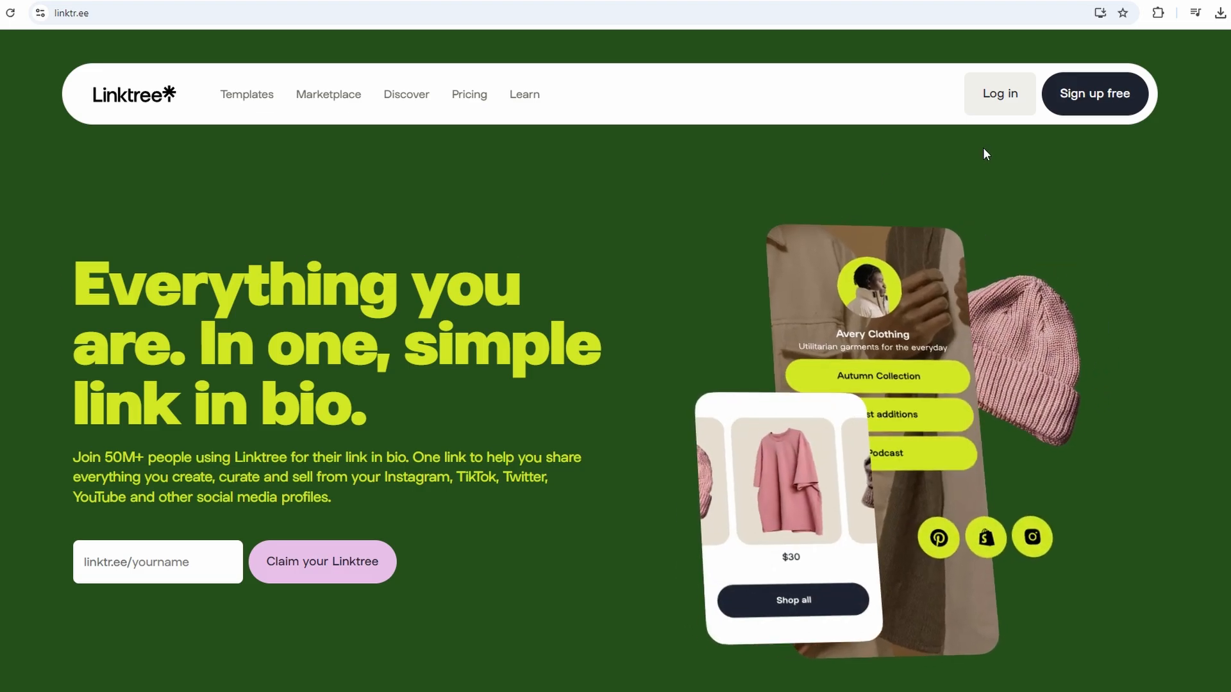
- Start the free sign-up and create the new account, reaching the plan-selection step
left_click(1094, 93)
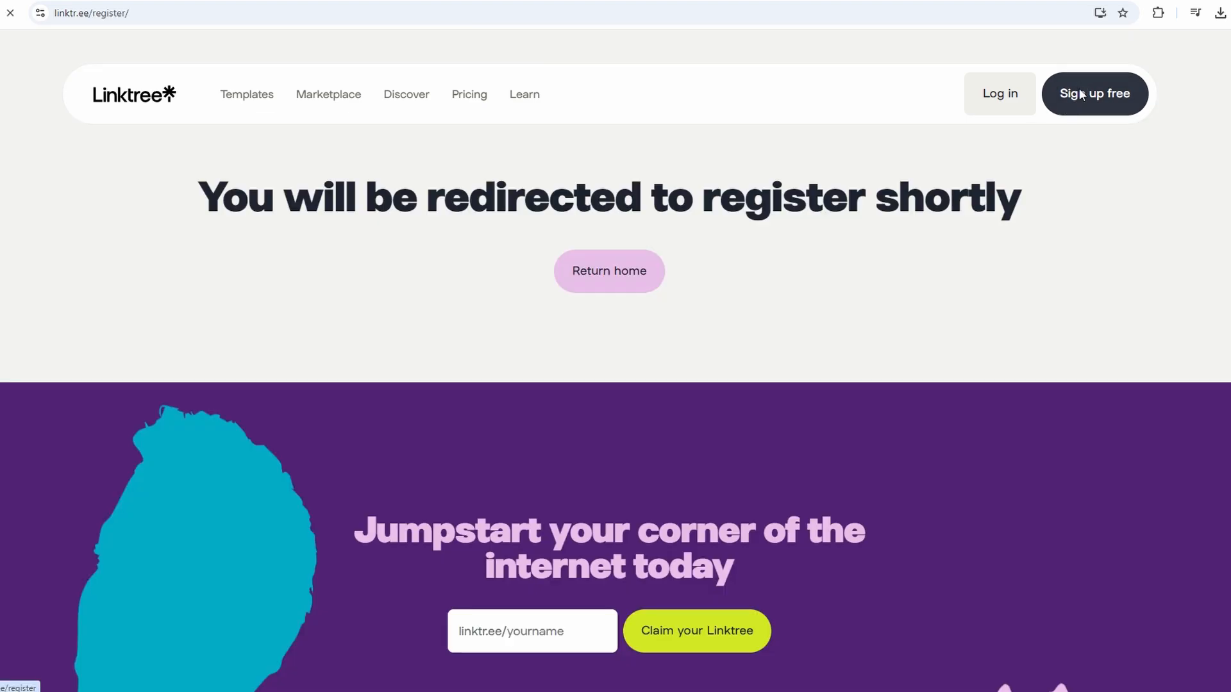
left_click(1094, 93)
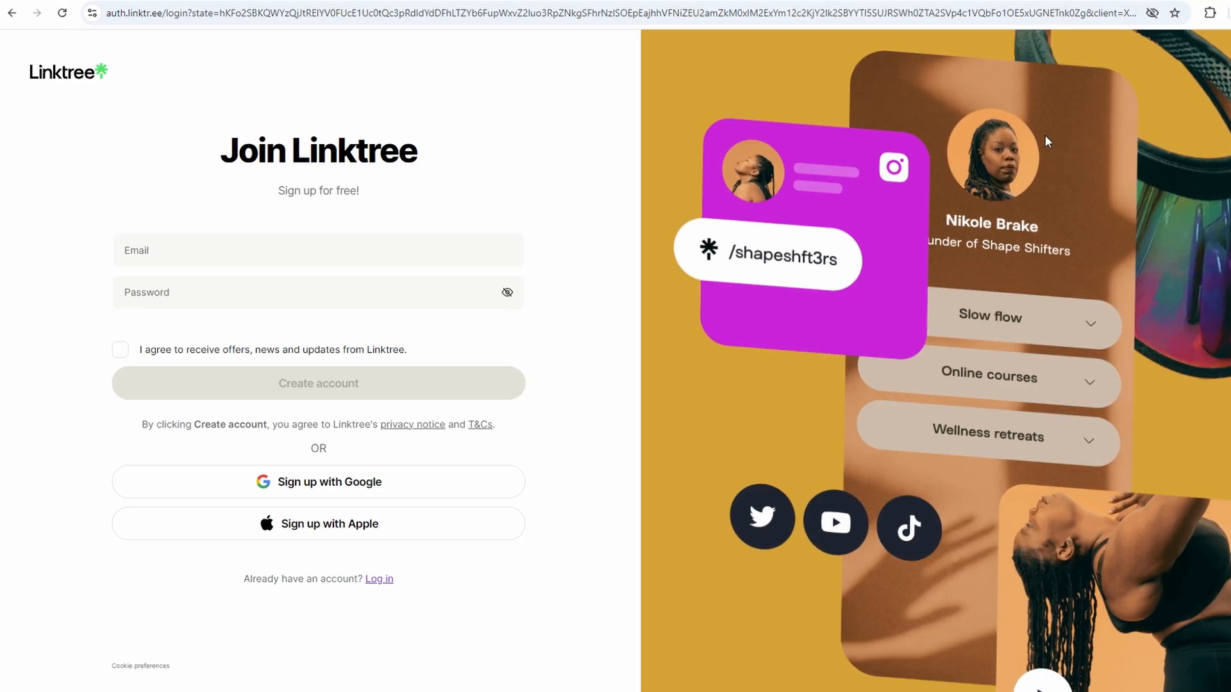
left_click(290, 250)
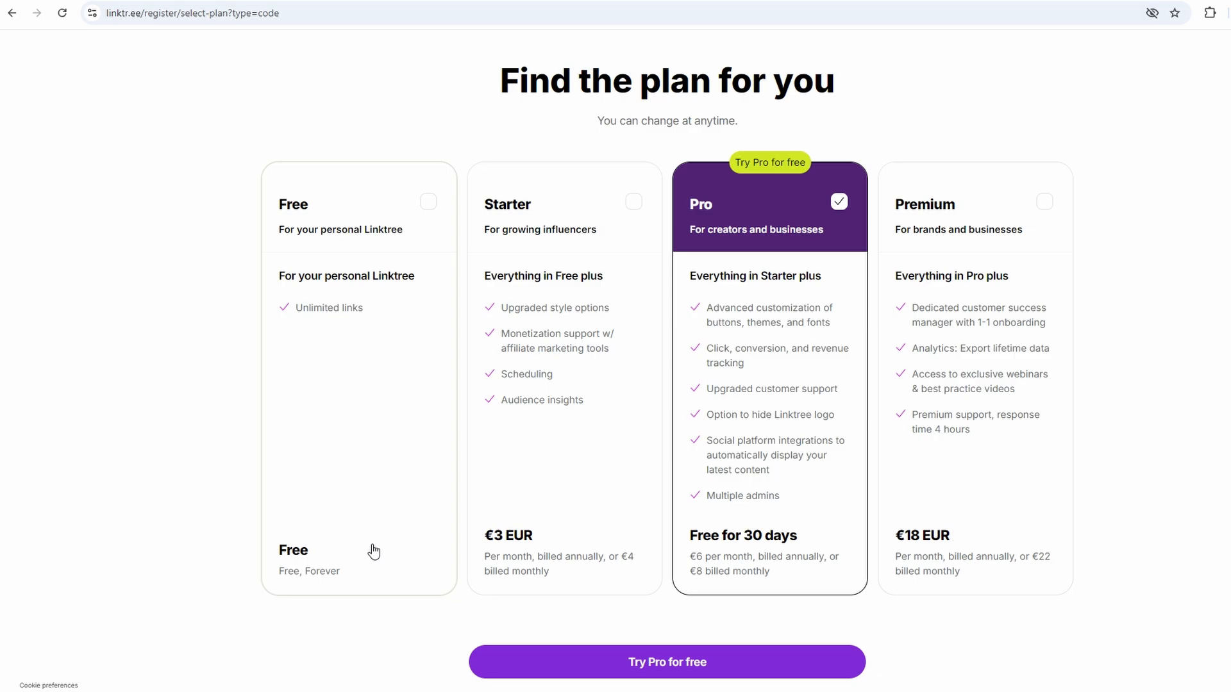
- Choose the Free plan, the first template and username jahito2988, accepting default profile details
left_click(667, 662)
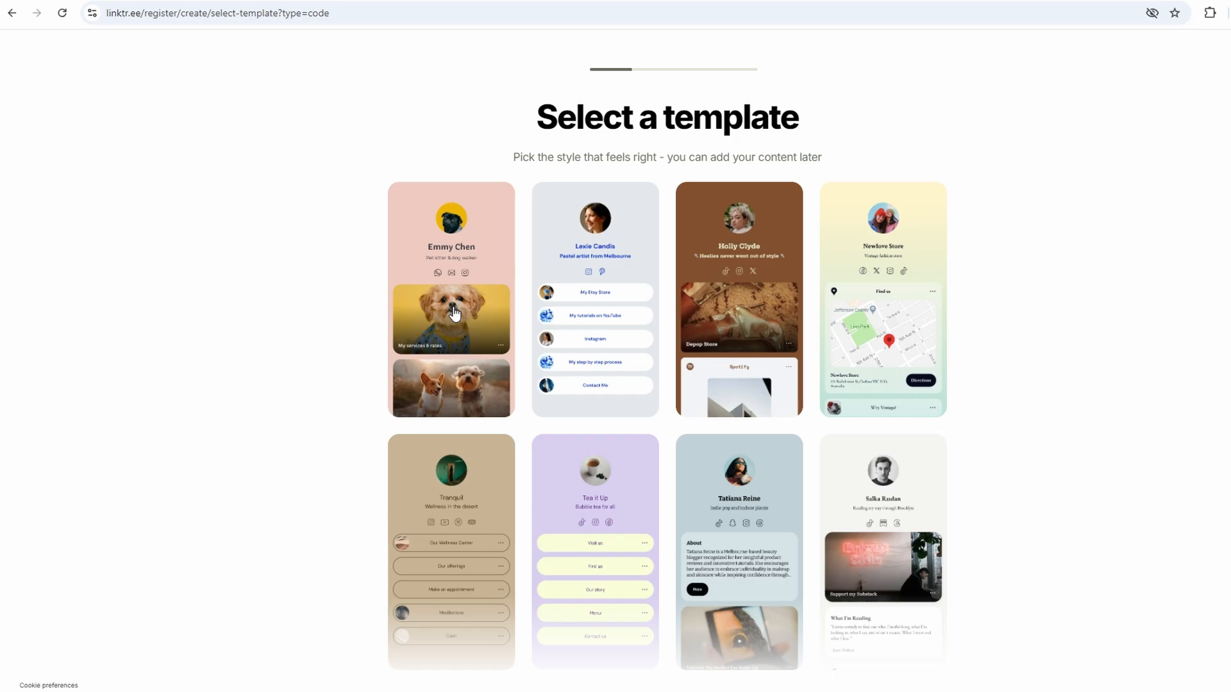
left_click(450, 317)
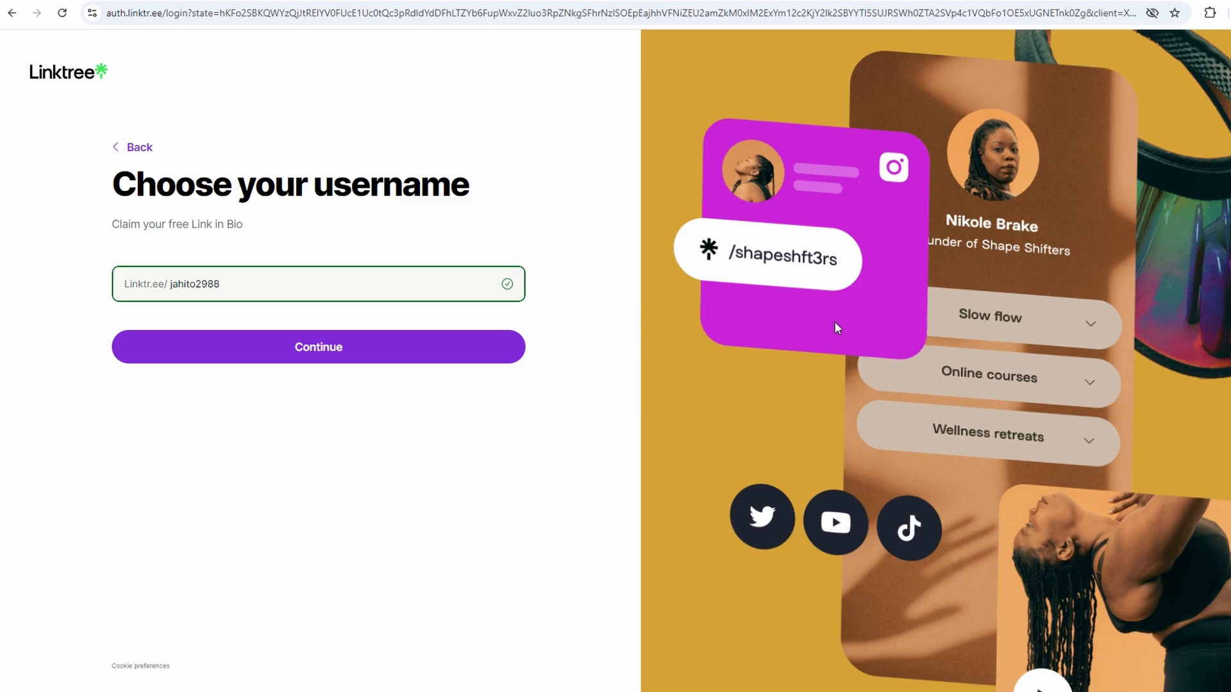
left_click(318, 347)
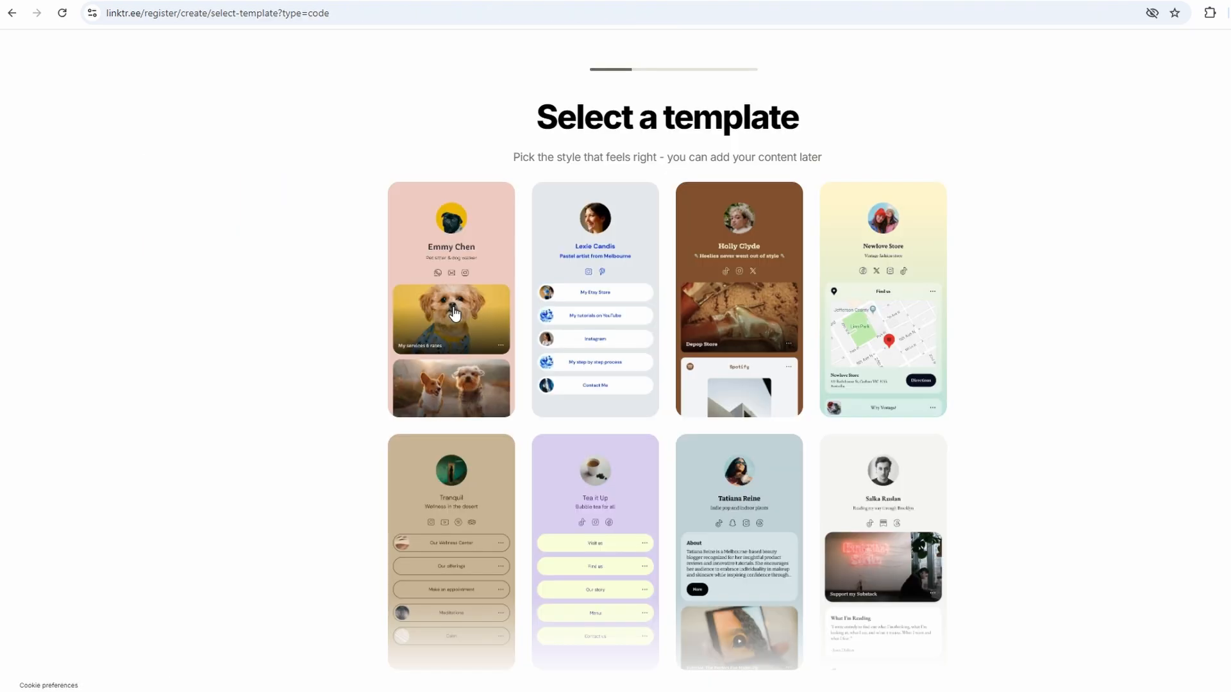
left_click(450, 299)
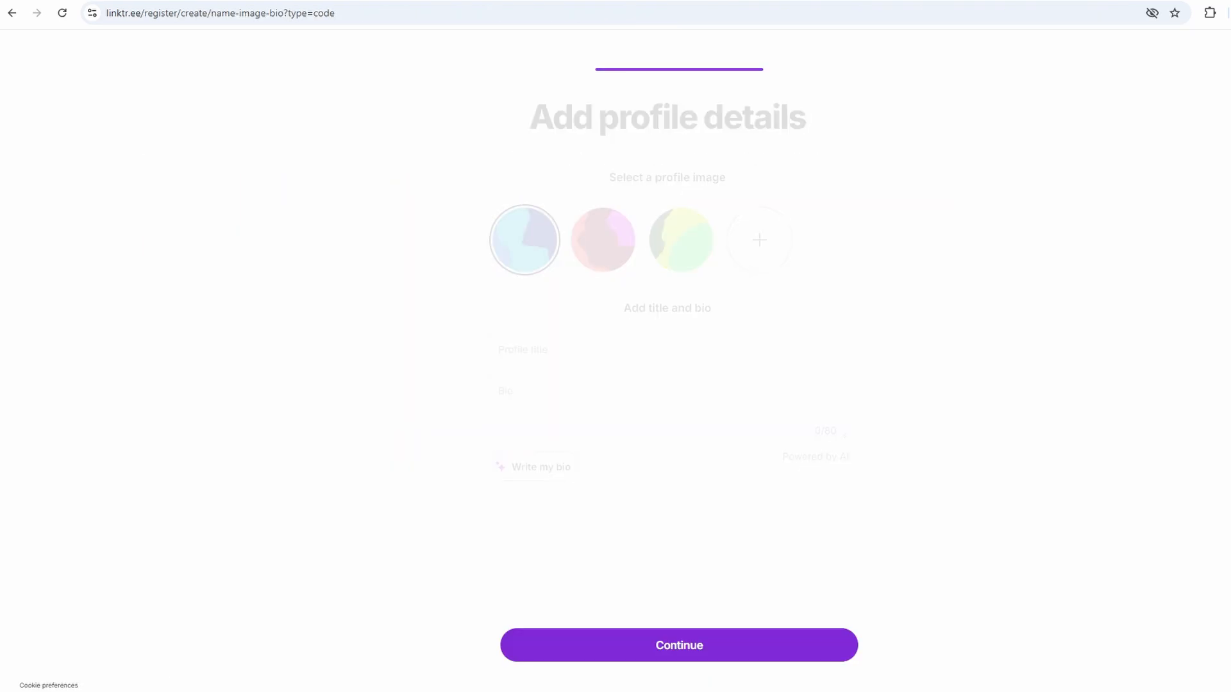
left_click(678, 645)
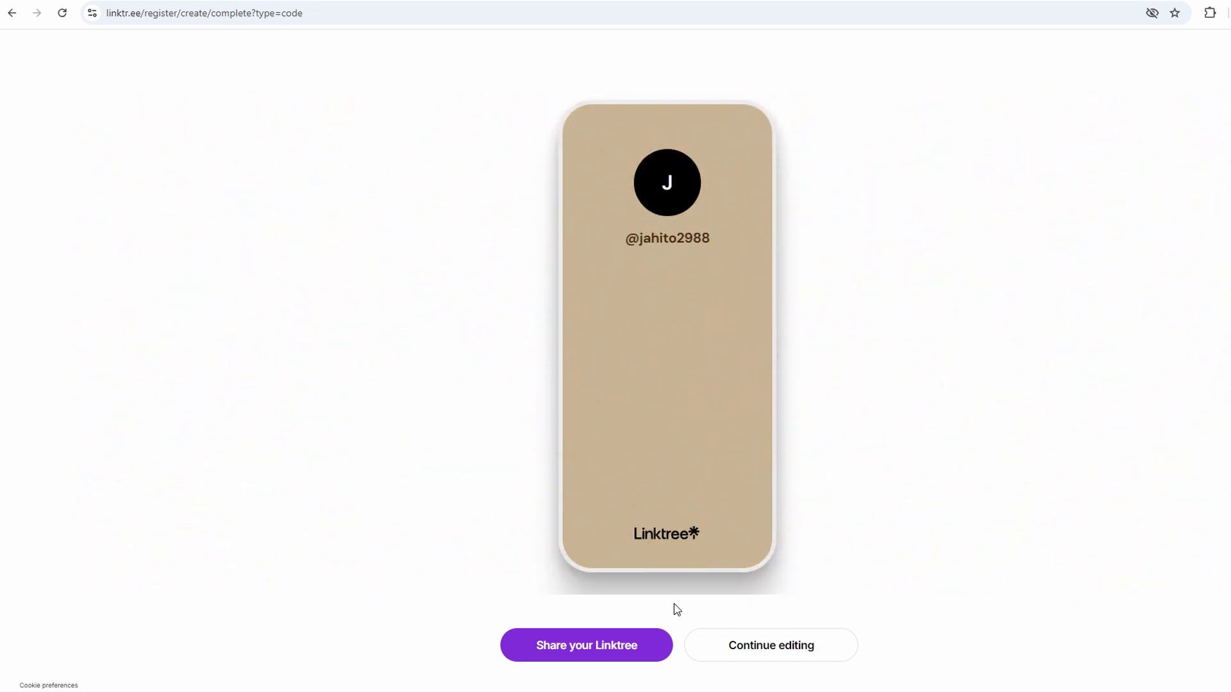
mouse_move(768, 652)
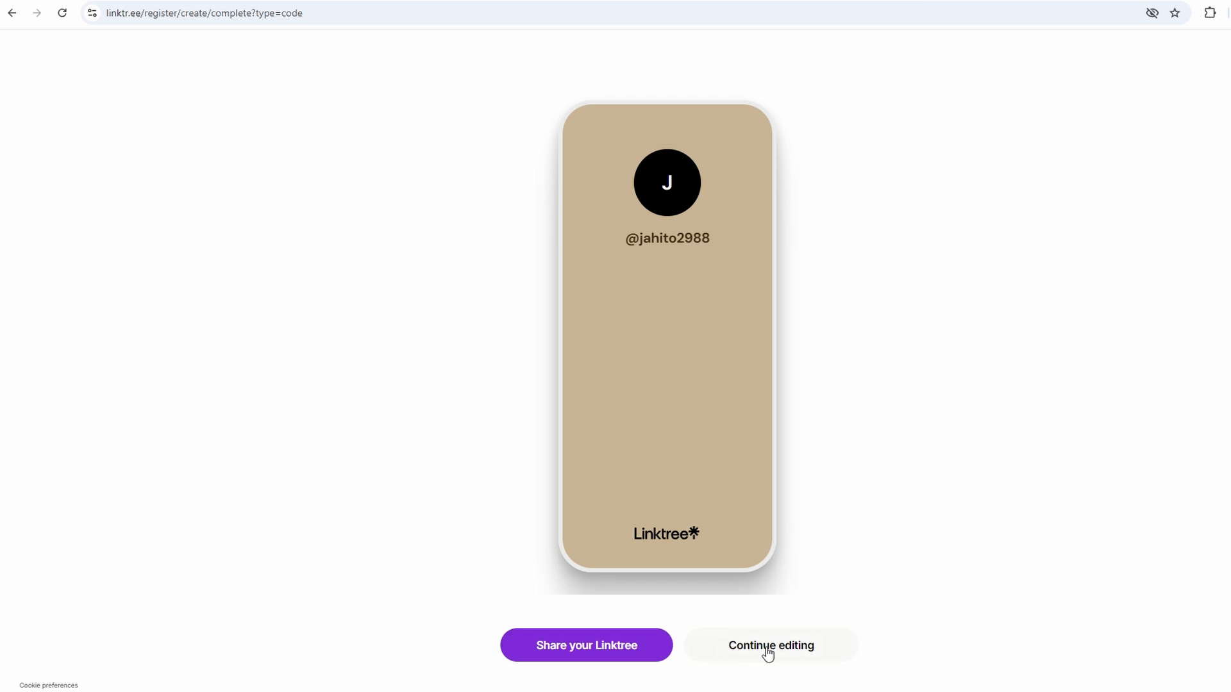
left_click(769, 645)
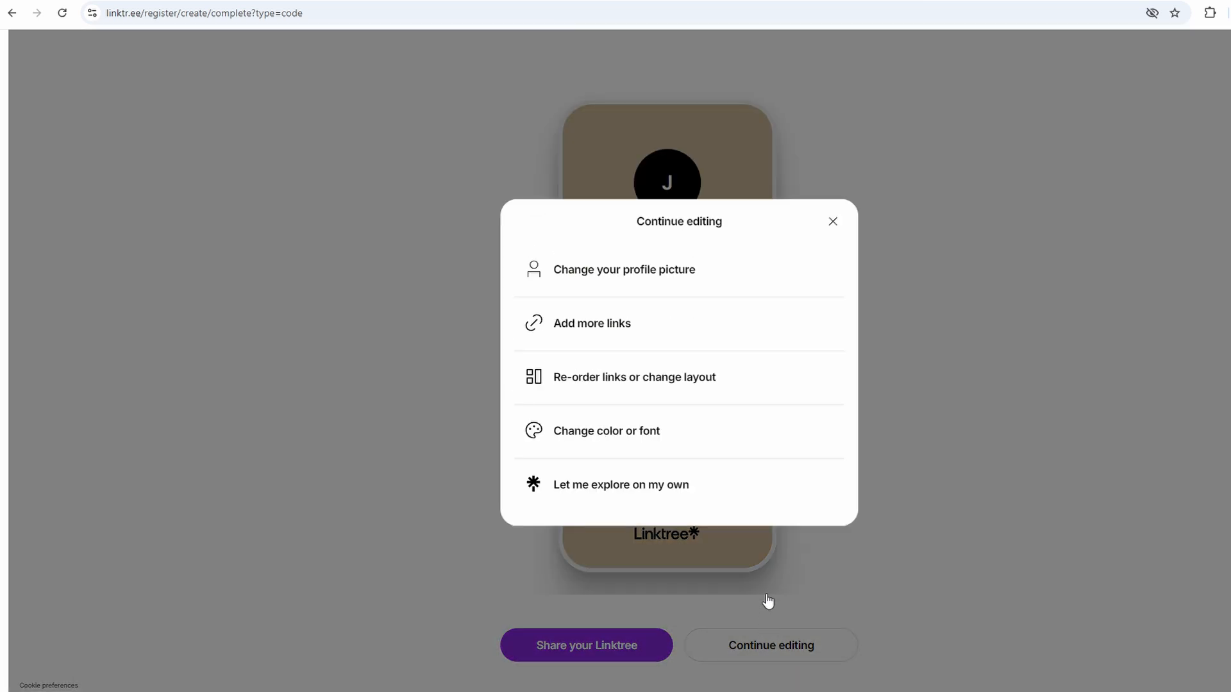
mouse_move(833, 222)
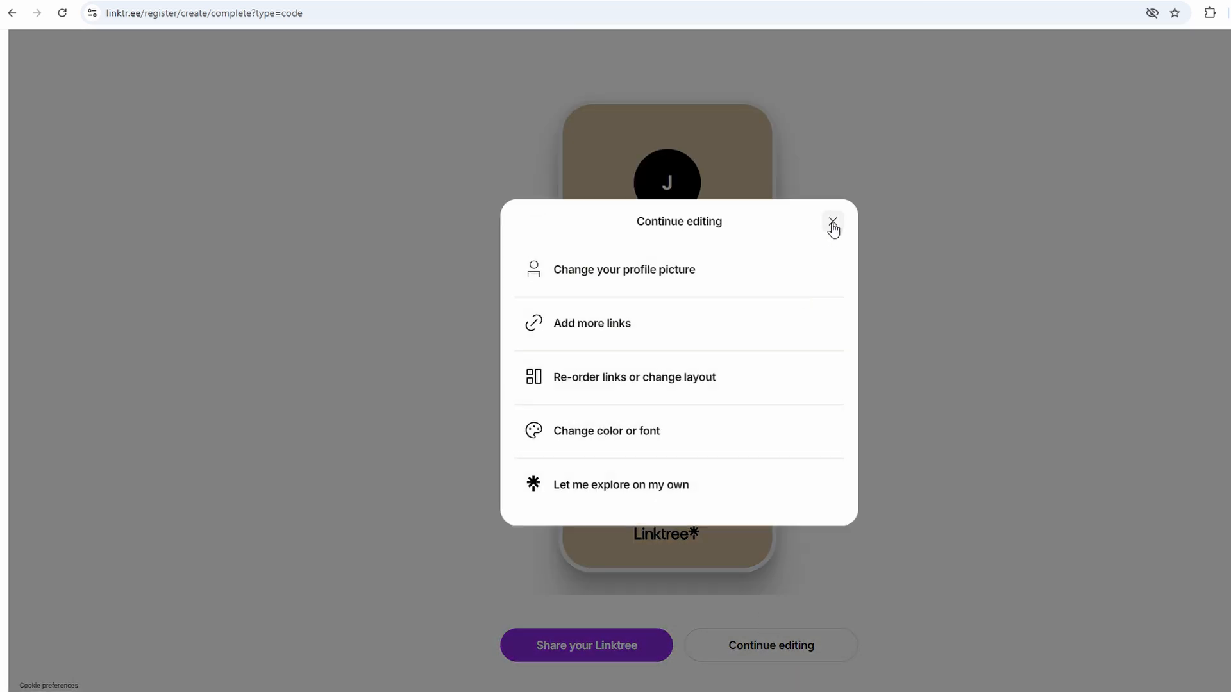
left_click(834, 222)
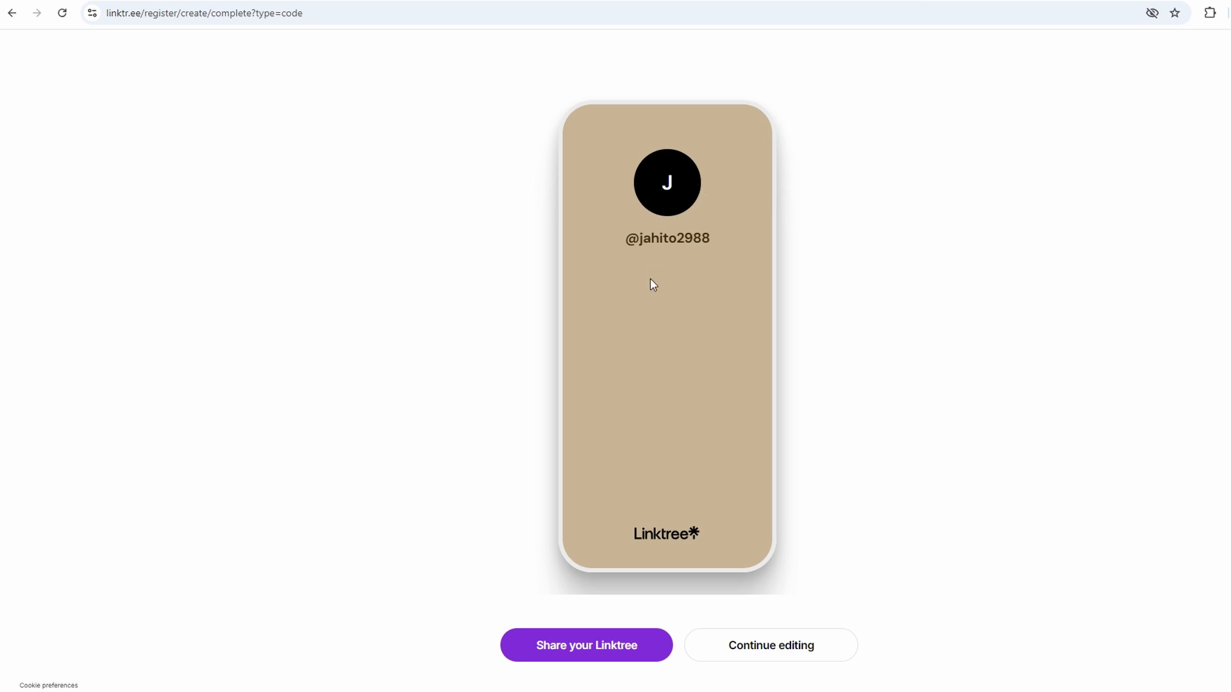
mouse_move(586, 653)
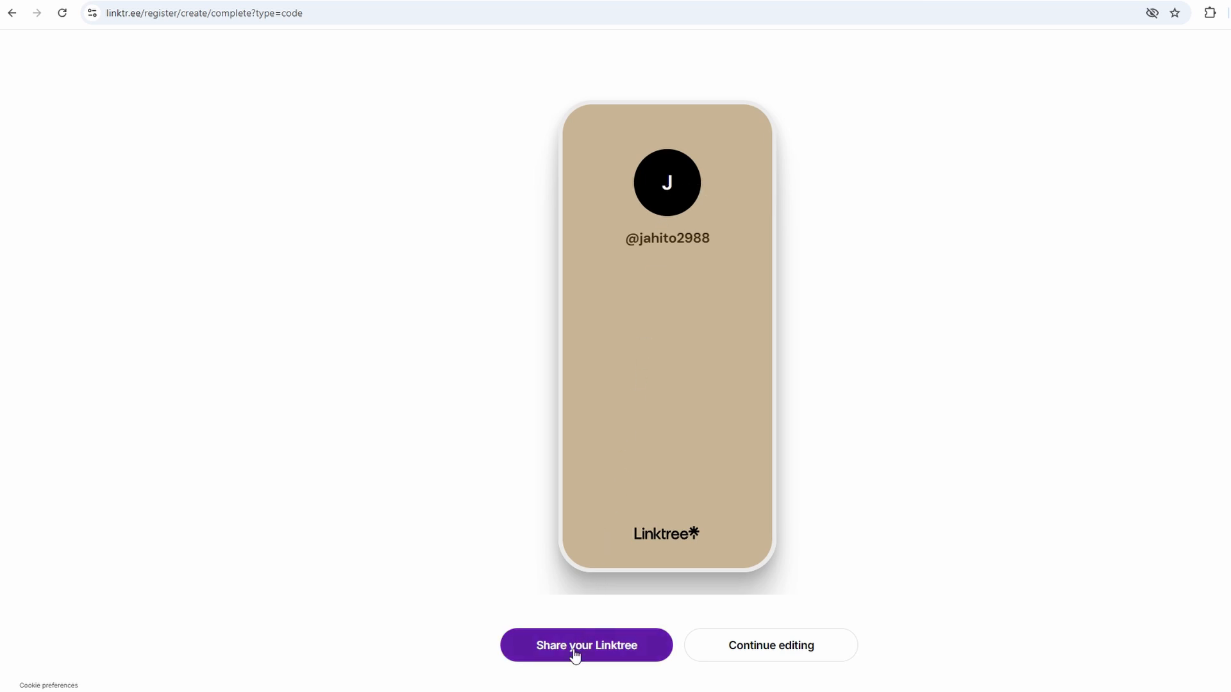
left_click(770, 645)
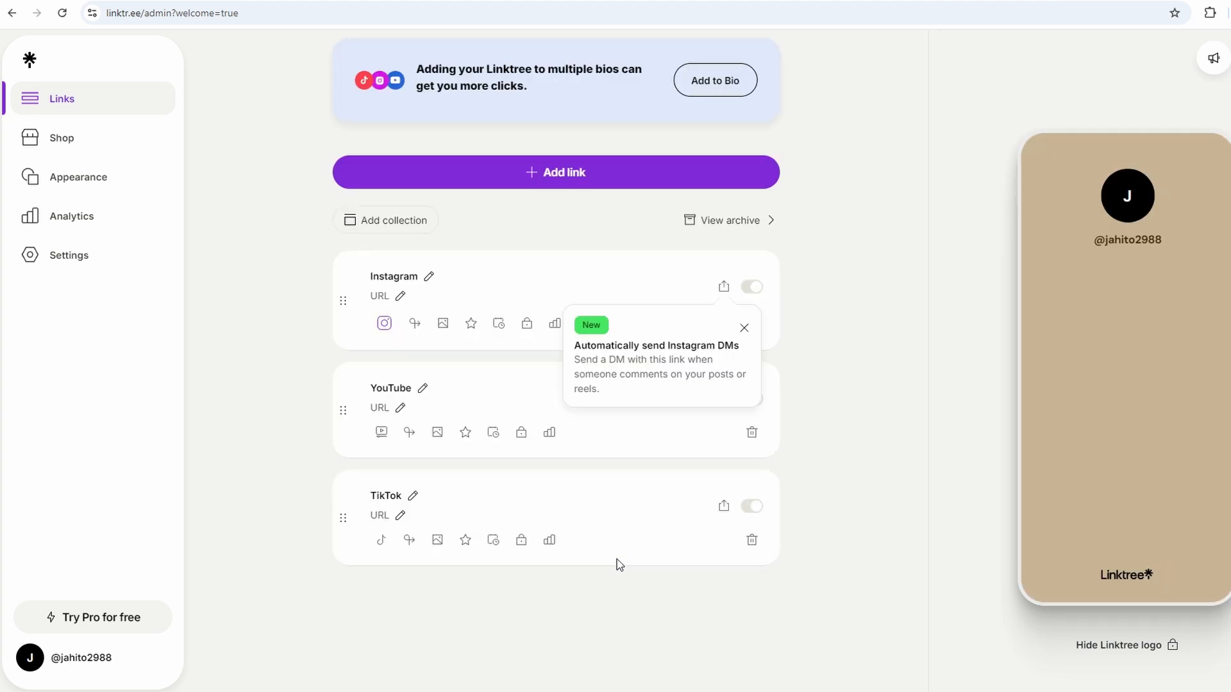
mouse_move(754, 418)
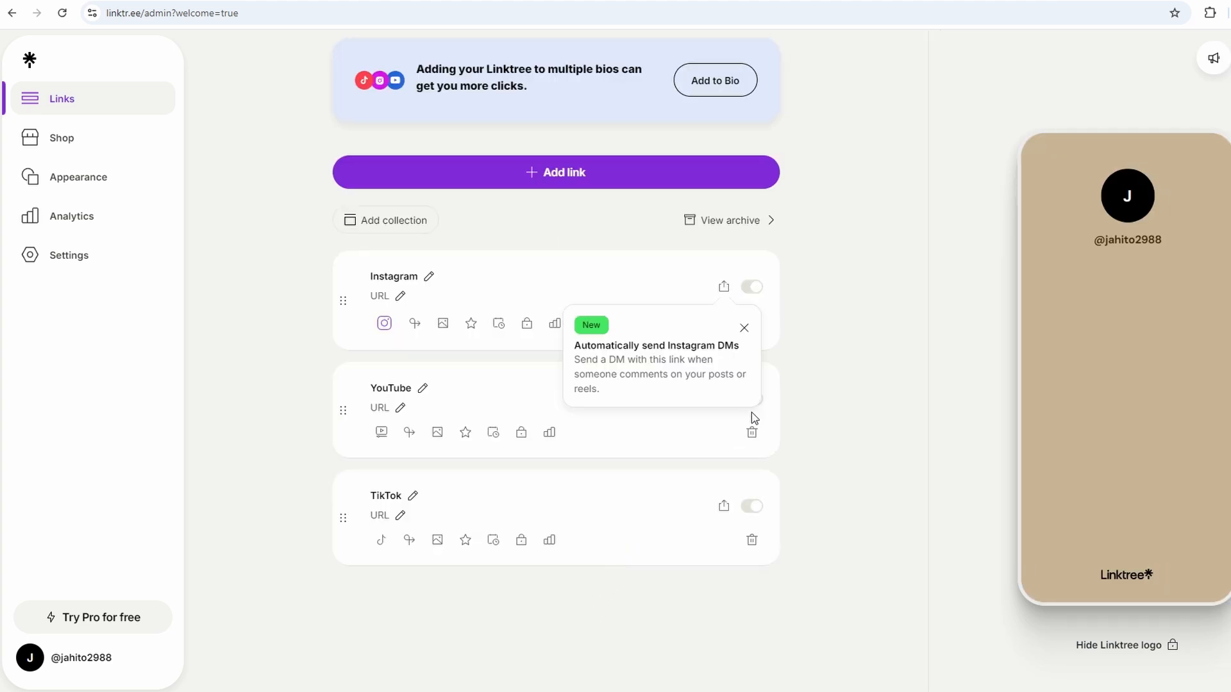
- Dismiss the Instagram DMs announcement over the Links list
left_click(744, 327)
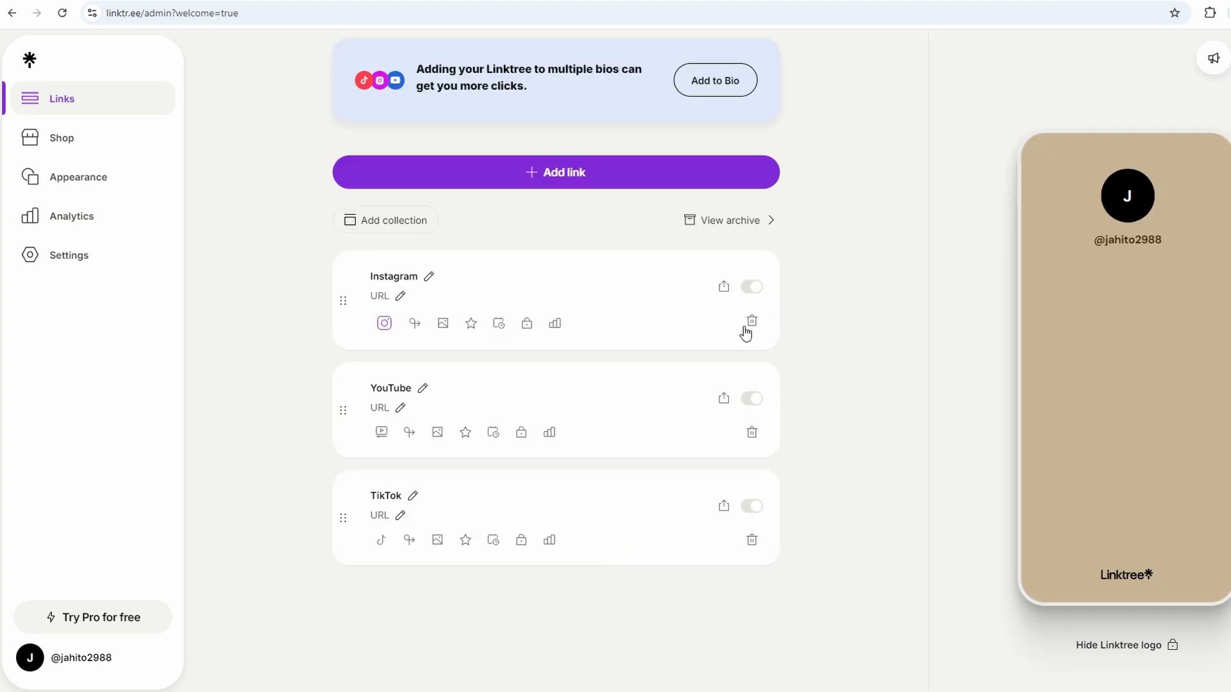
mouse_move(614, 311)
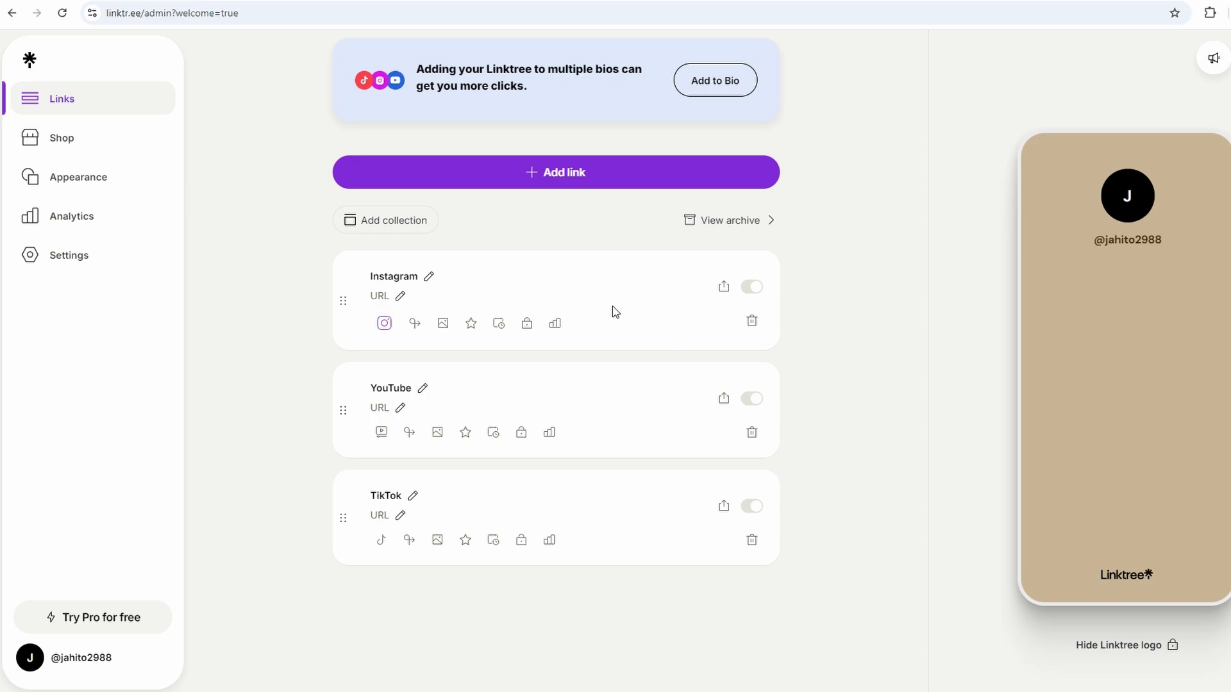
mouse_move(588, 256)
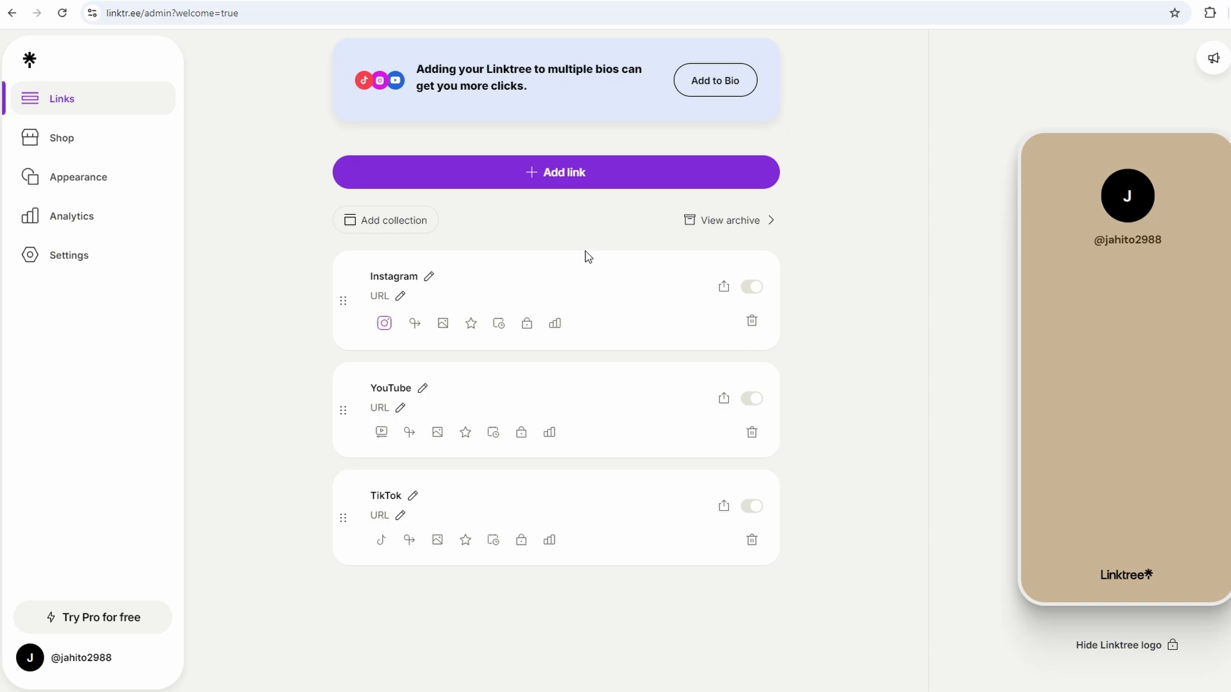
left_click(555, 172)
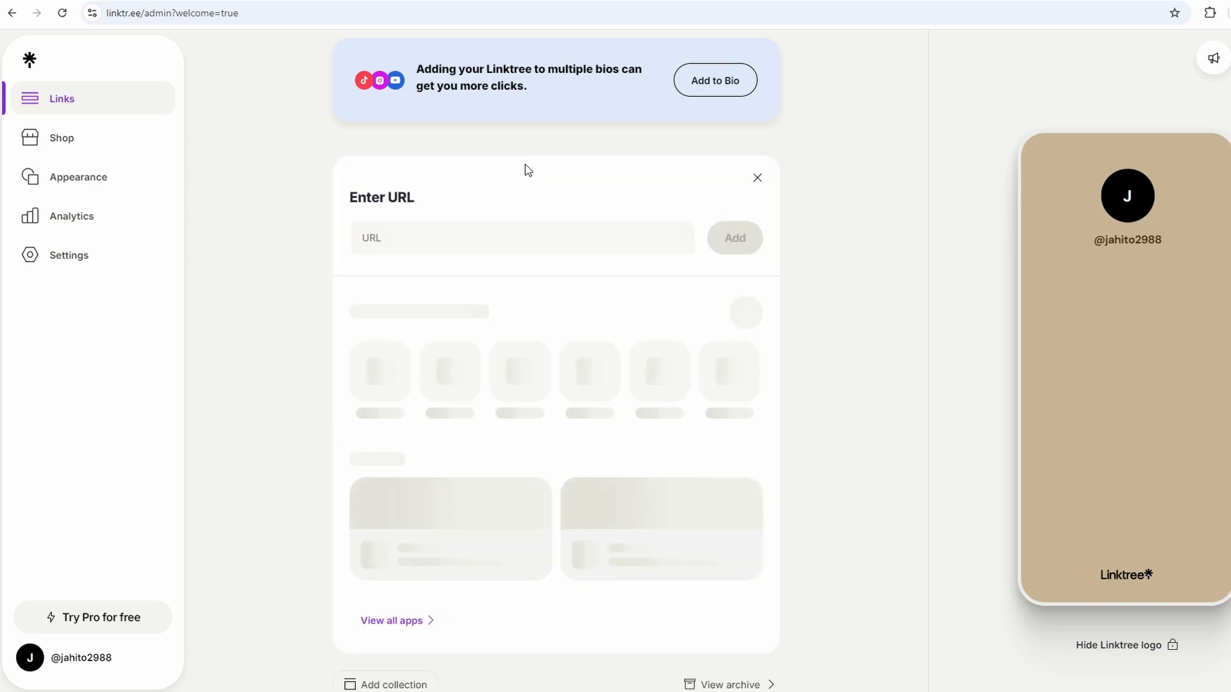
left_click(522, 239)
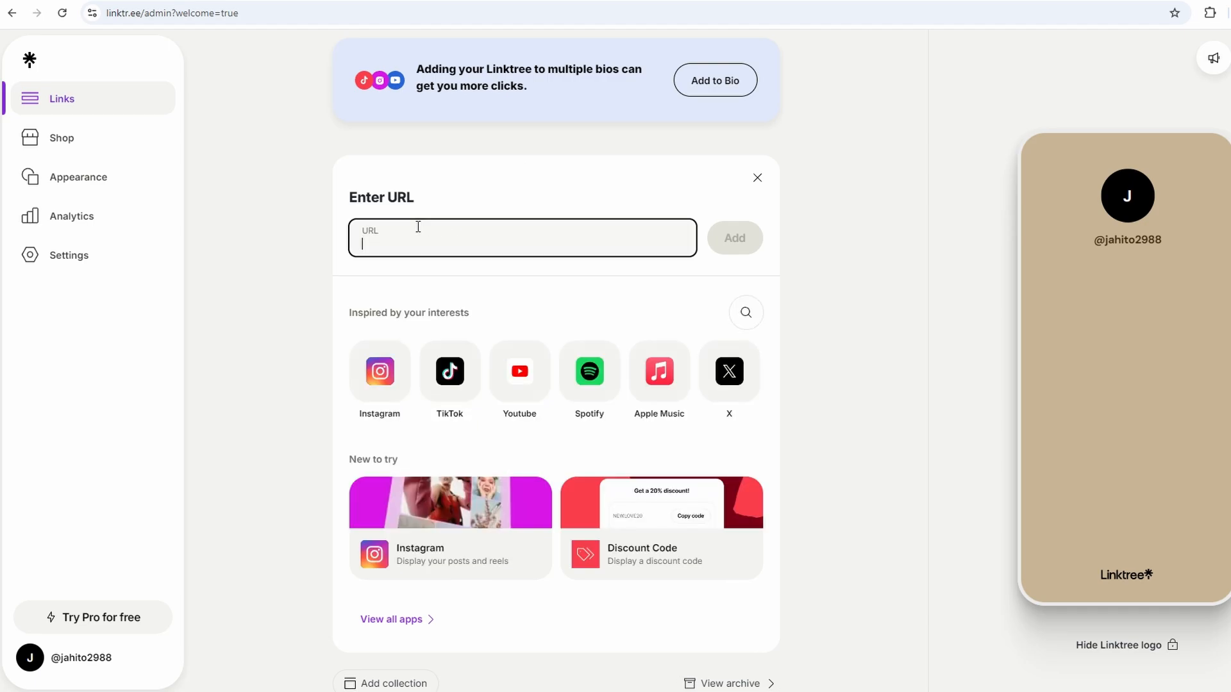
type("/")
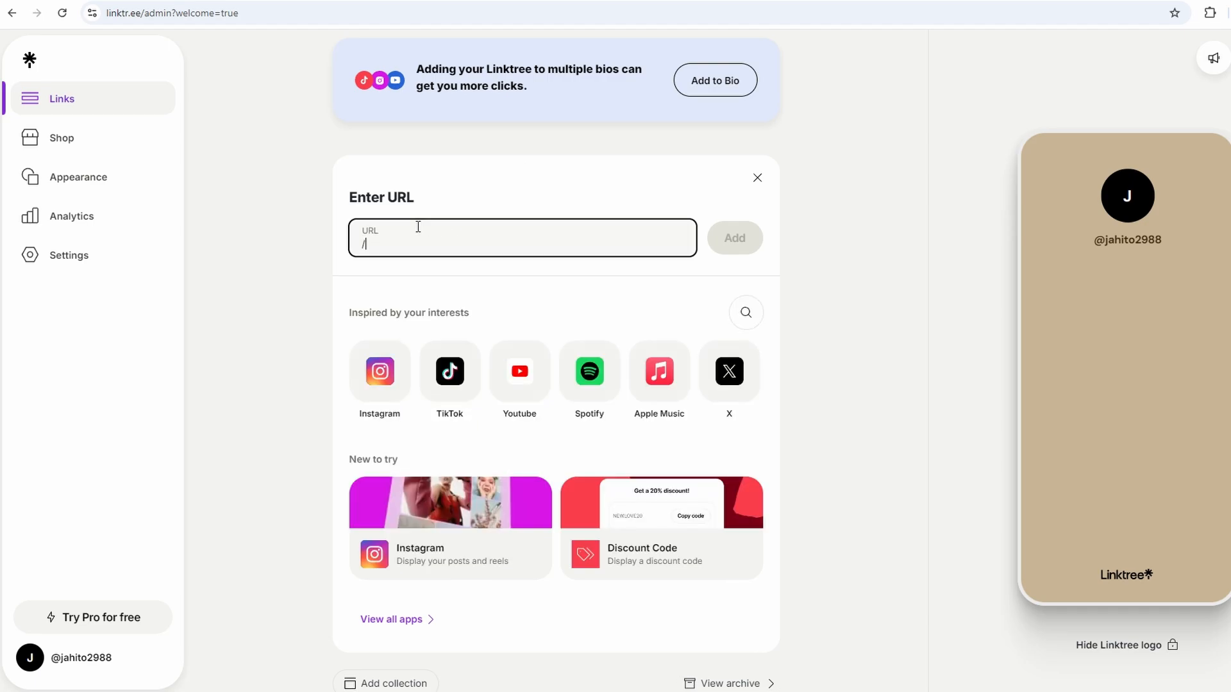
type("w")
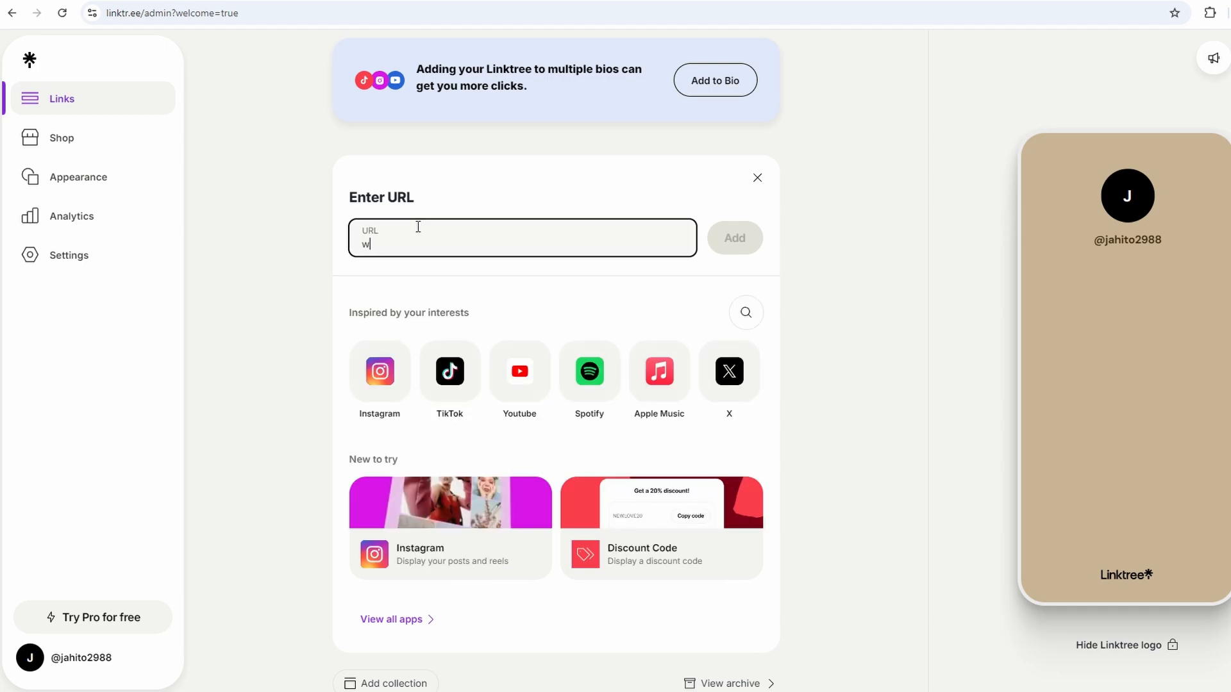
type("ww.")
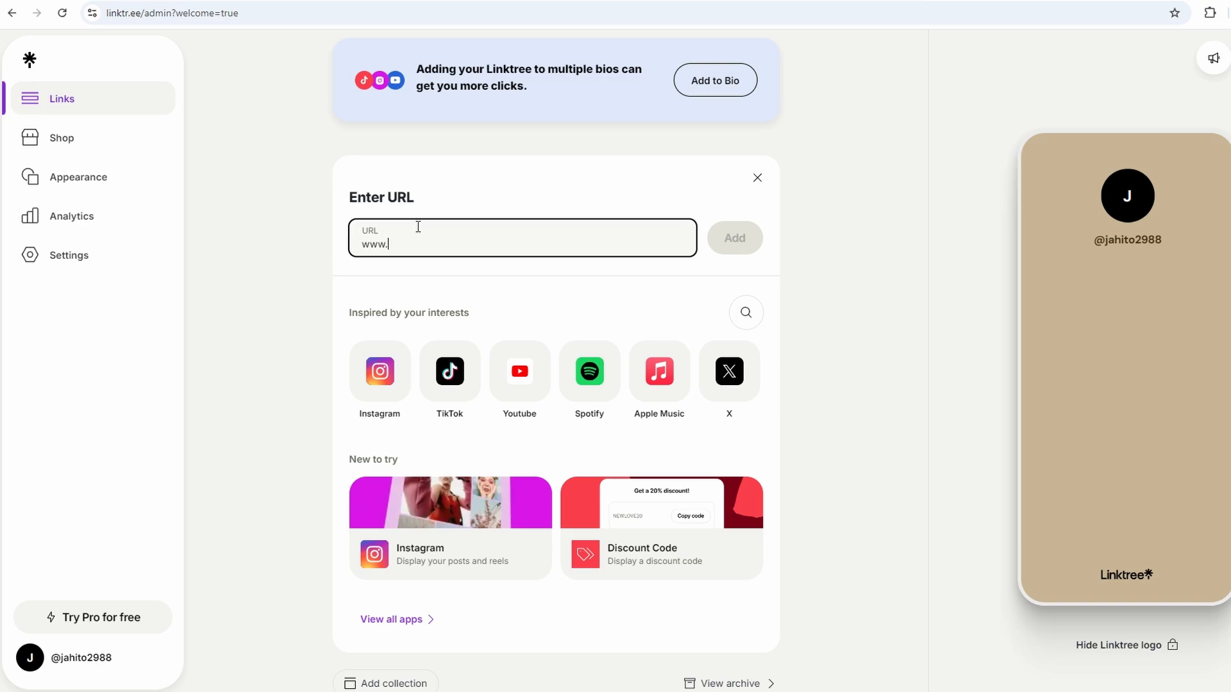
type("you")
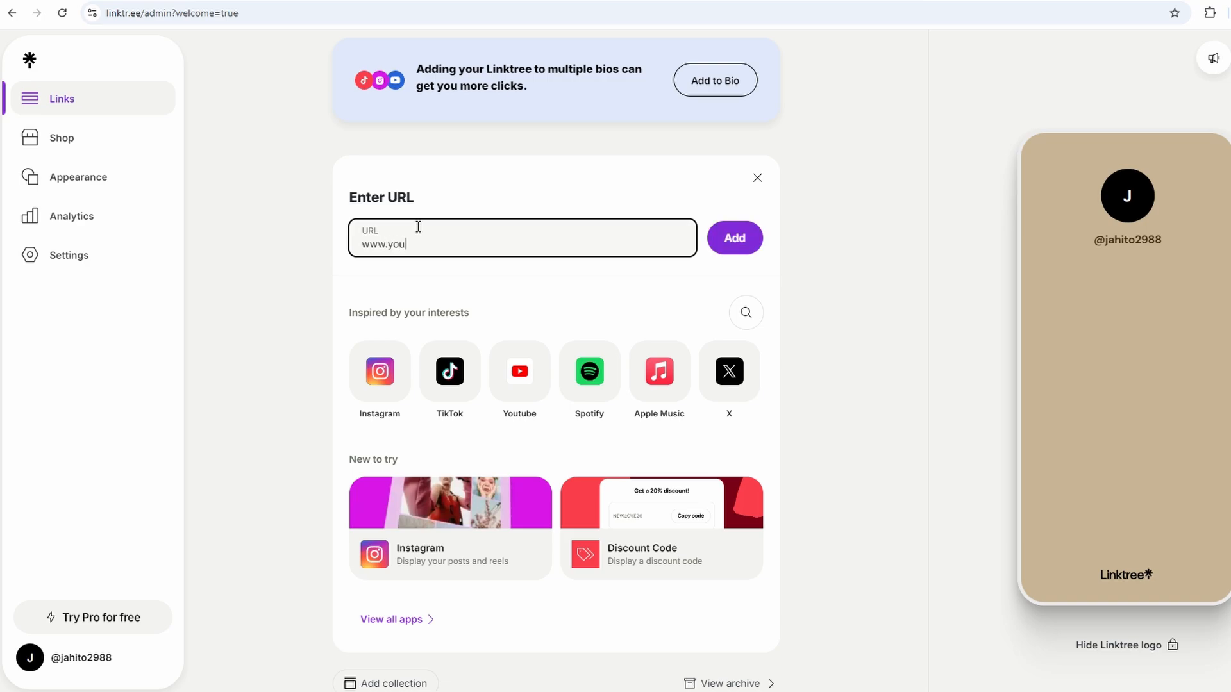
type("tube")
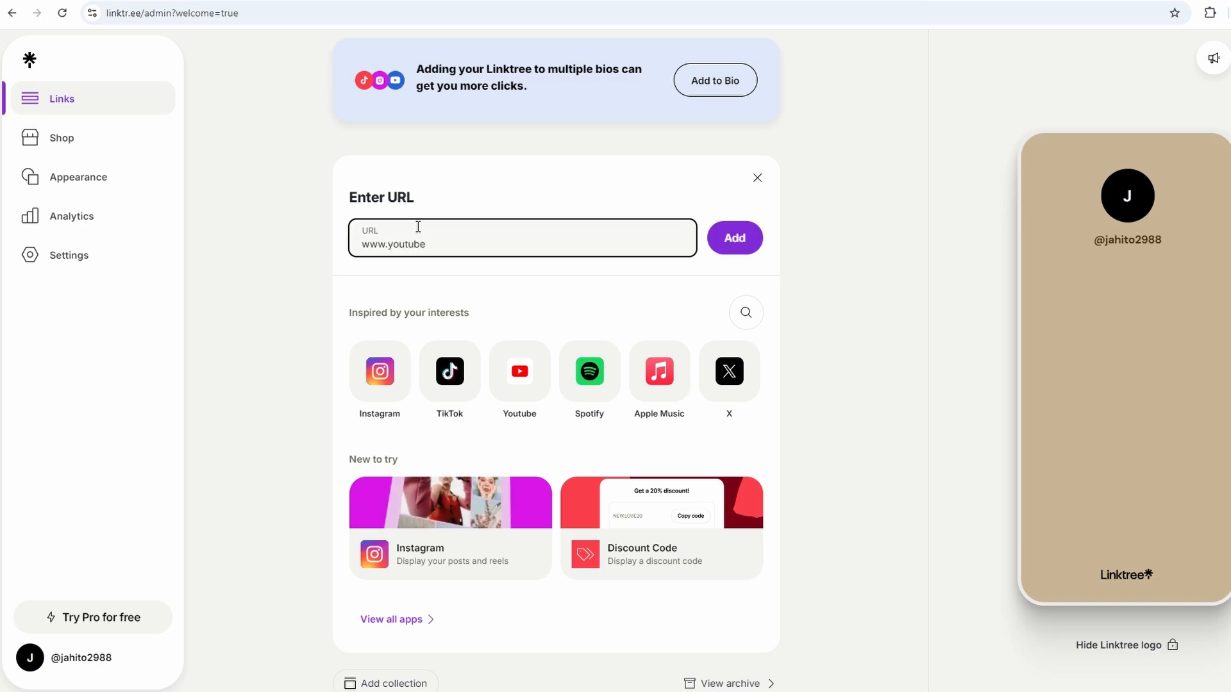
type(".com")
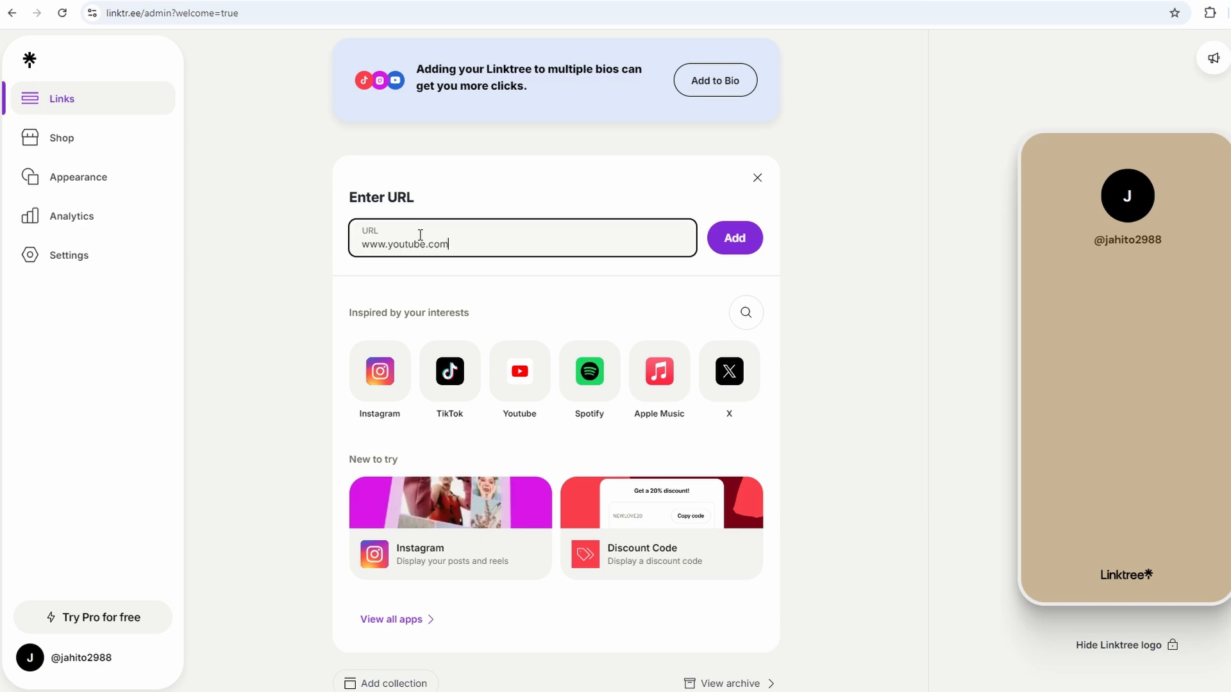
mouse_move(715, 254)
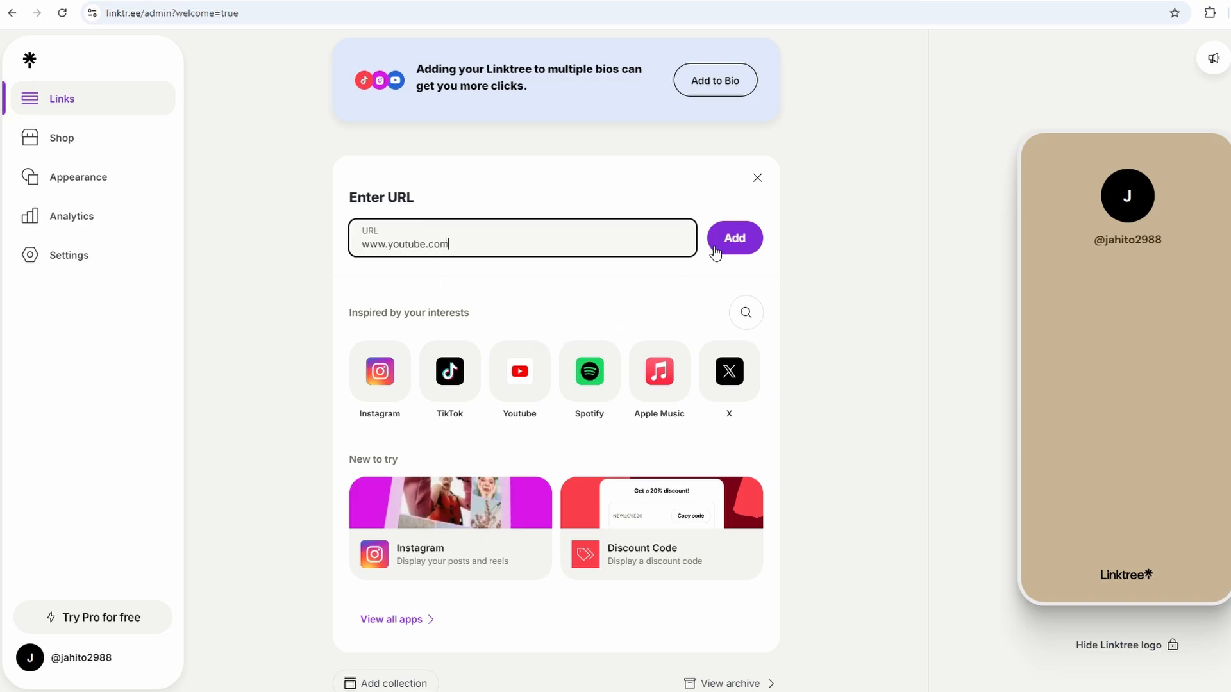
left_click(733, 238)
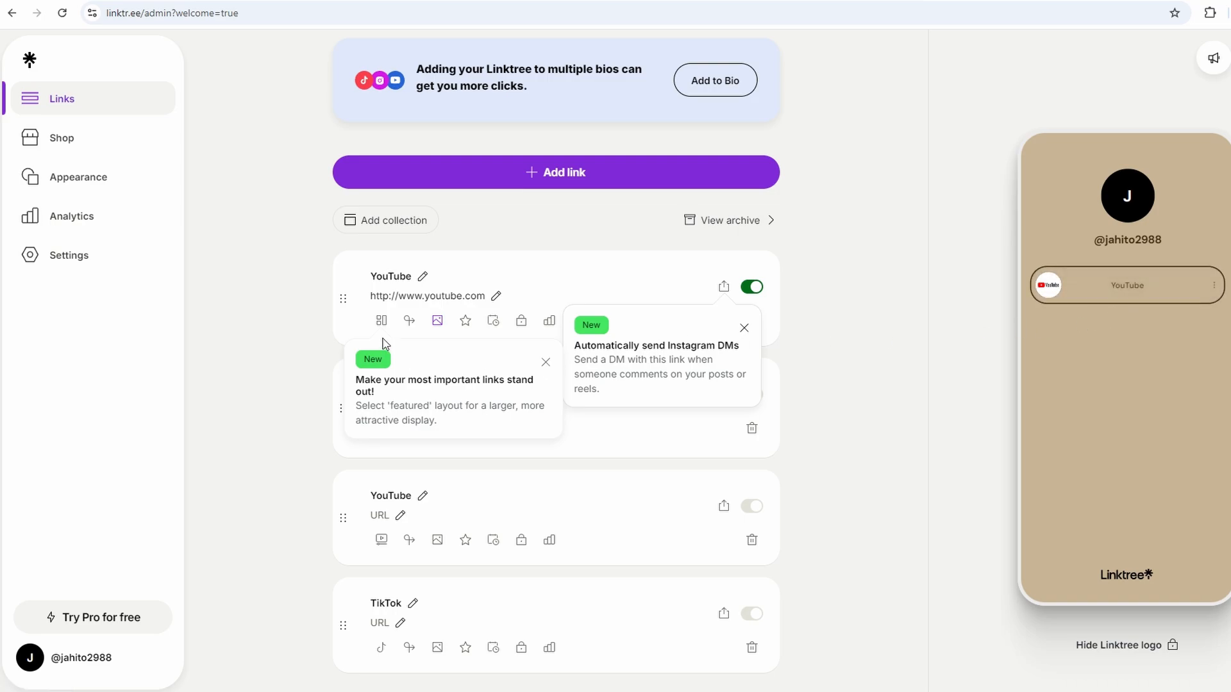
left_click(381, 321)
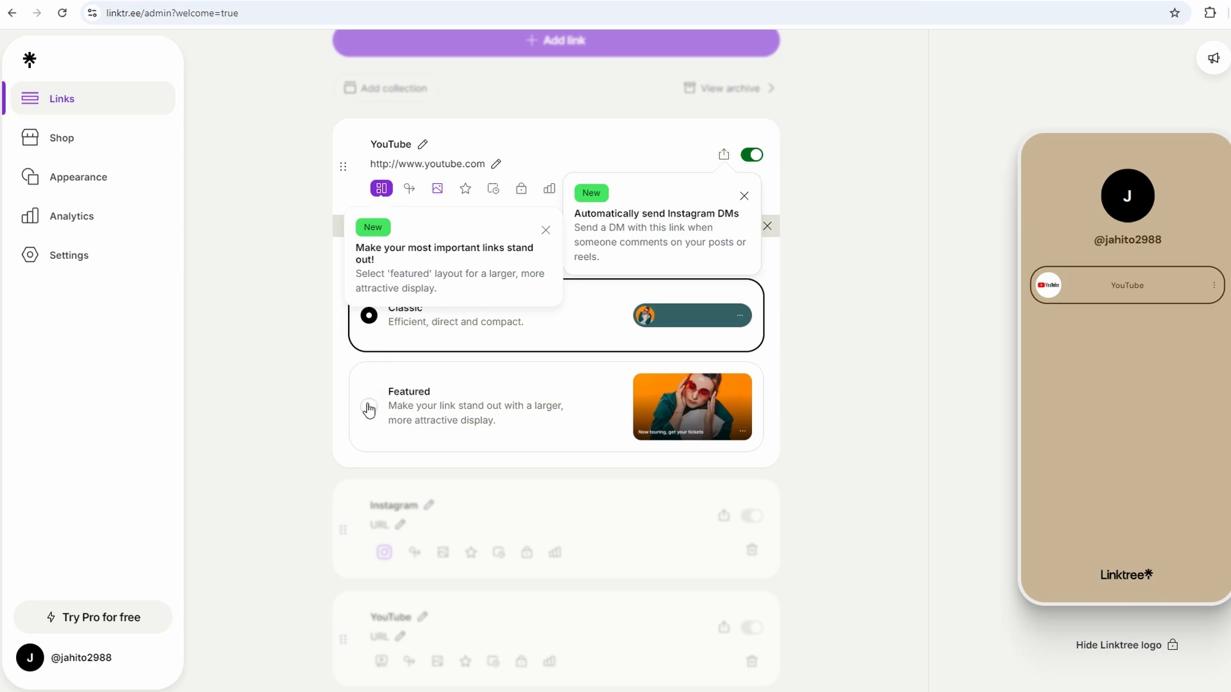
mouse_move(436, 190)
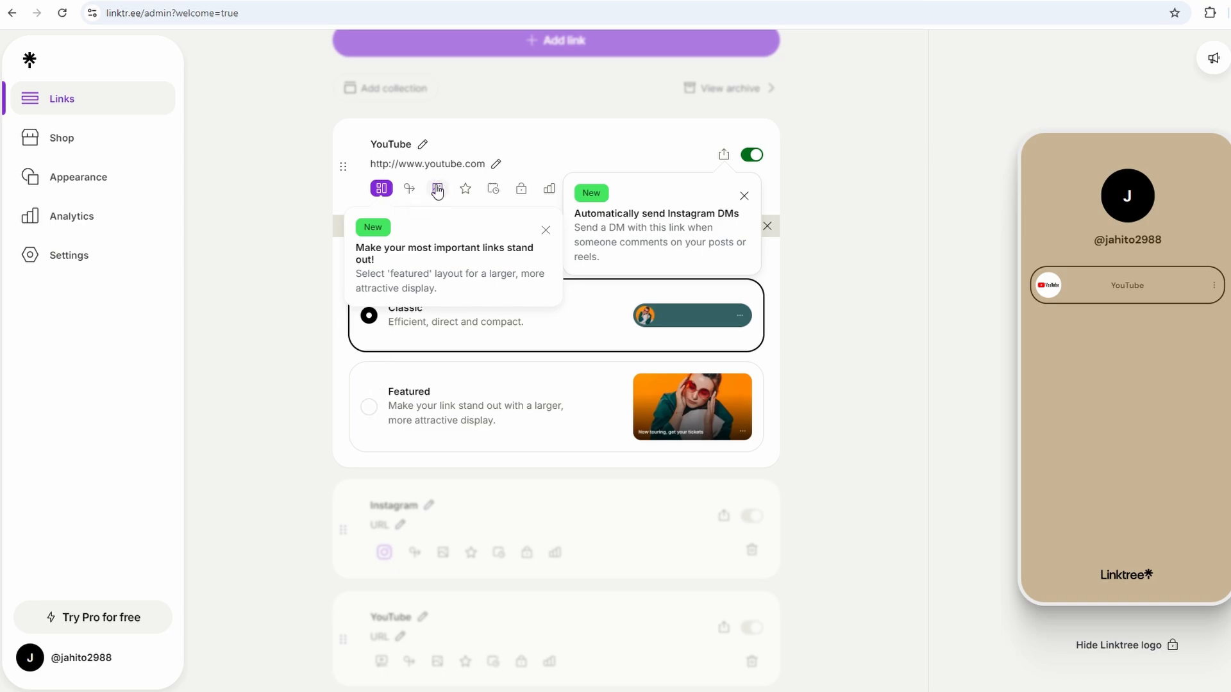
left_click(437, 155)
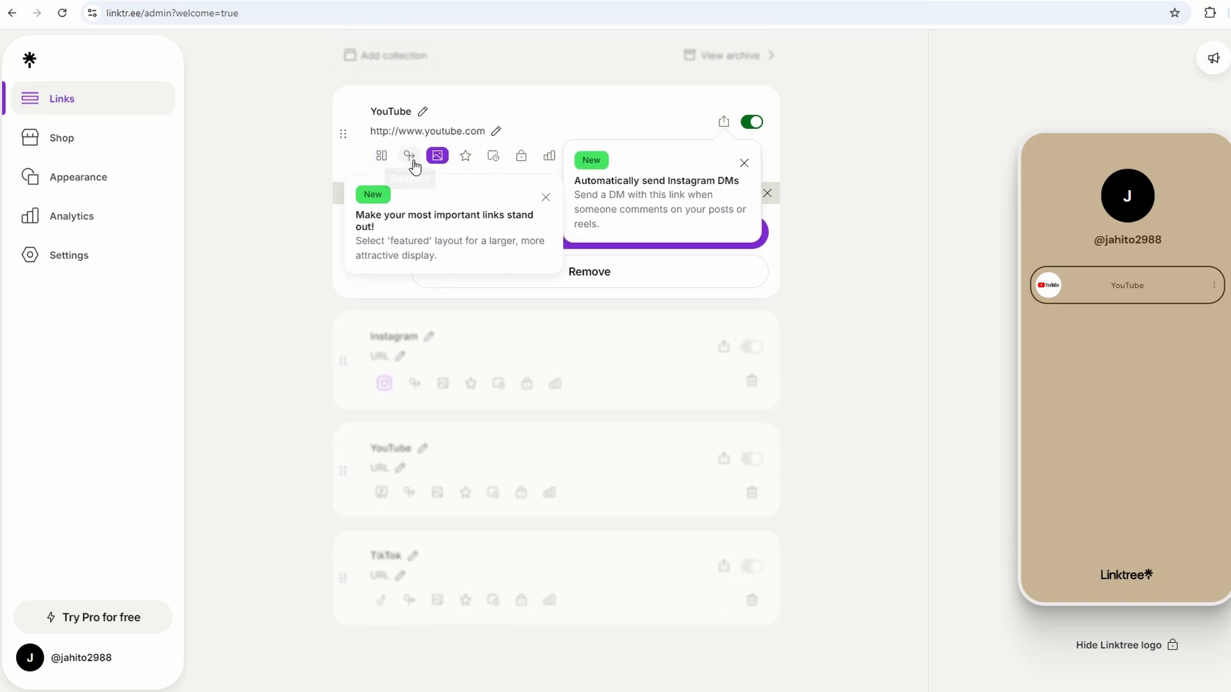
left_click(408, 155)
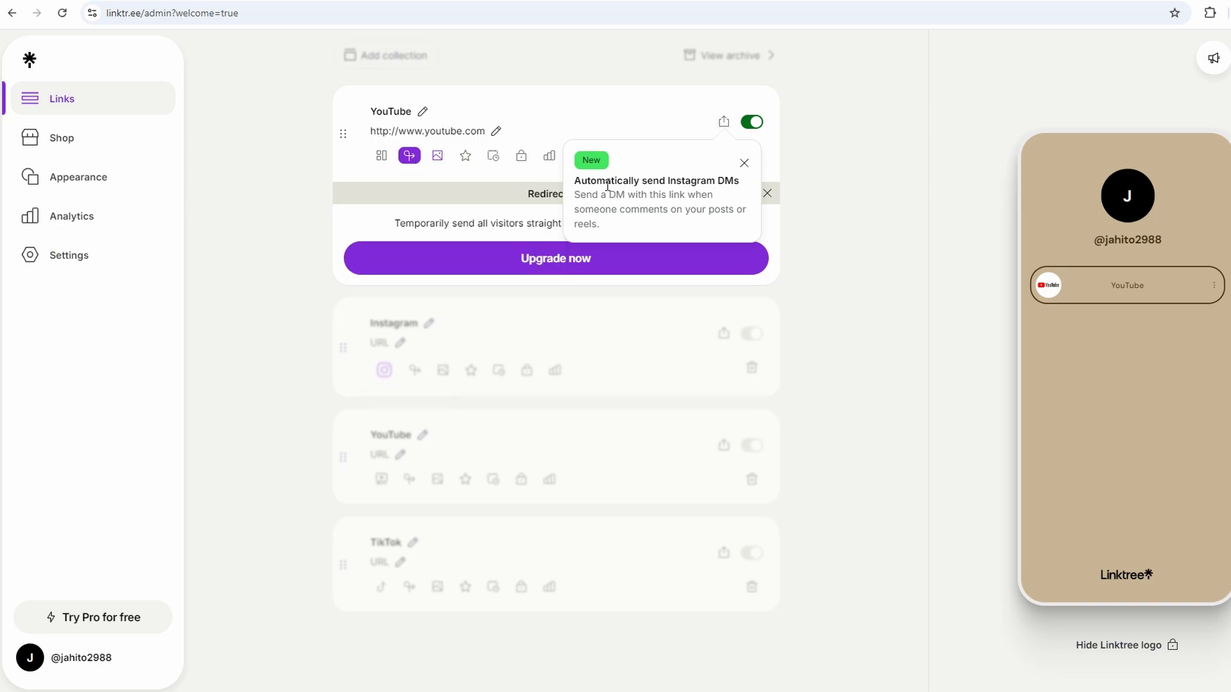
left_click(742, 163)
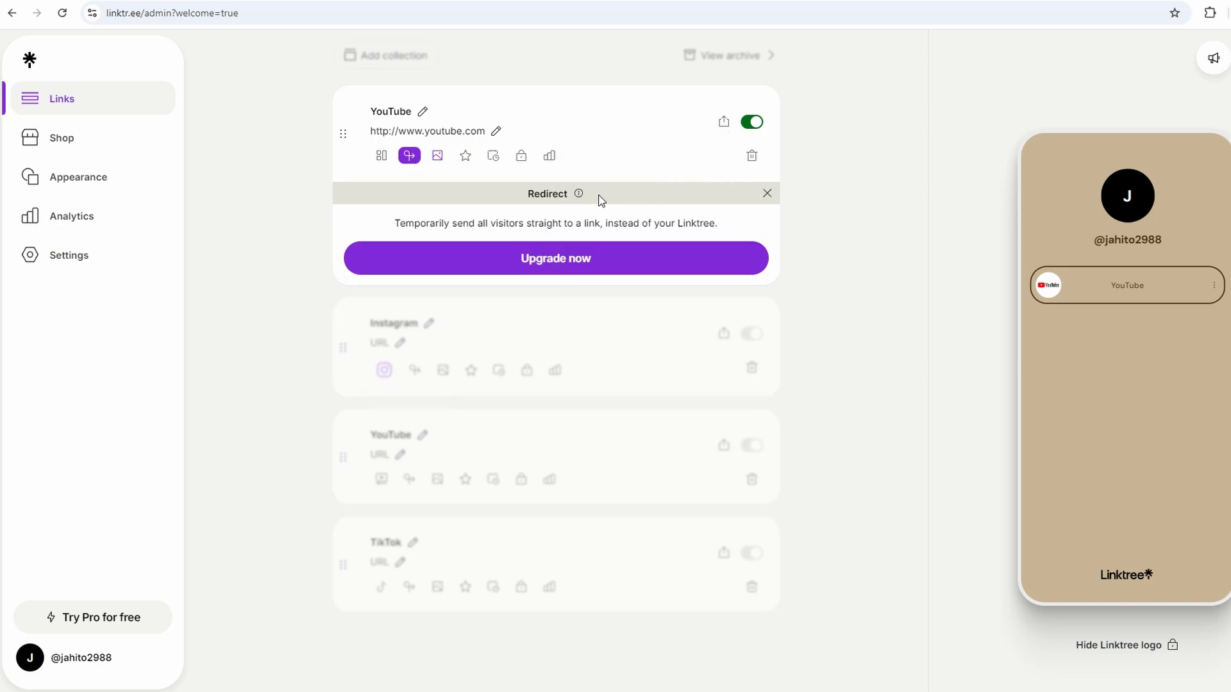
mouse_move(409, 155)
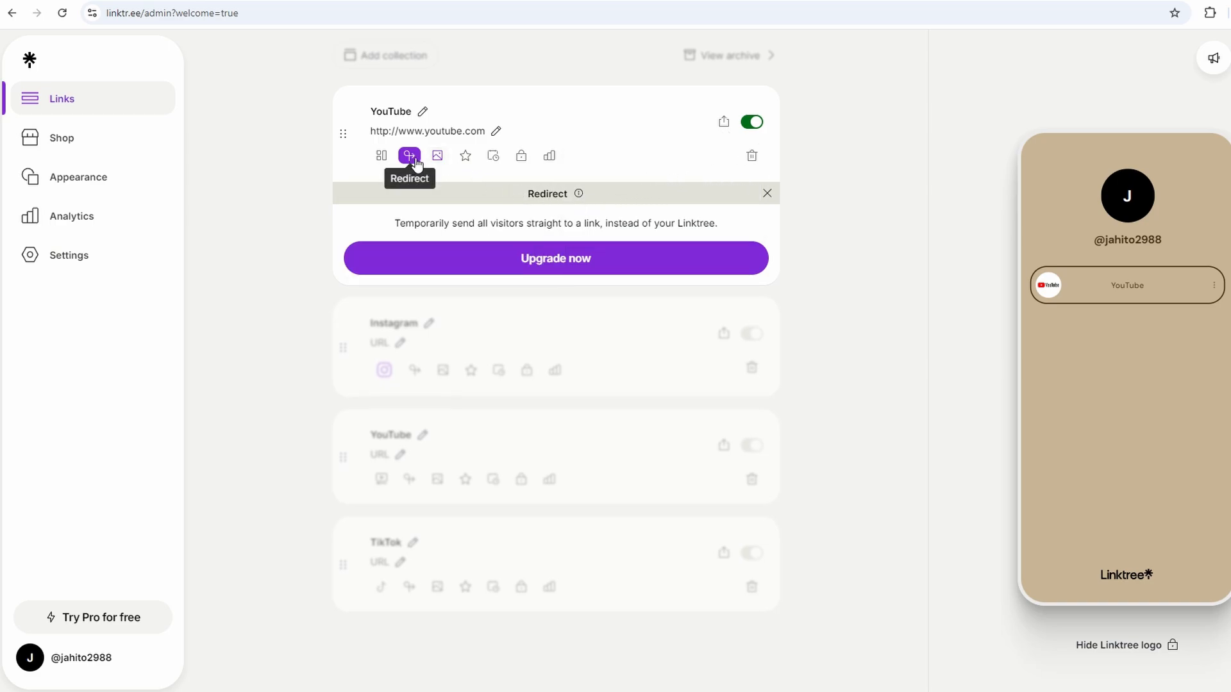
mouse_move(464, 156)
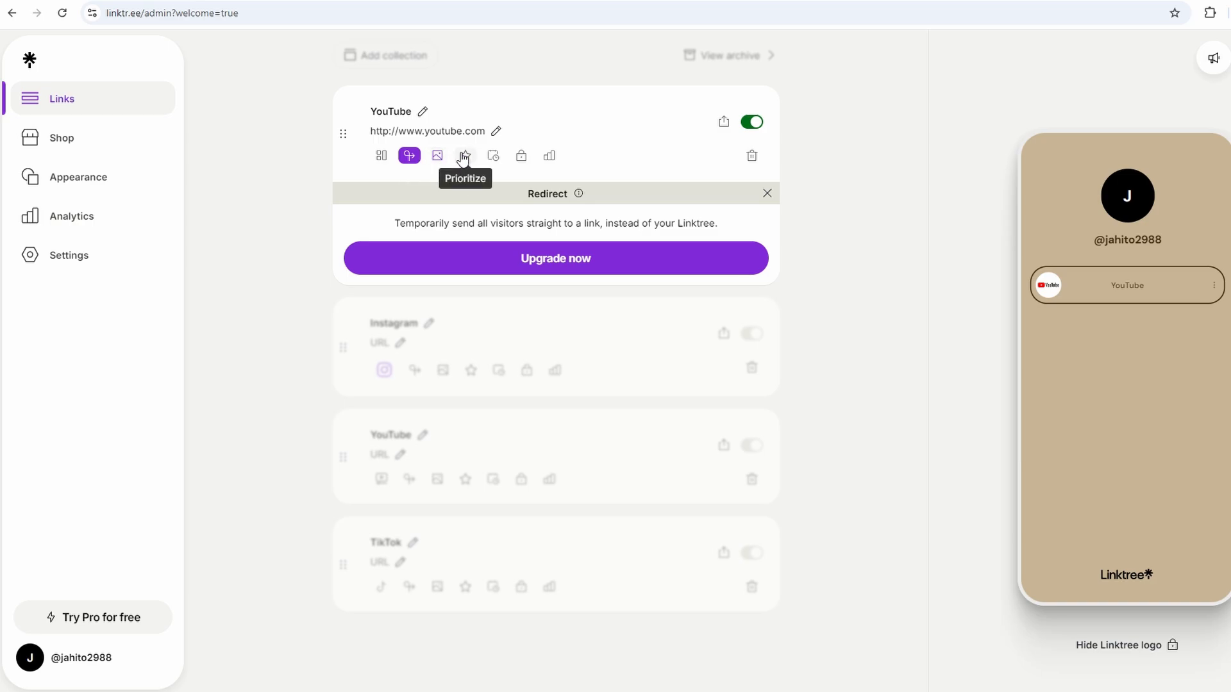
mouse_move(464, 155)
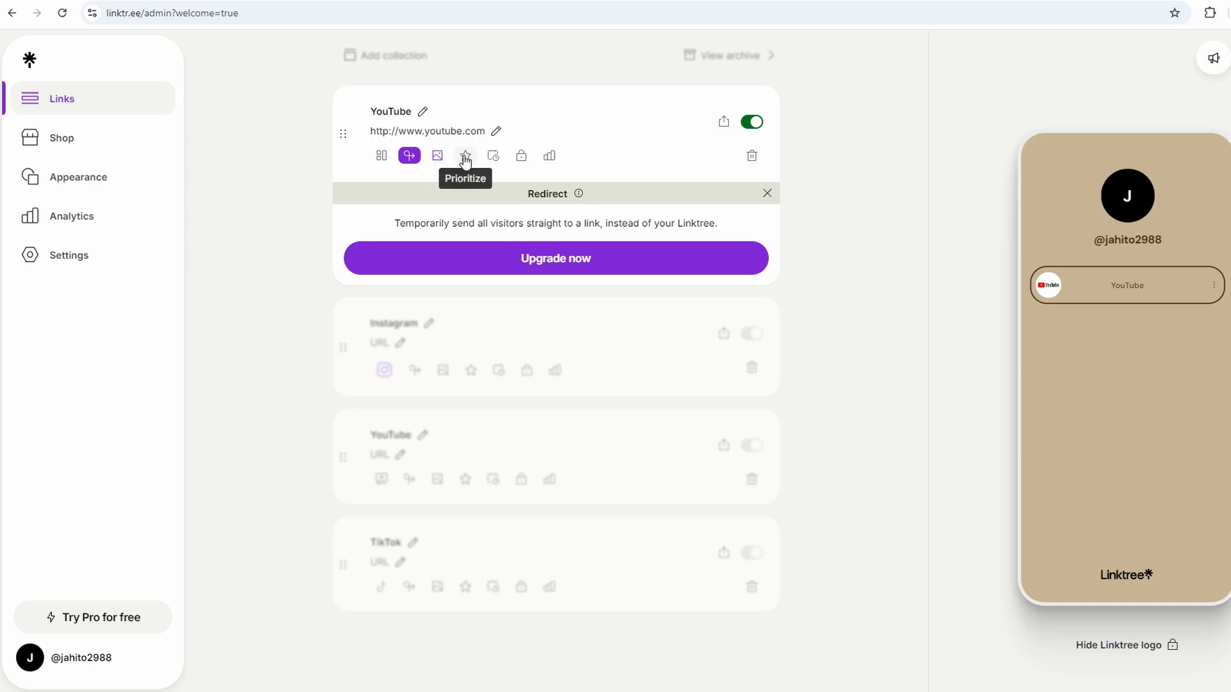
left_click(465, 155)
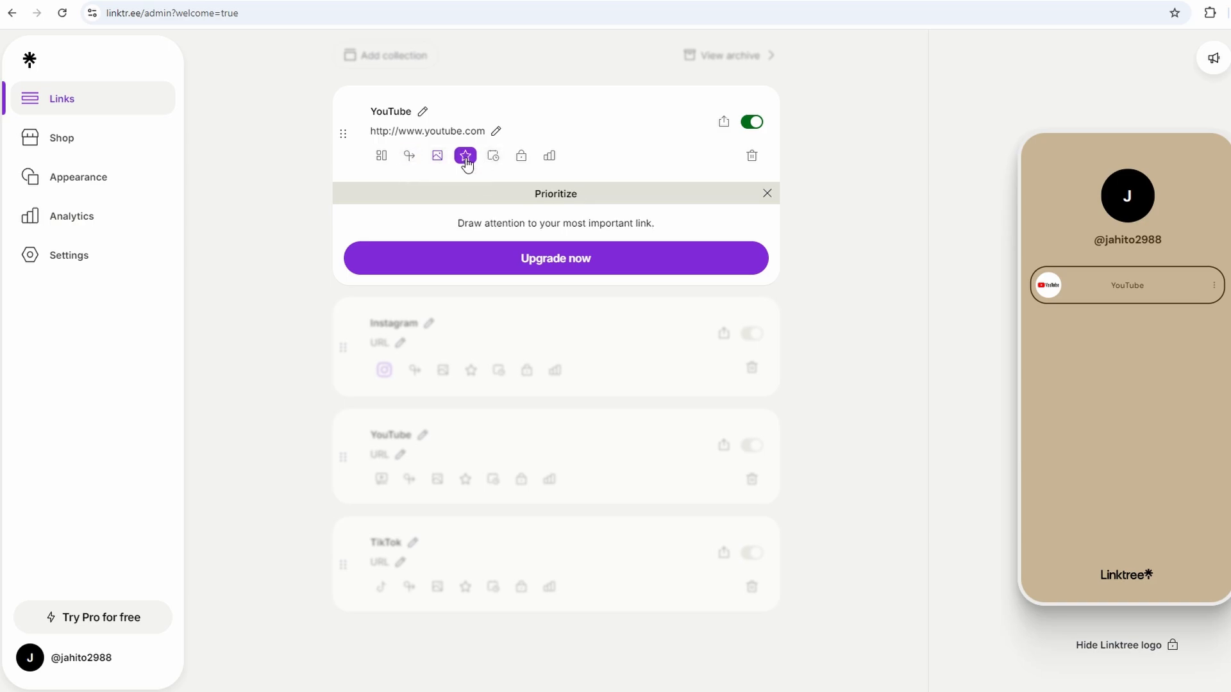
mouse_move(492, 155)
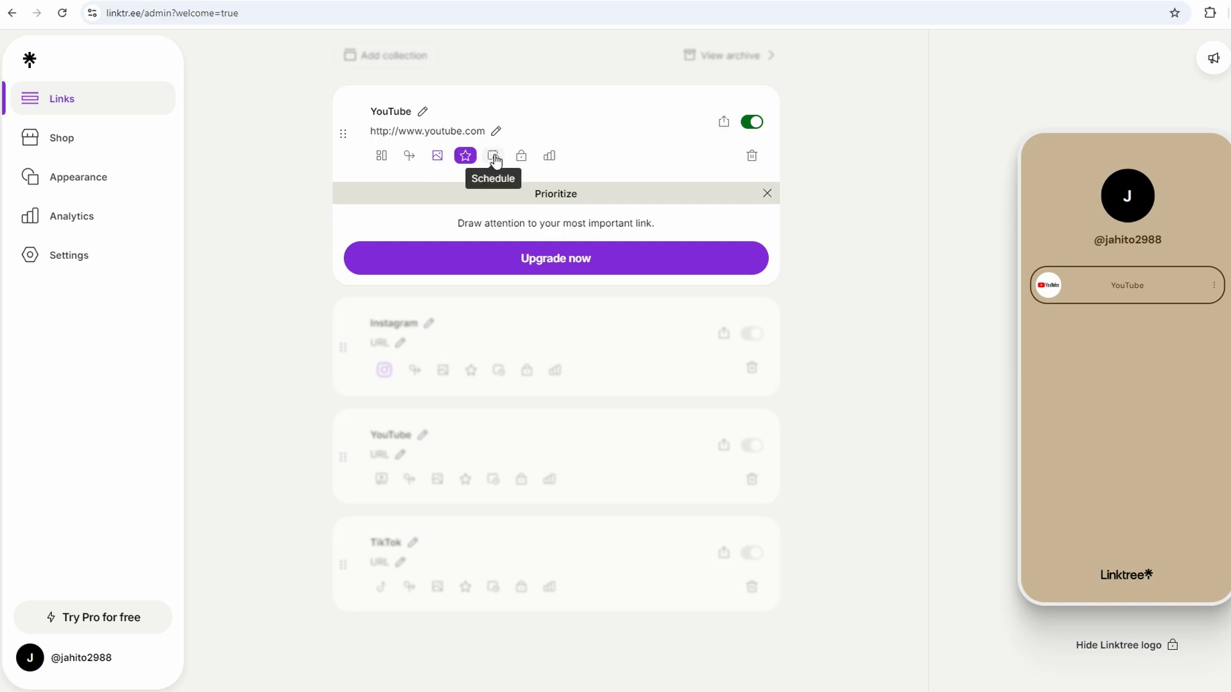
mouse_move(550, 156)
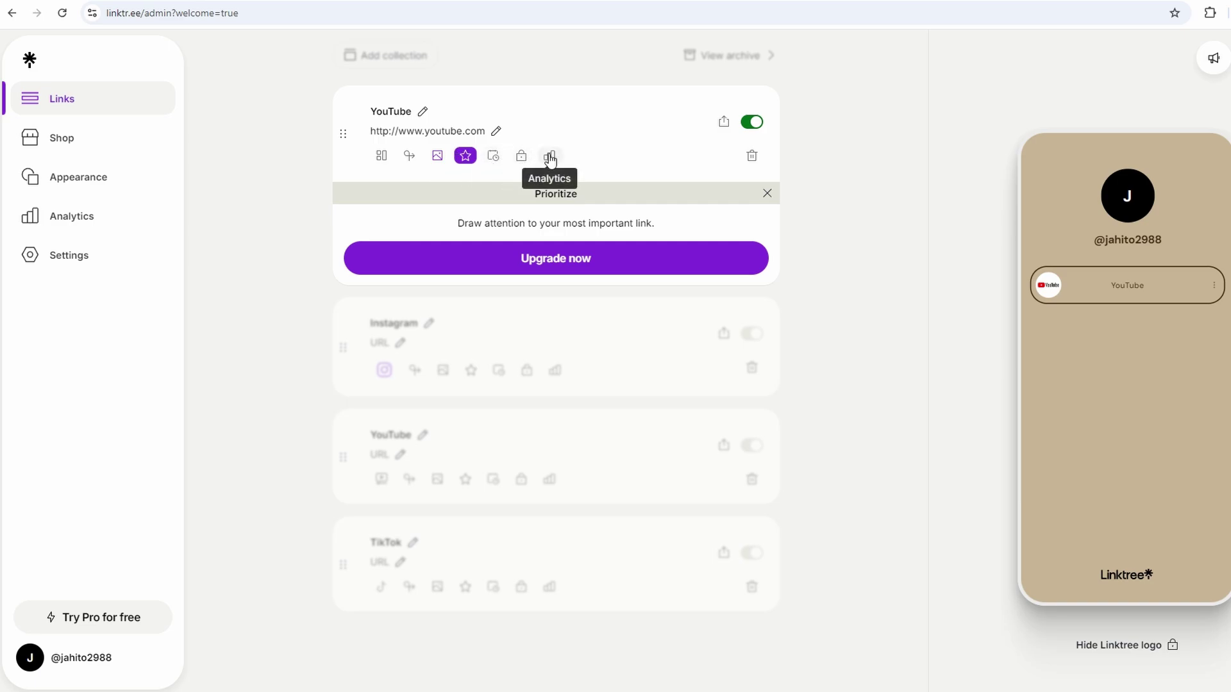
mouse_move(1199, 291)
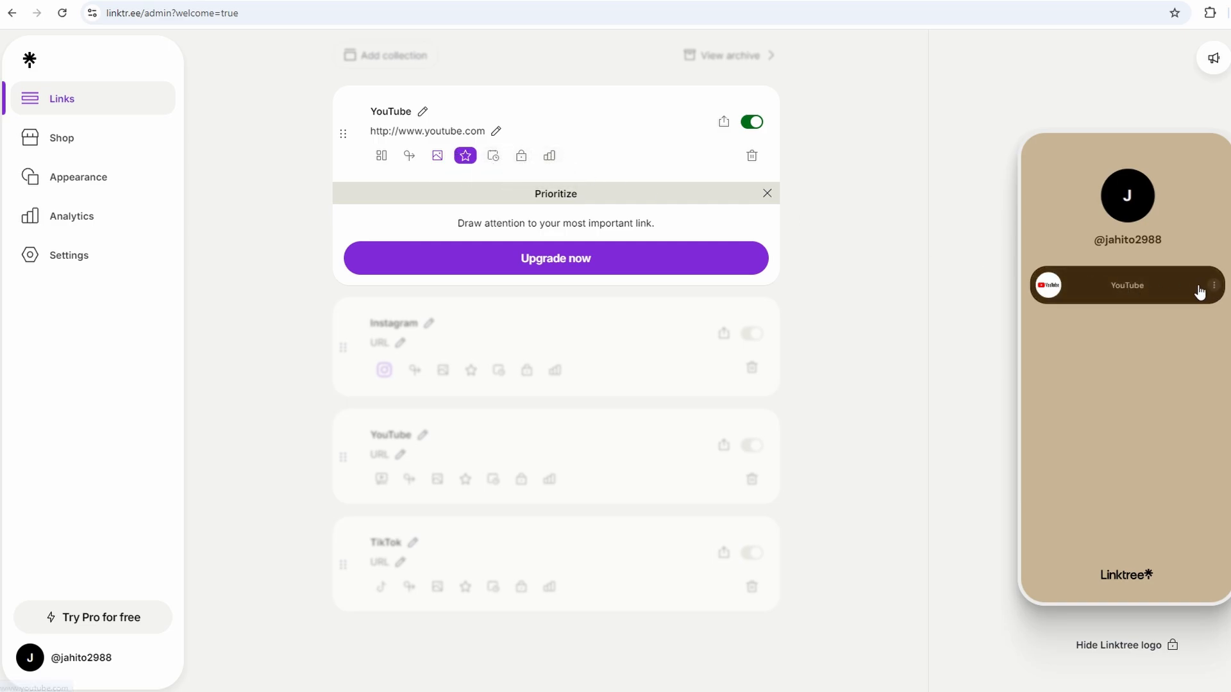
mouse_move(1216, 289)
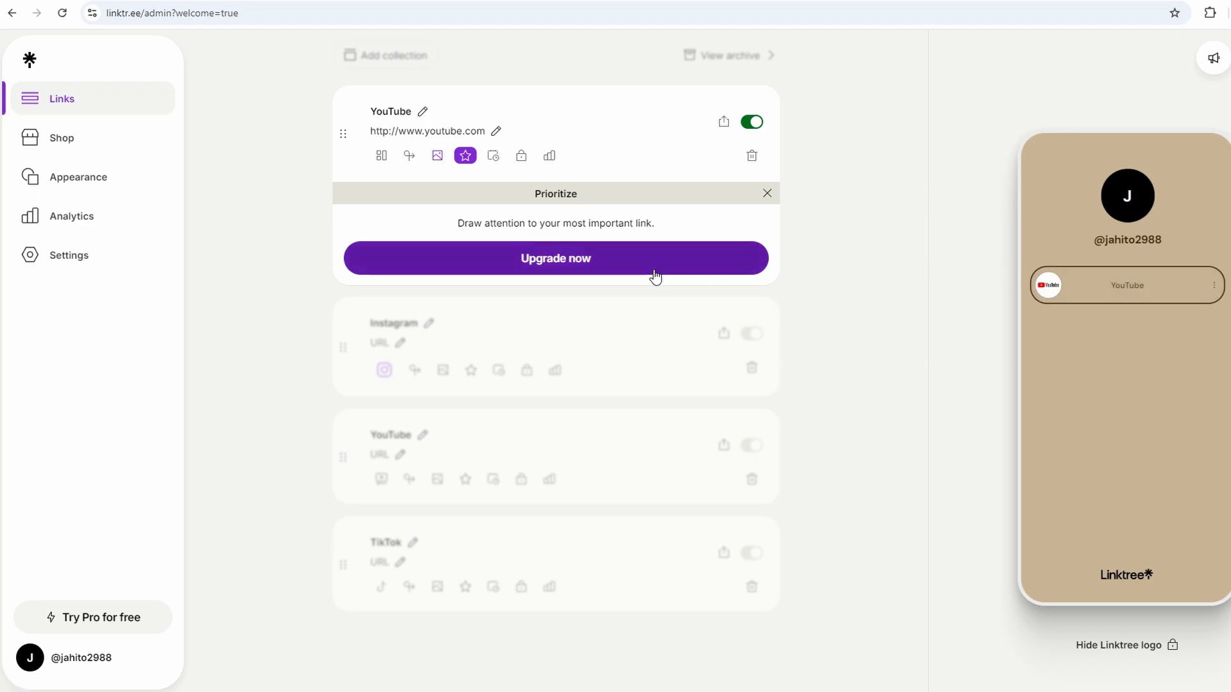
mouse_move(1008, 149)
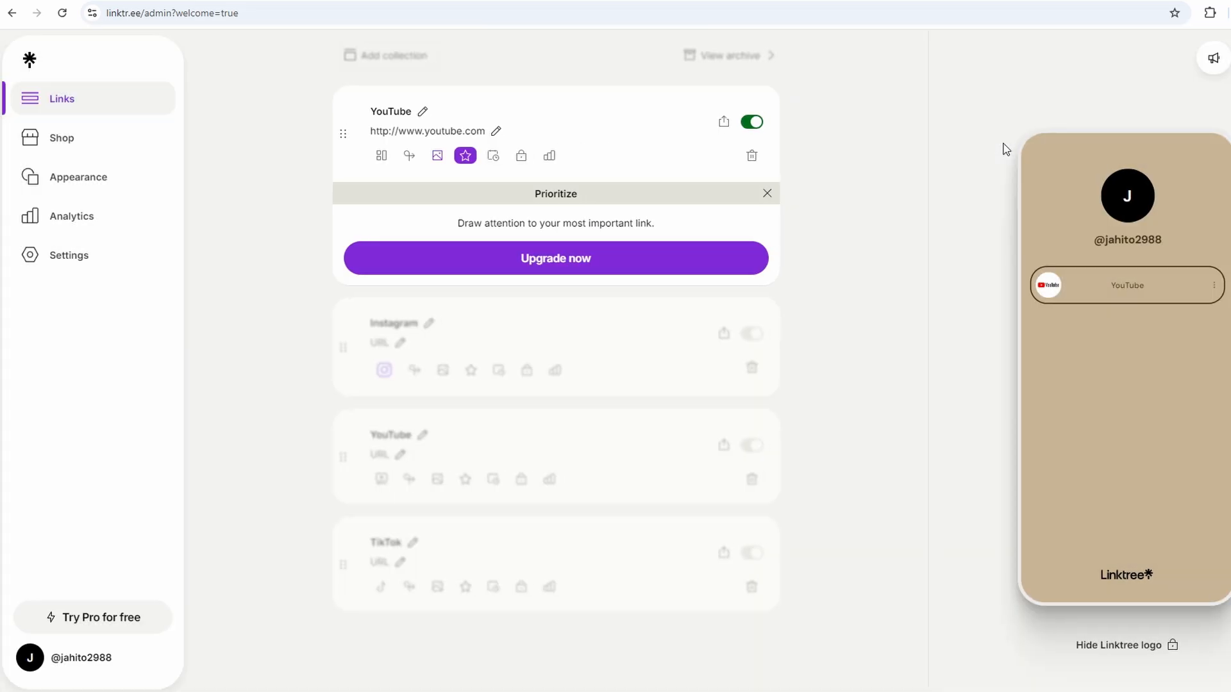
left_click(767, 194)
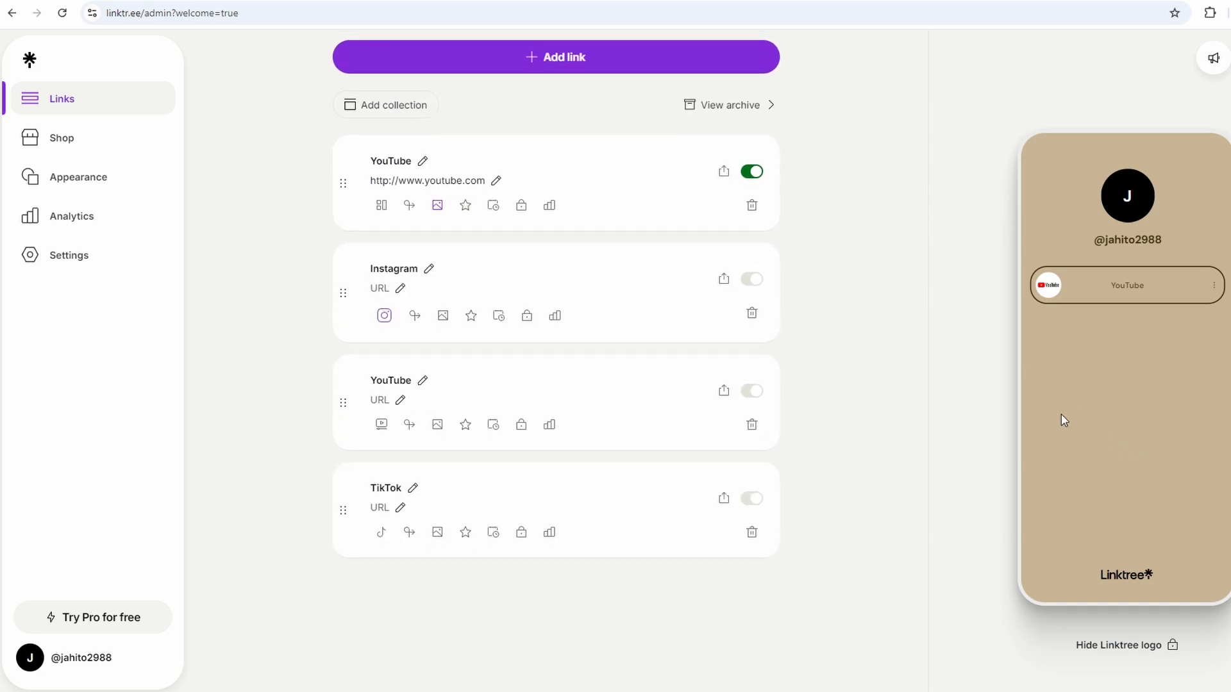
left_click(78, 177)
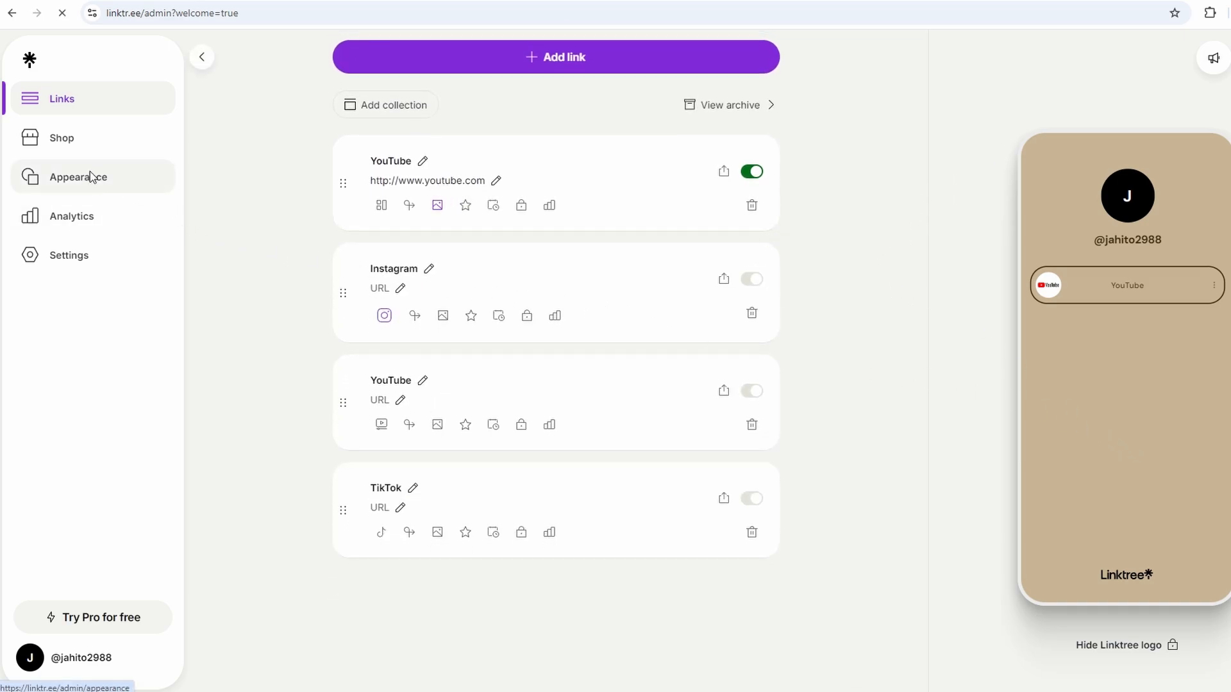
left_click(78, 177)
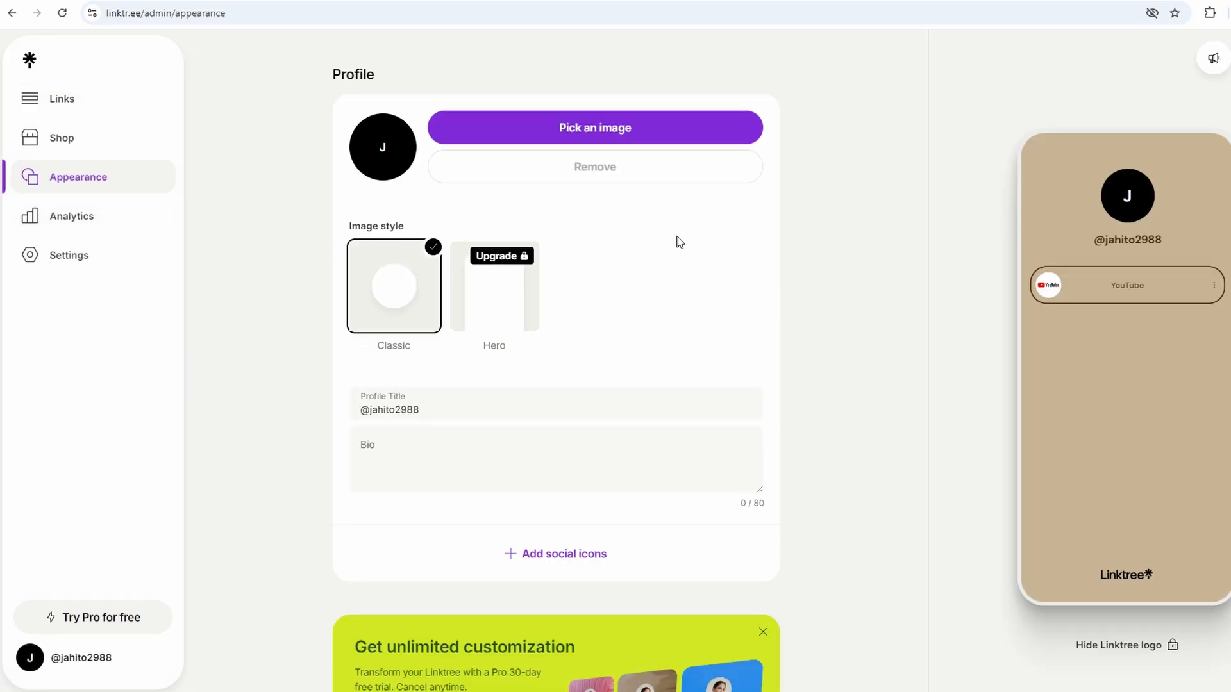
mouse_move(1125, 238)
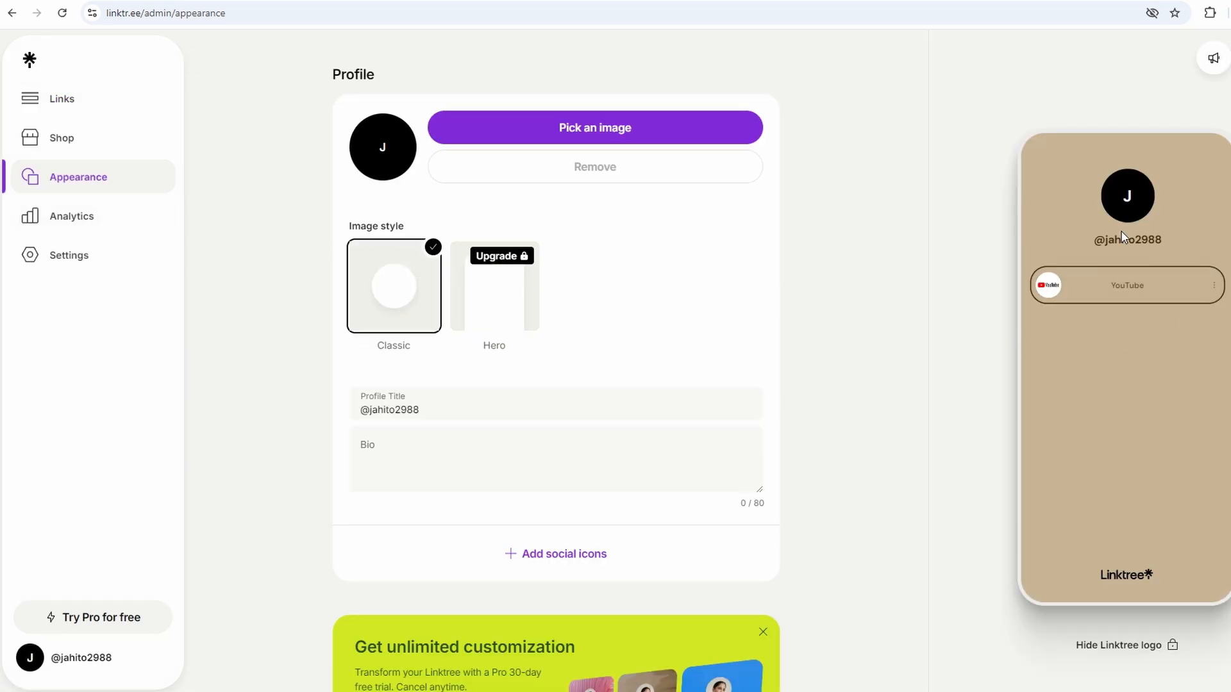
mouse_move(436, 355)
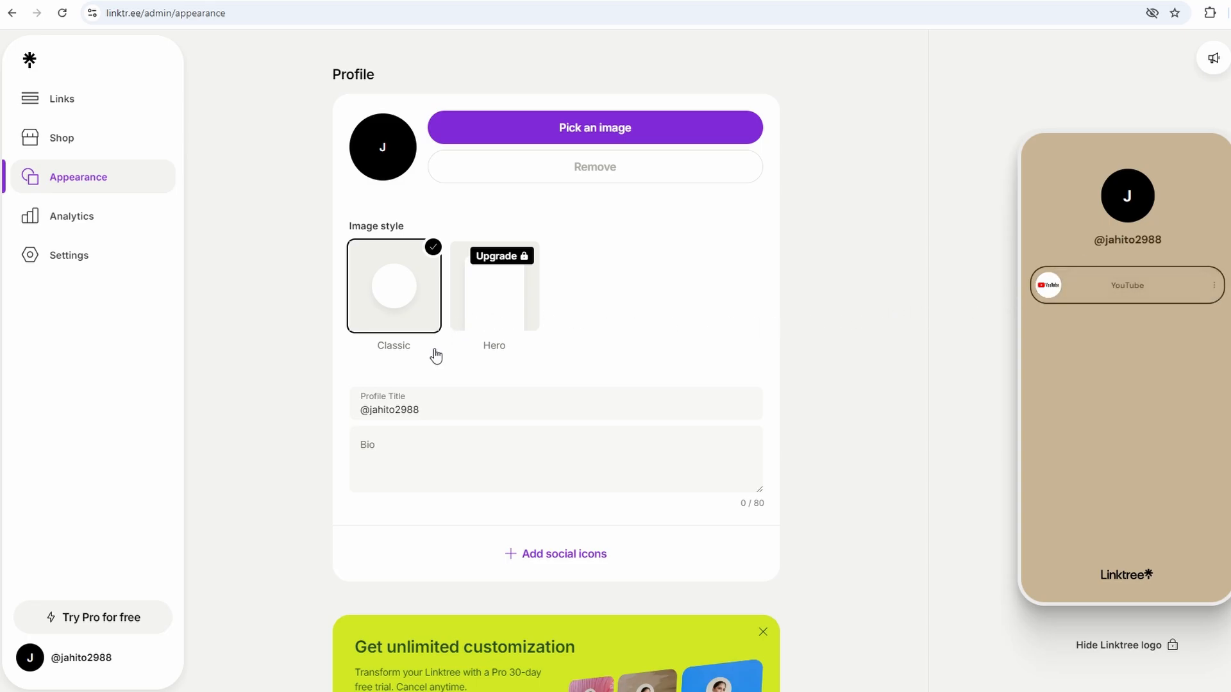
mouse_move(432, 359)
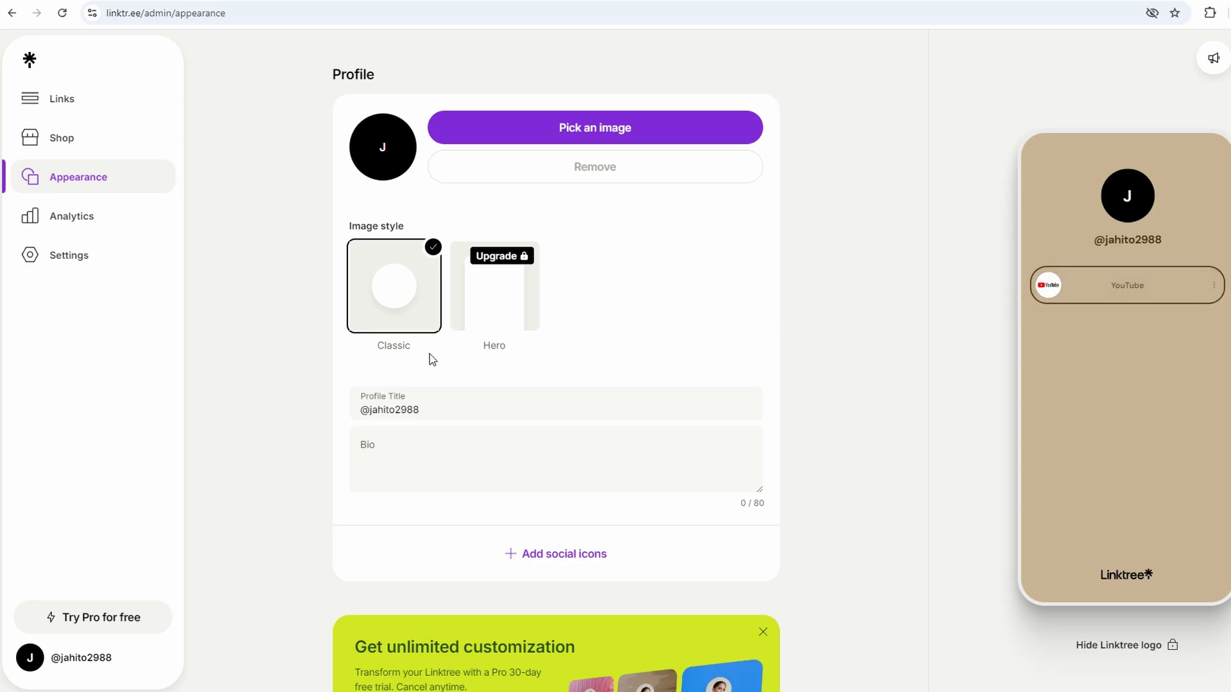
- Scroll down through the Themes gallery on the Appearance page
scroll("down", 3)
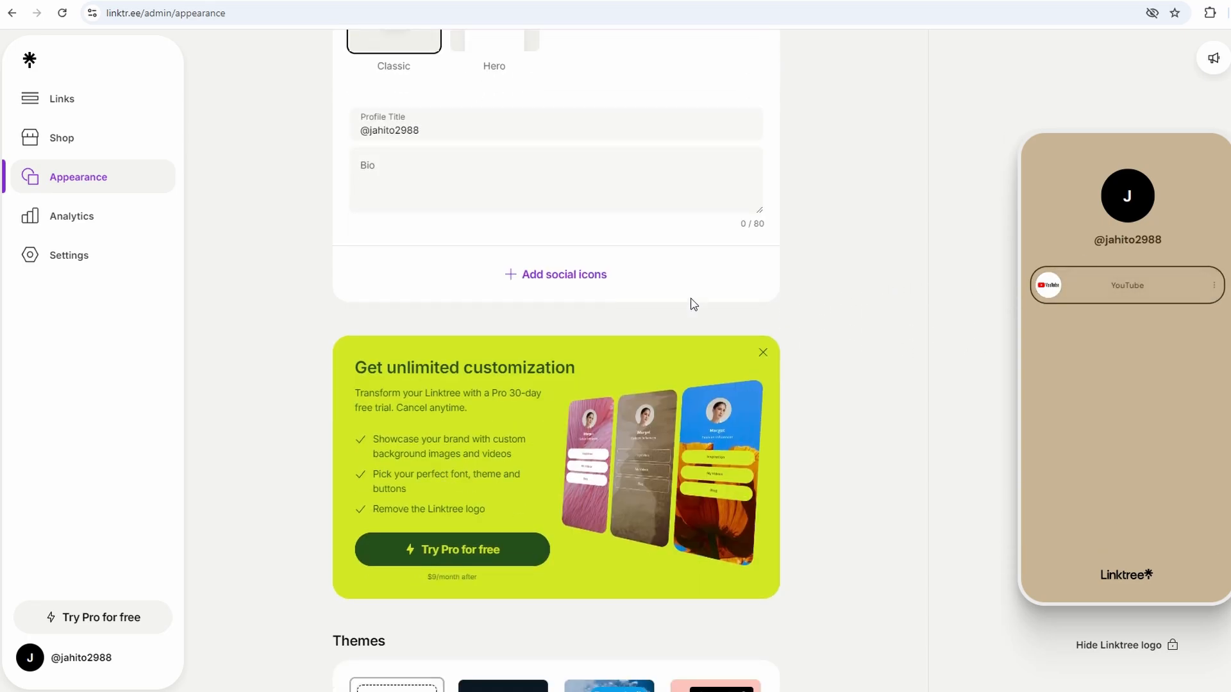
scroll("down", 3)
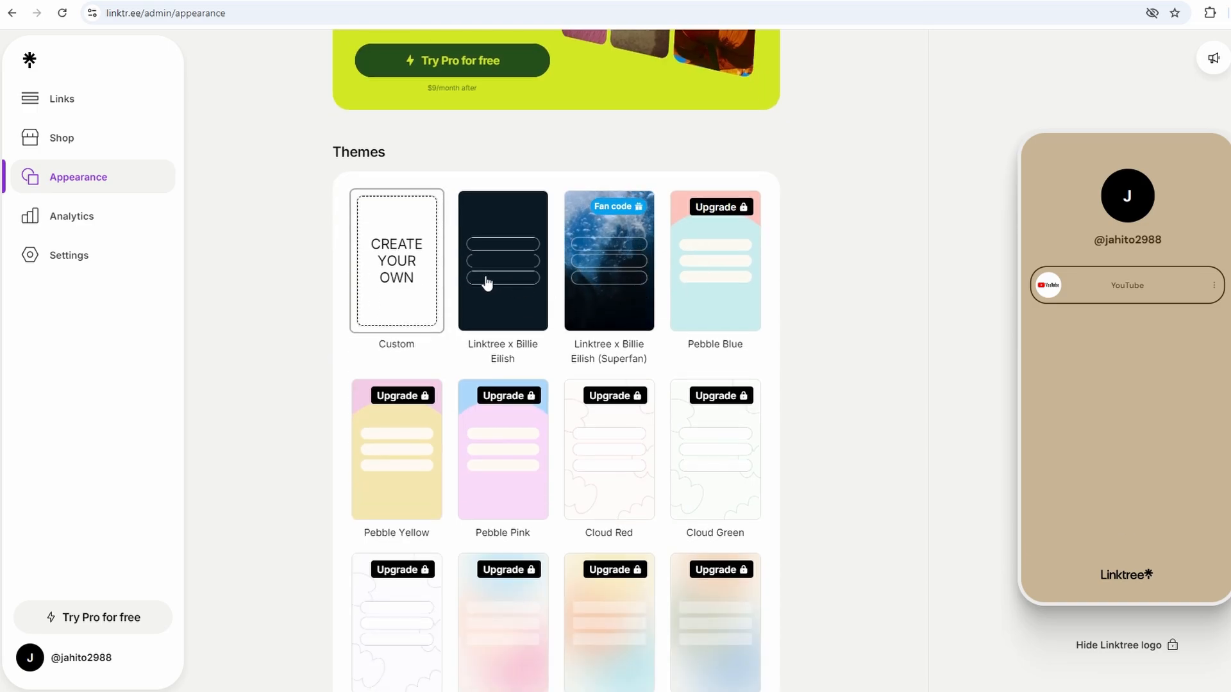
scroll("down", 3)
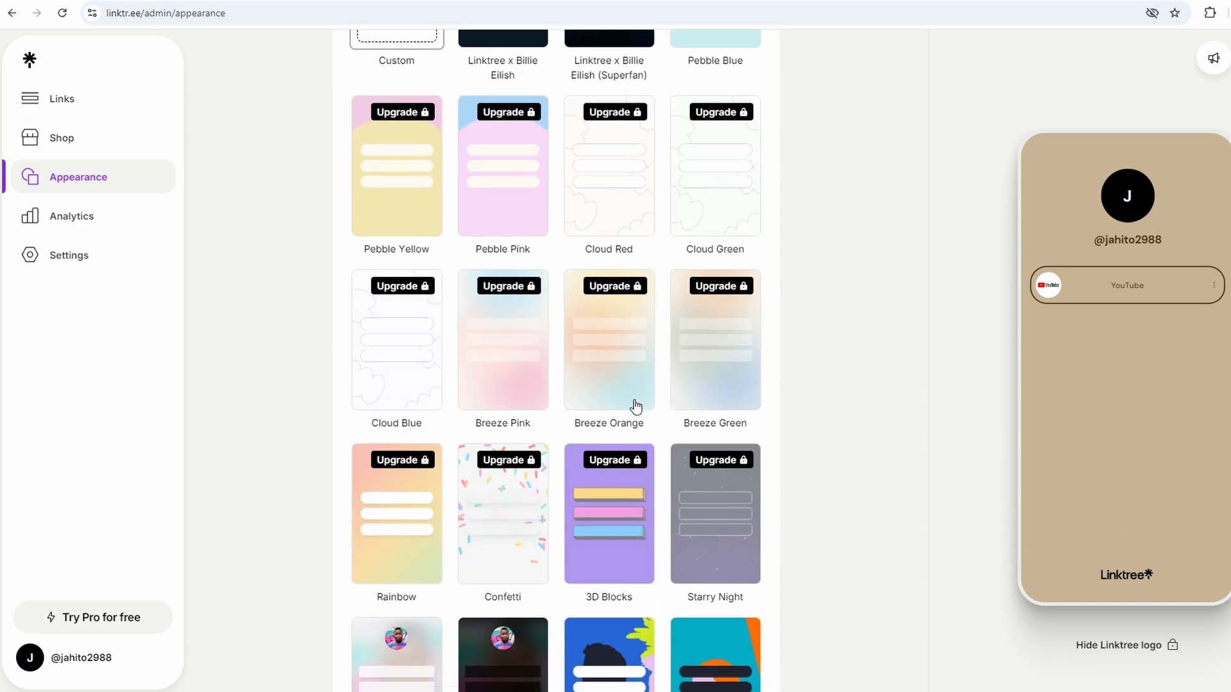
scroll("down", 3)
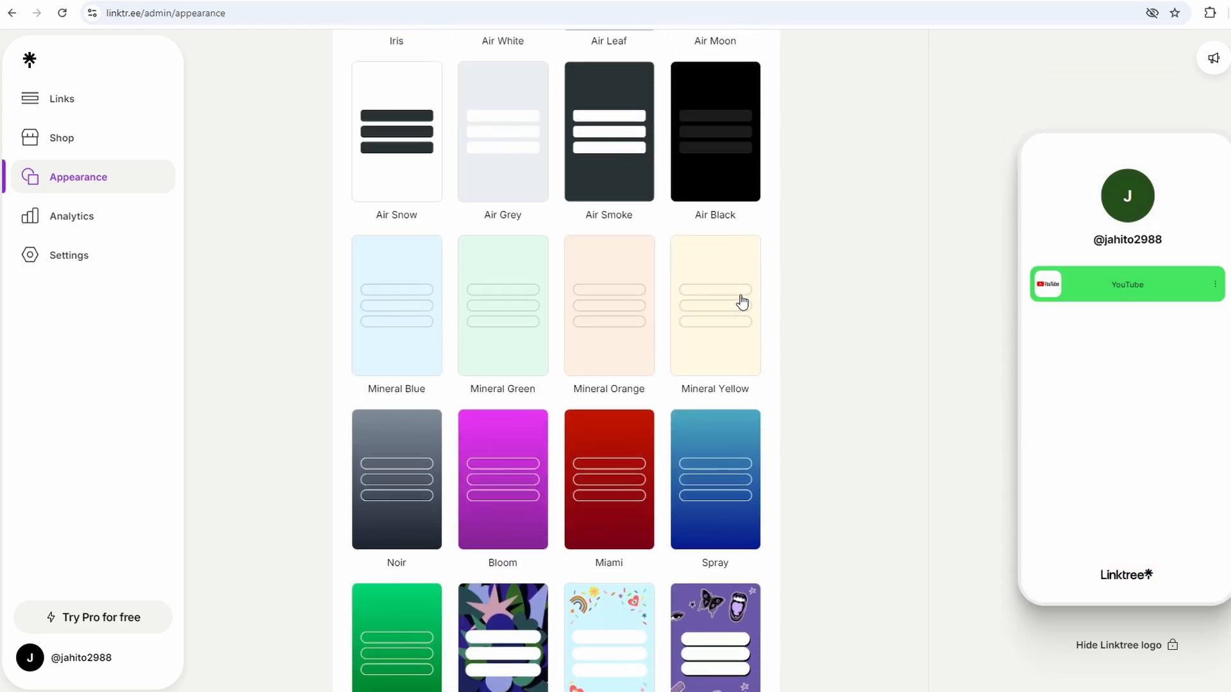
scroll("down", 3)
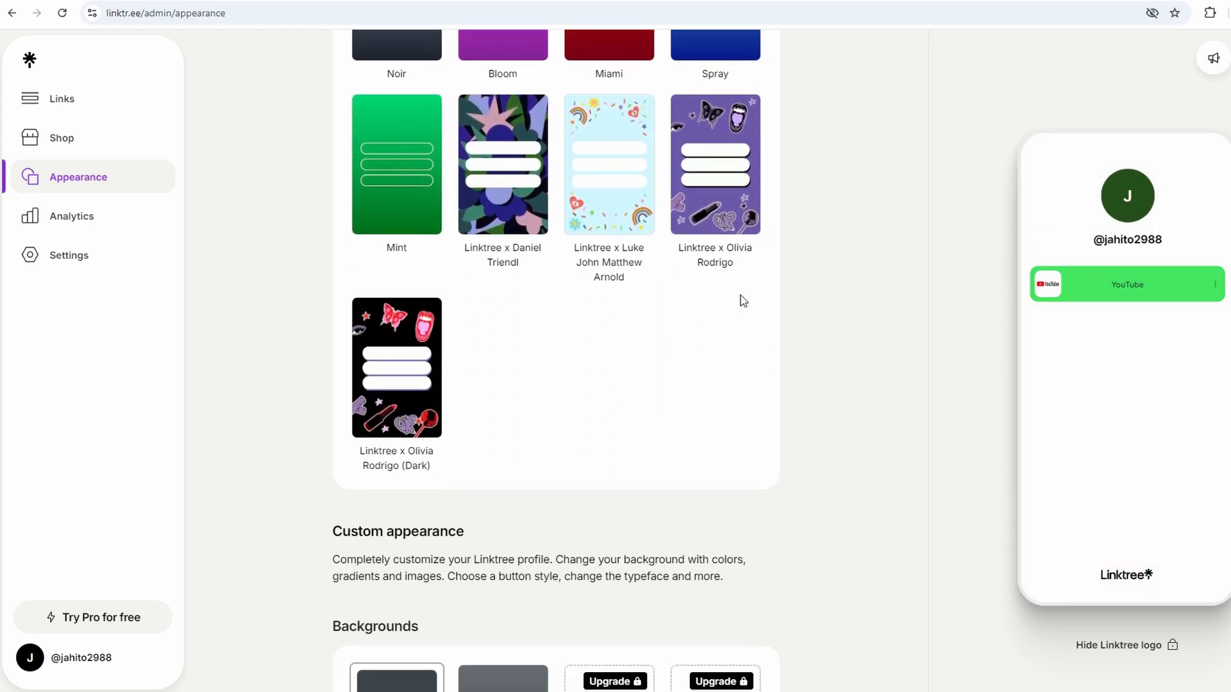
- Give the link buttons the rounded Hard shadow style
scroll("down", 3)
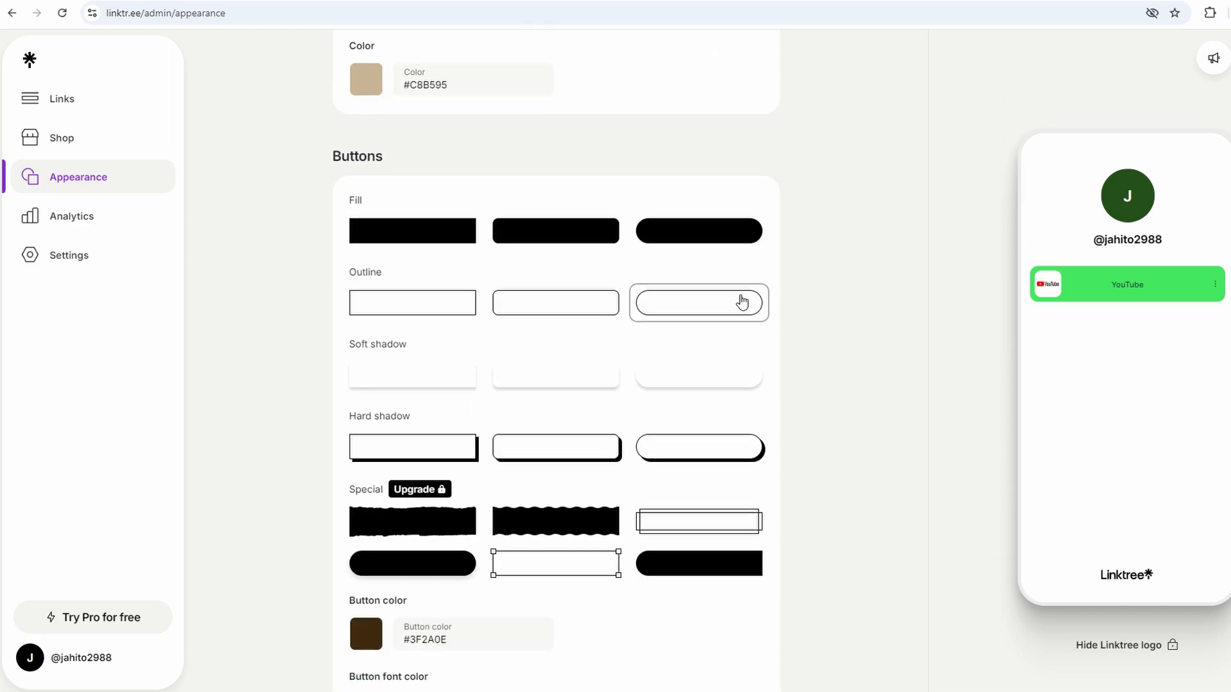
scroll("down", 3)
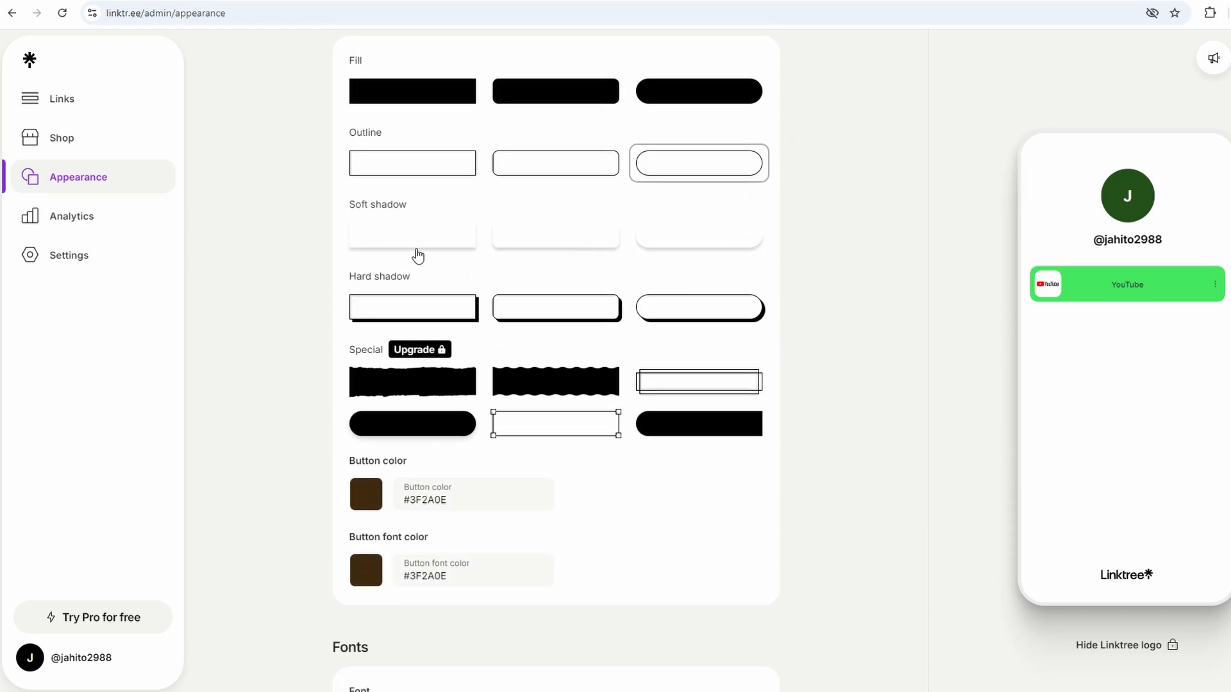
mouse_move(484, 300)
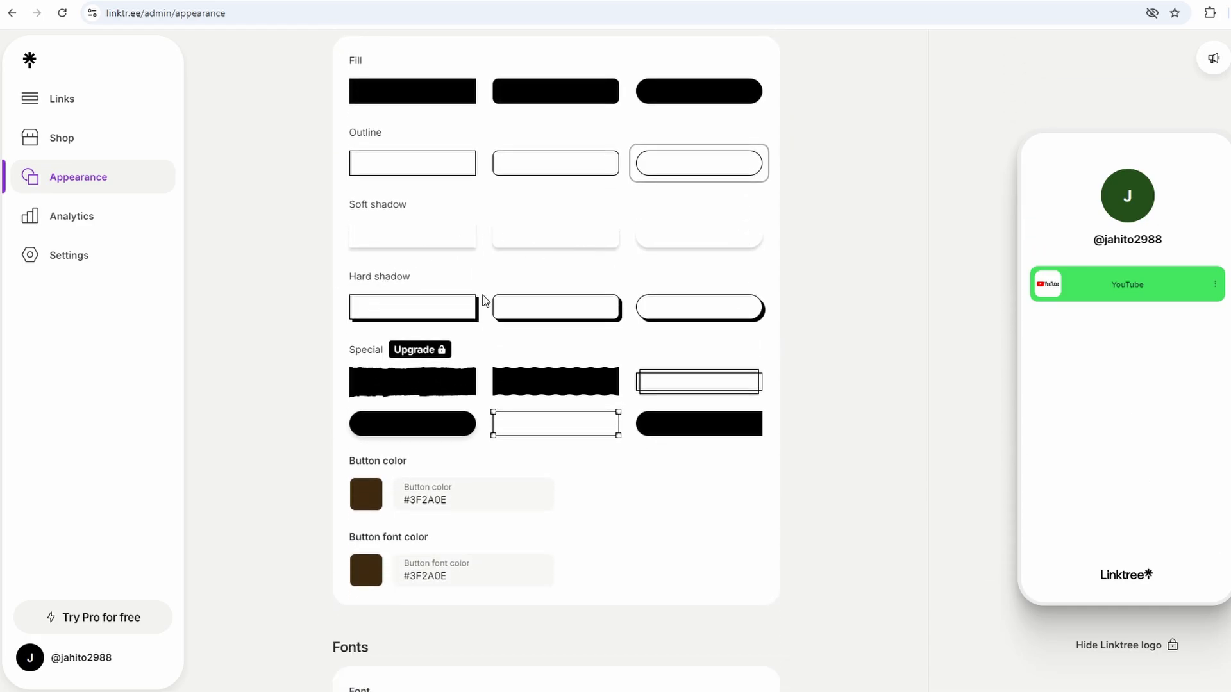
left_click(555, 307)
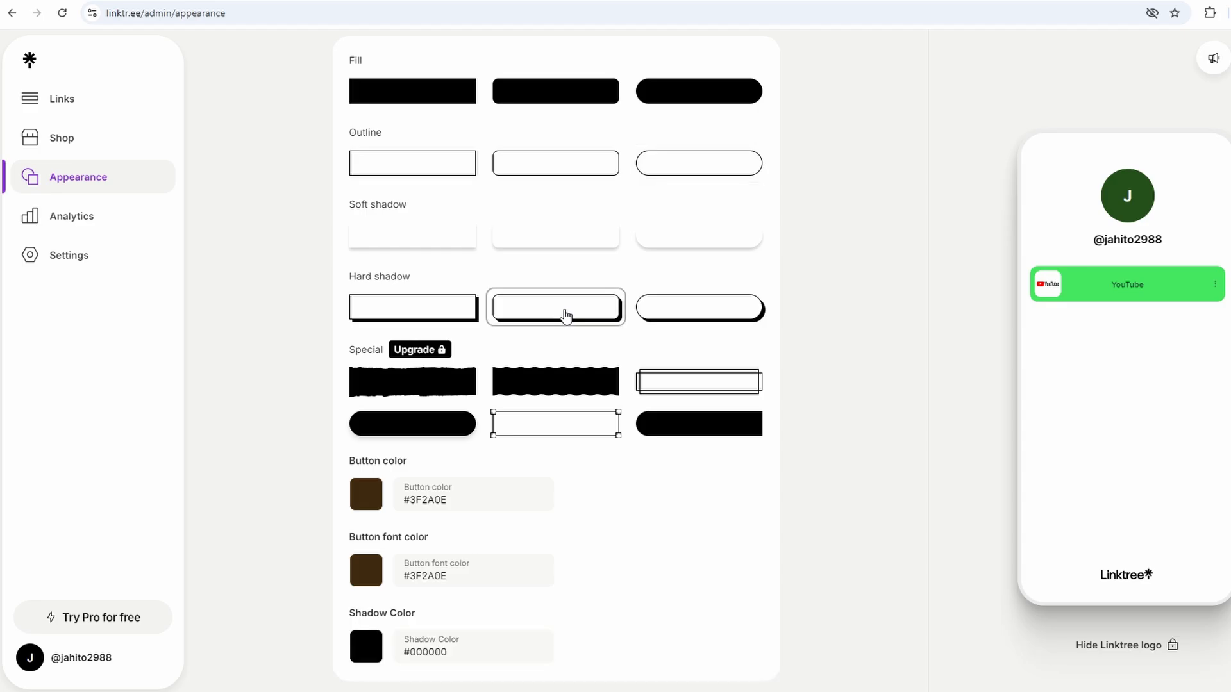
left_click(556, 306)
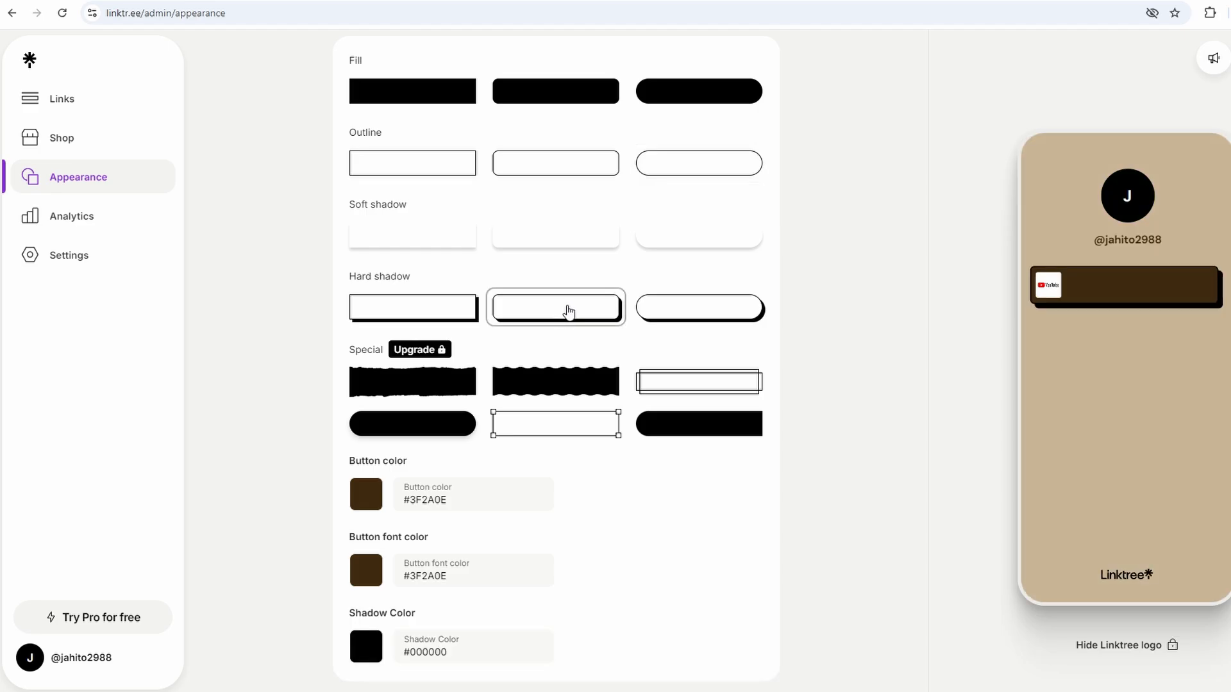
- Apply the green Mint theme and bring up the Share panel
scroll("up", 3)
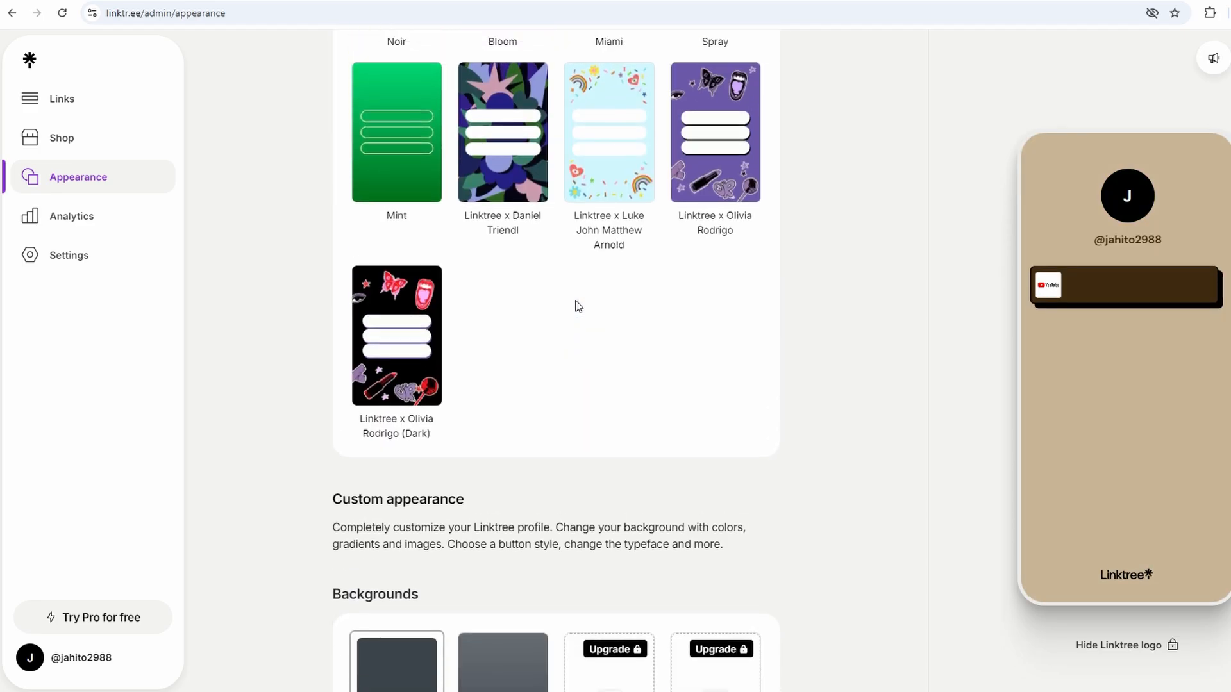
scroll("up", 3)
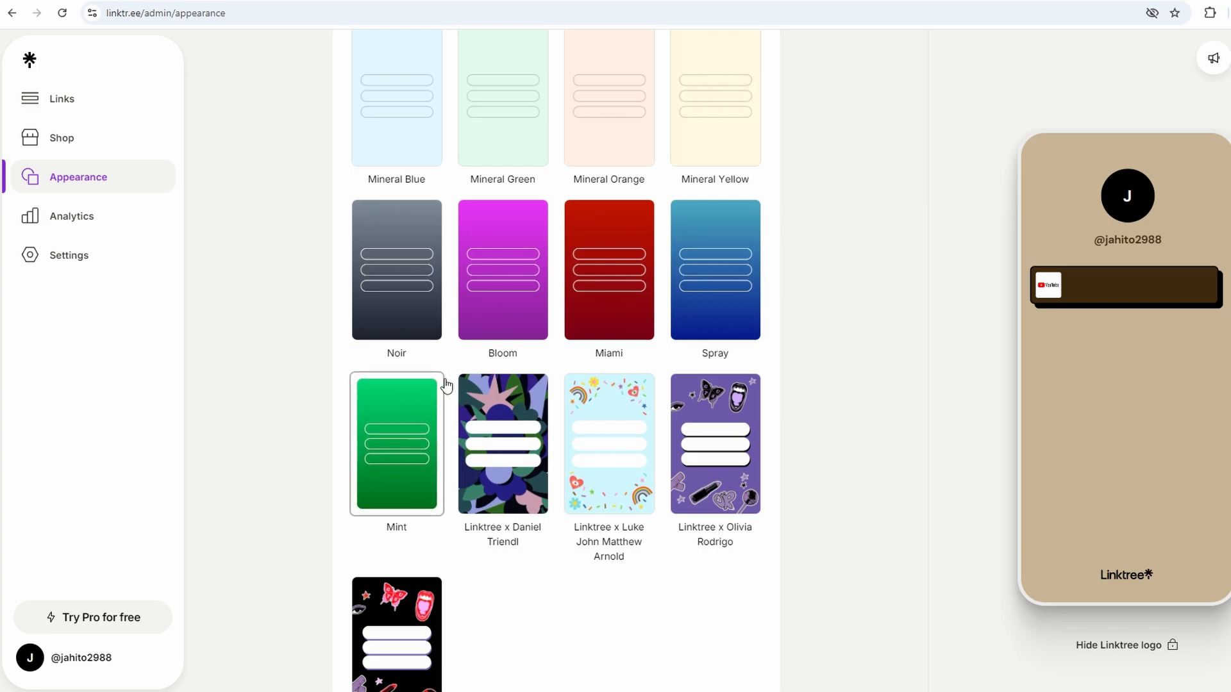
left_click(1211, 58)
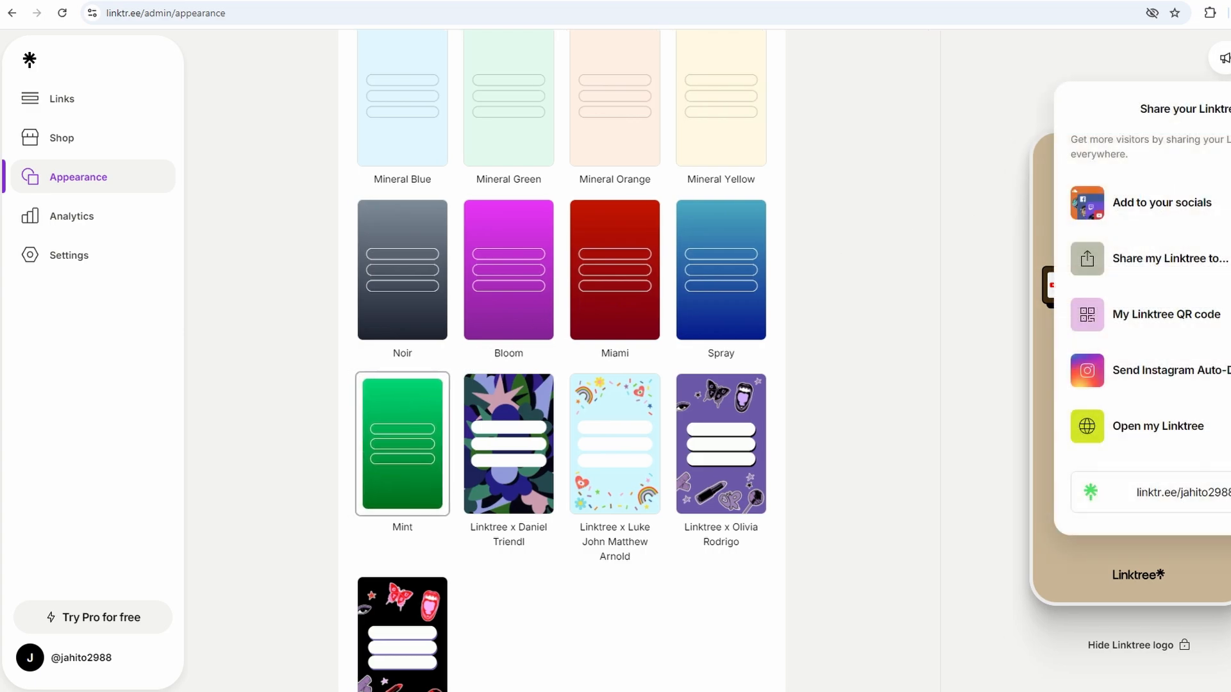
left_click(401, 444)
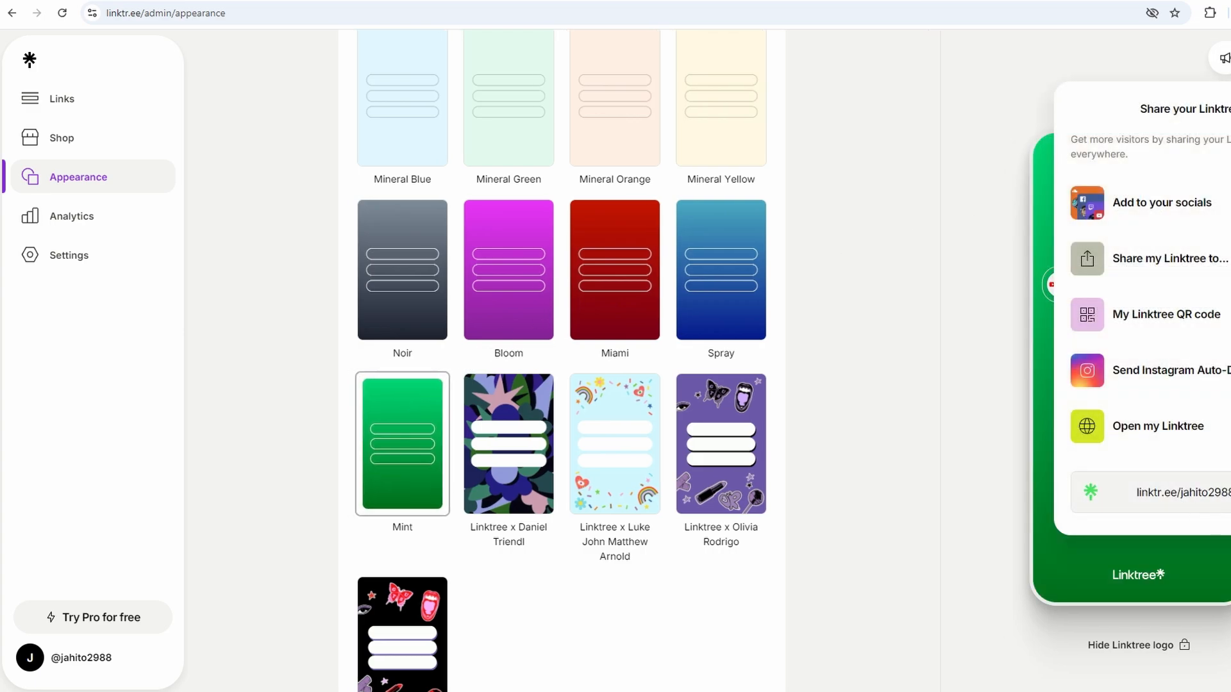
mouse_move(778, 7)
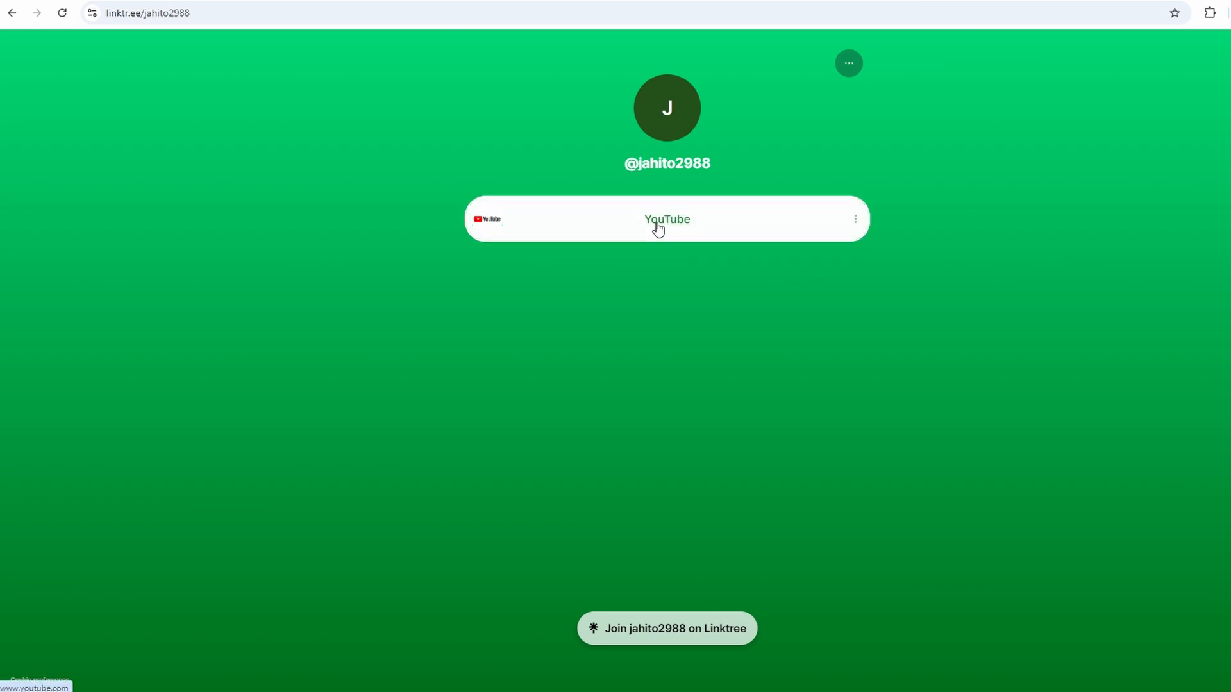
mouse_move(621, 250)
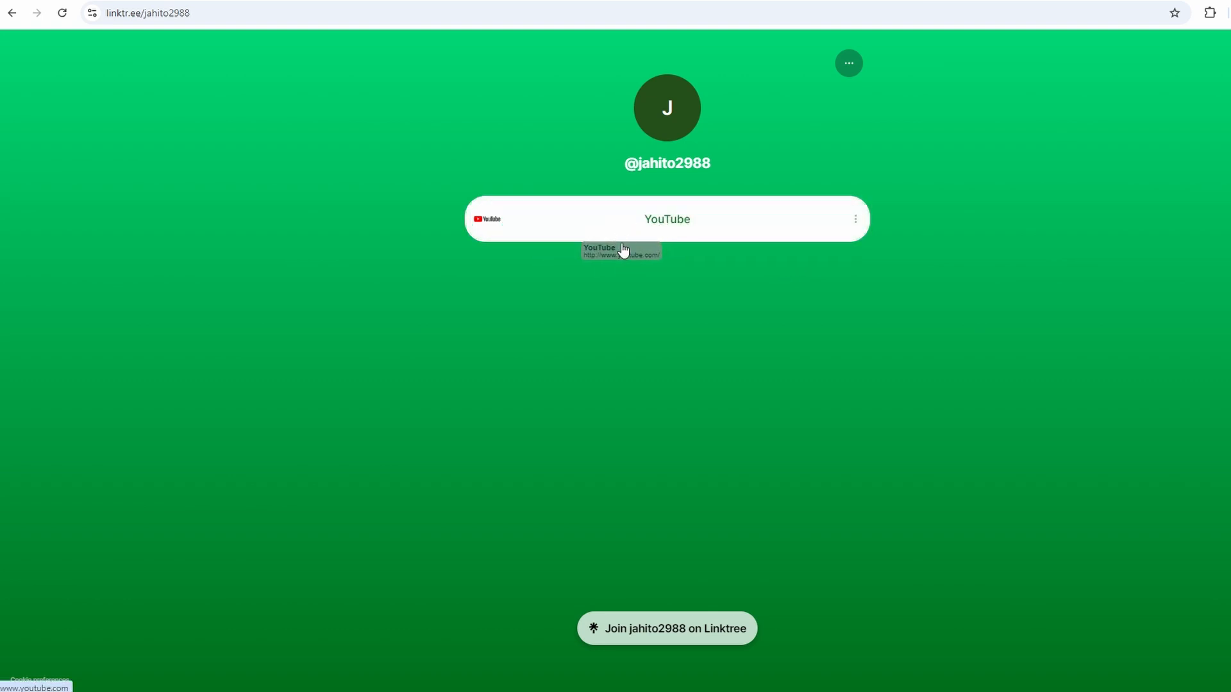
- View the live profile at linktr.ee/jahito2988 via Open my Linktree
left_click(666, 219)
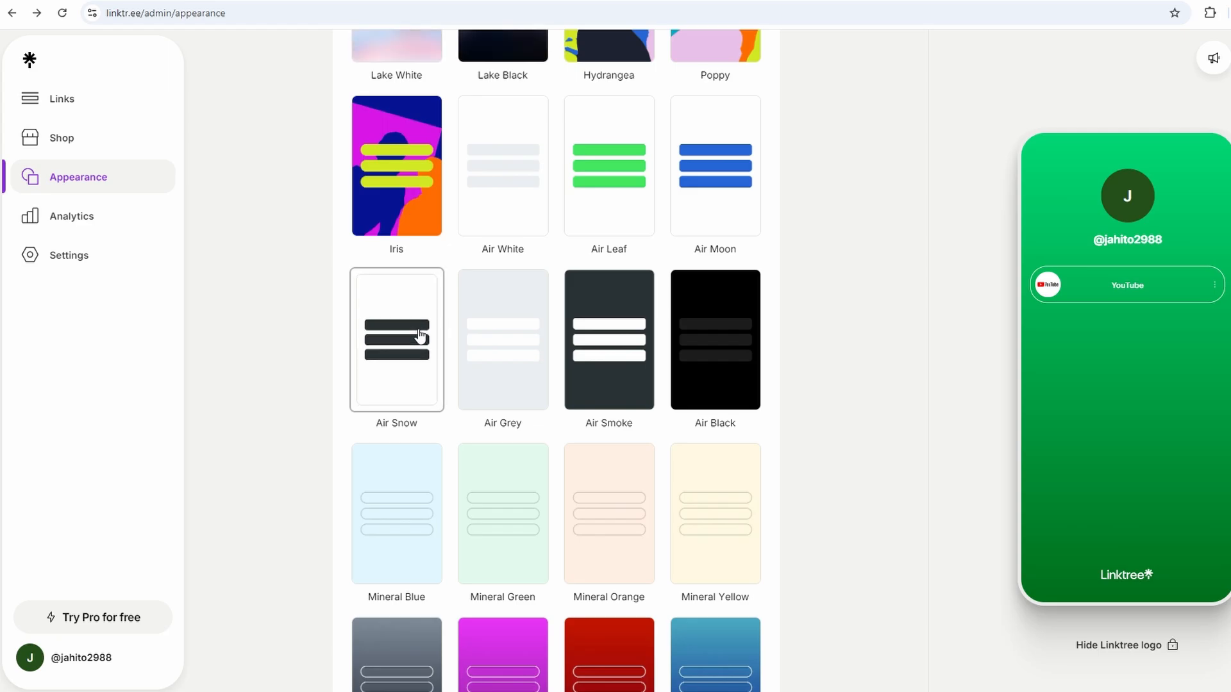
- Apply the Air Snow theme to the profile and review the rest of the Appearance page
left_click(396, 340)
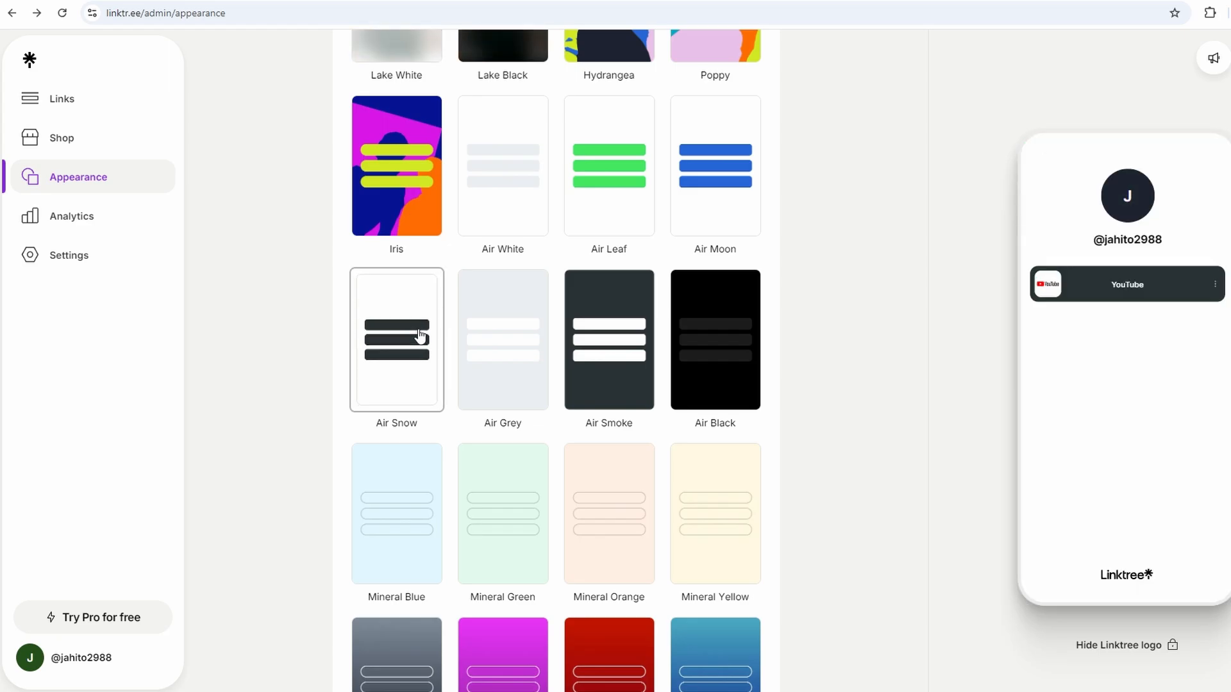
scroll("down", 3)
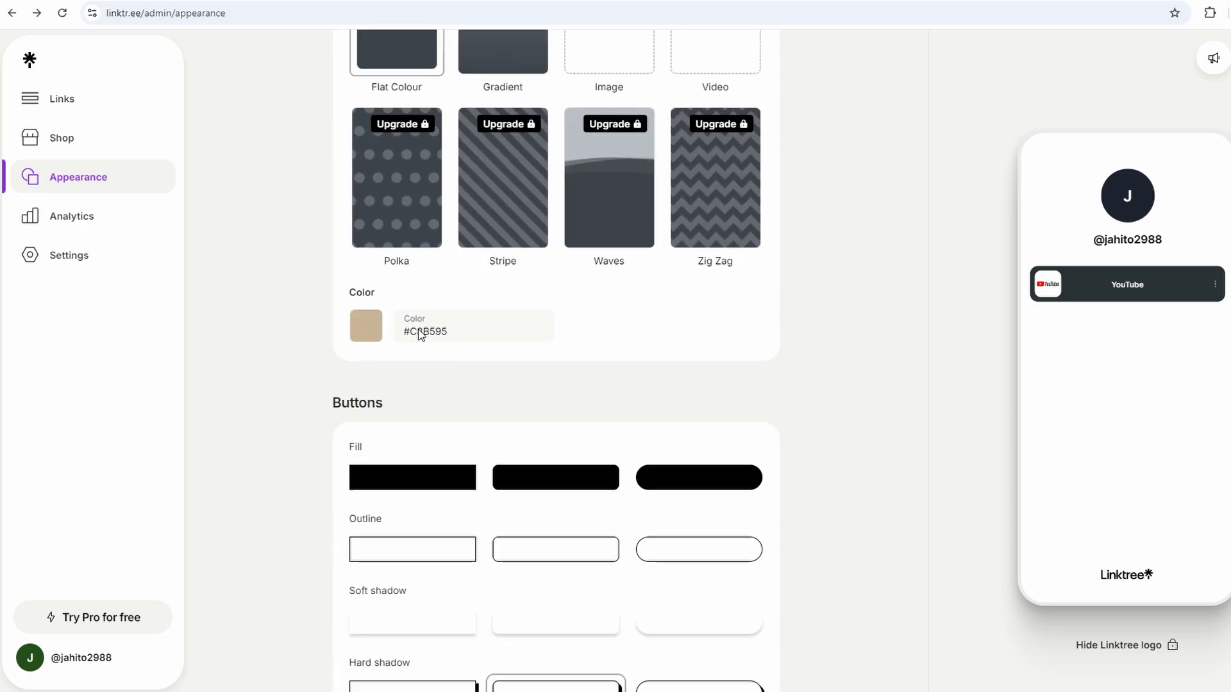
scroll("down", 3)
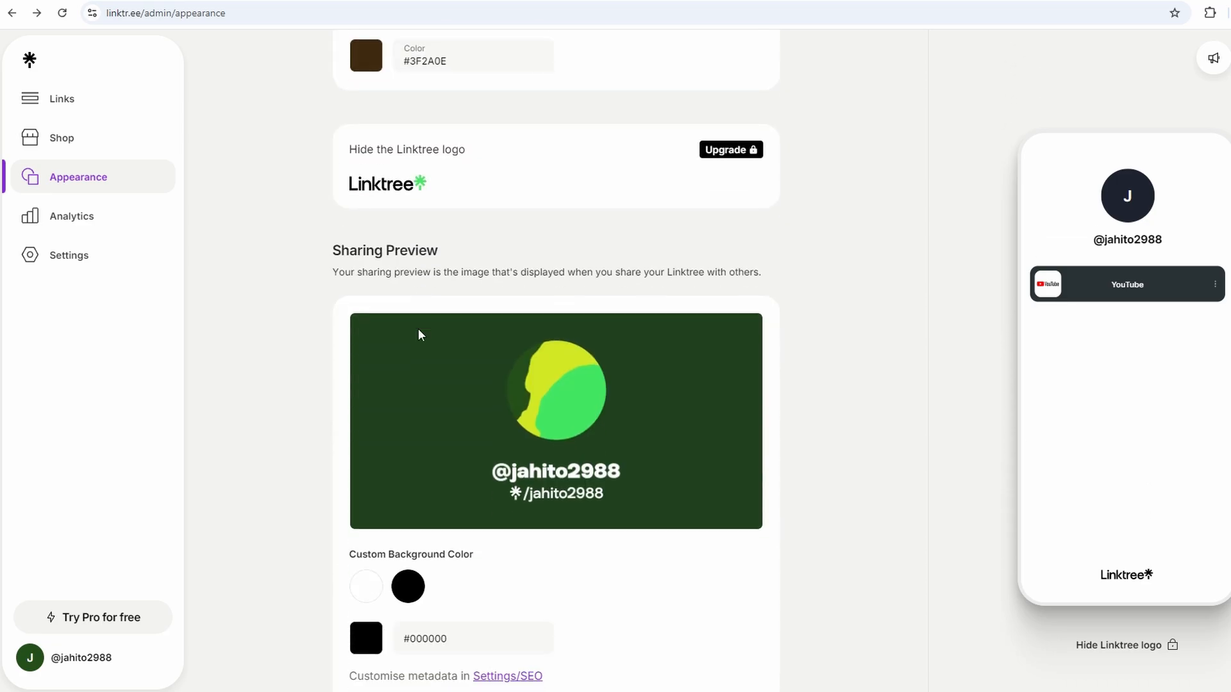
scroll("down", 3)
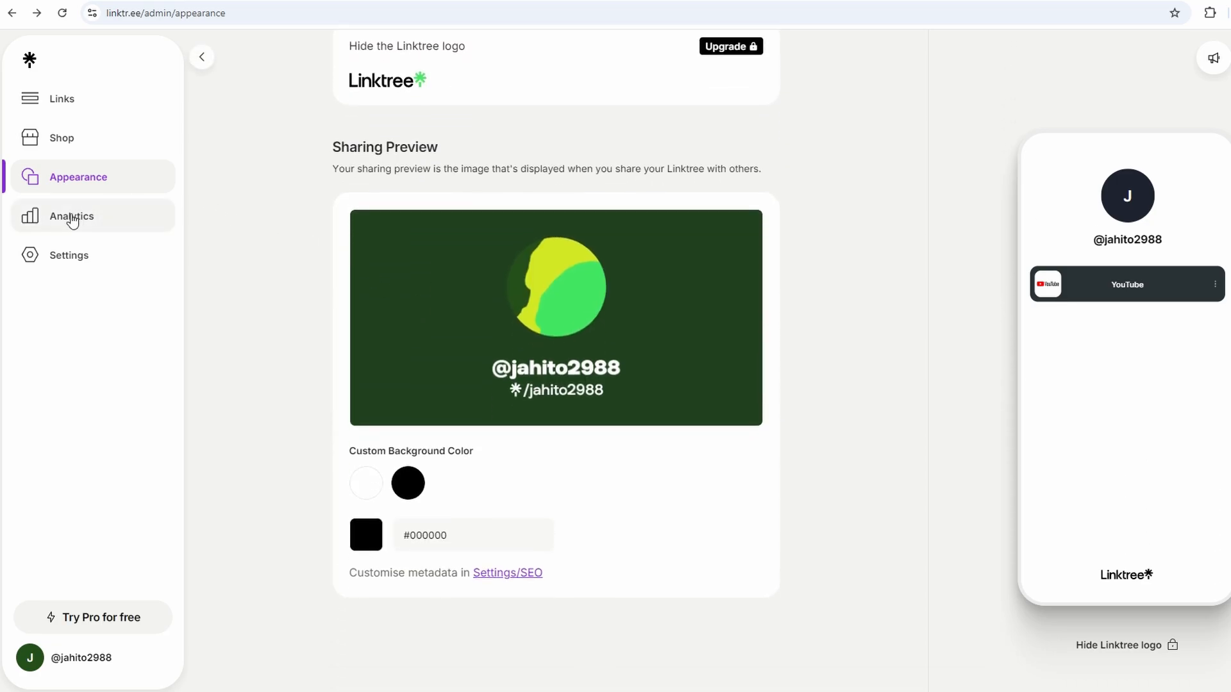
- Go to the profile's Analytics section from the sidebar
left_click(71, 216)
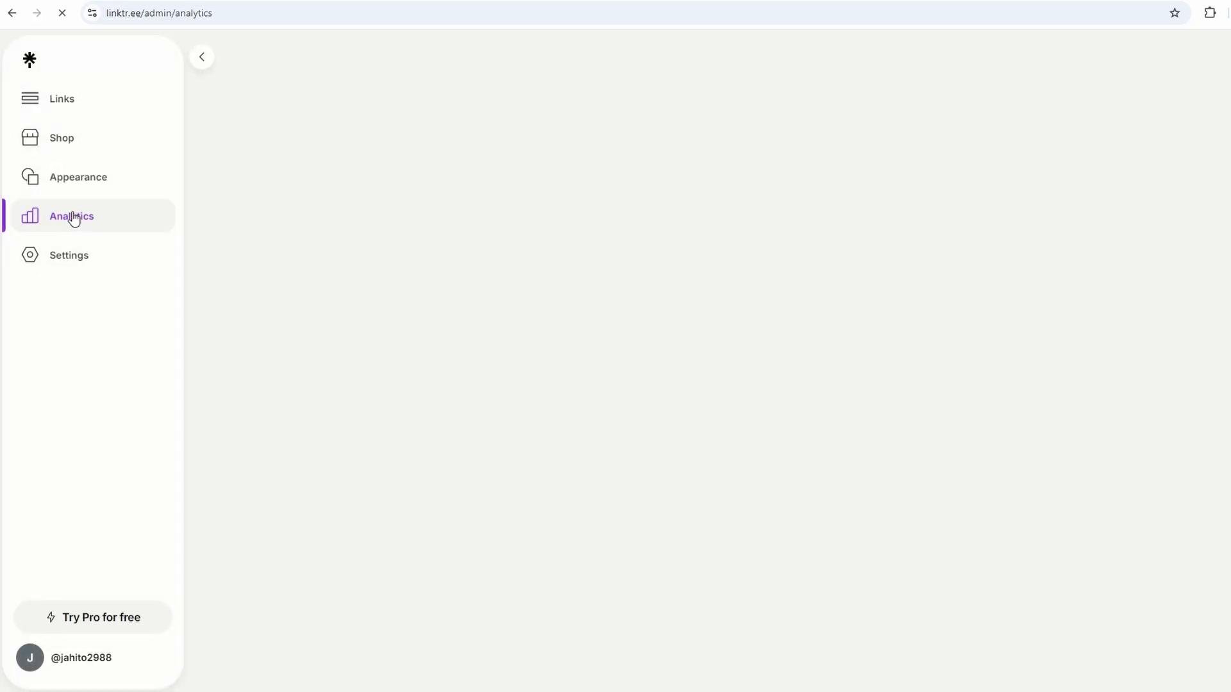
left_click(71, 217)
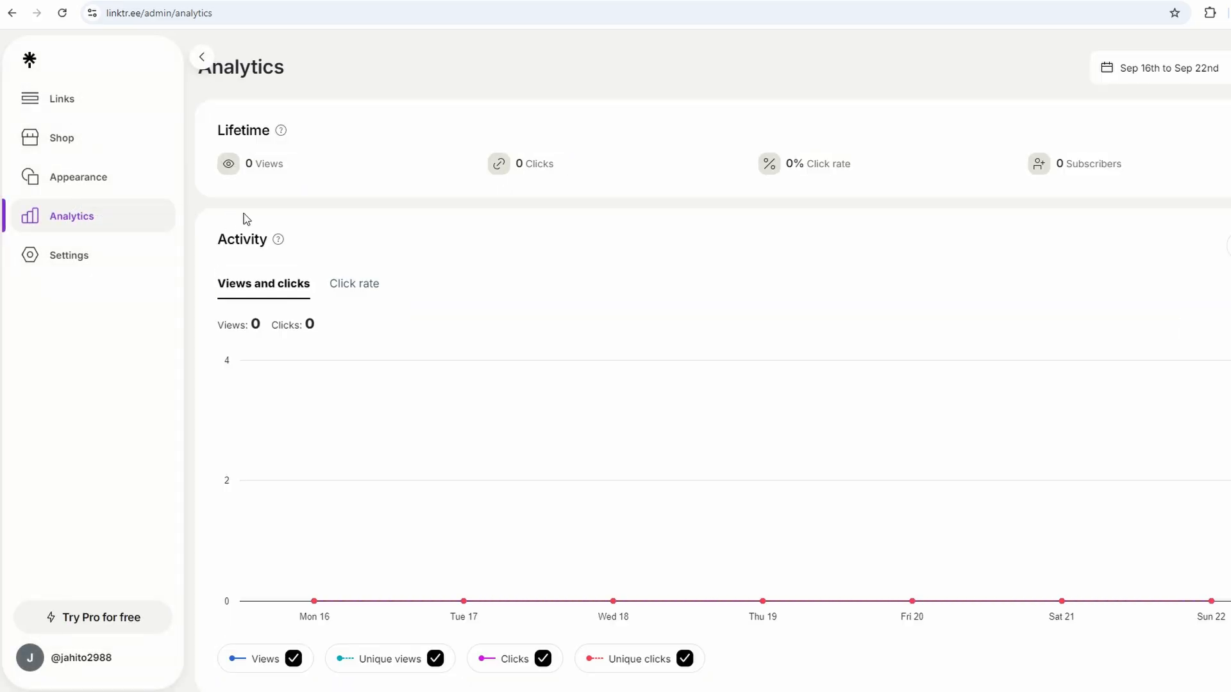
scroll("down", 3)
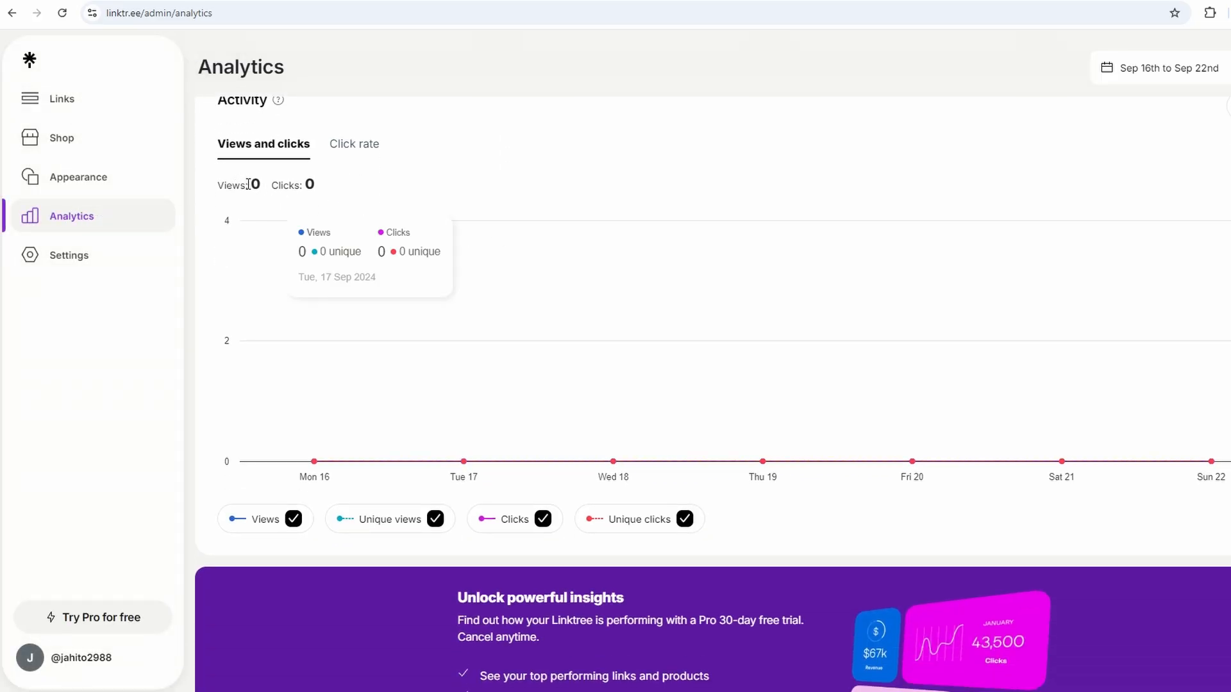
double_click(232, 185)
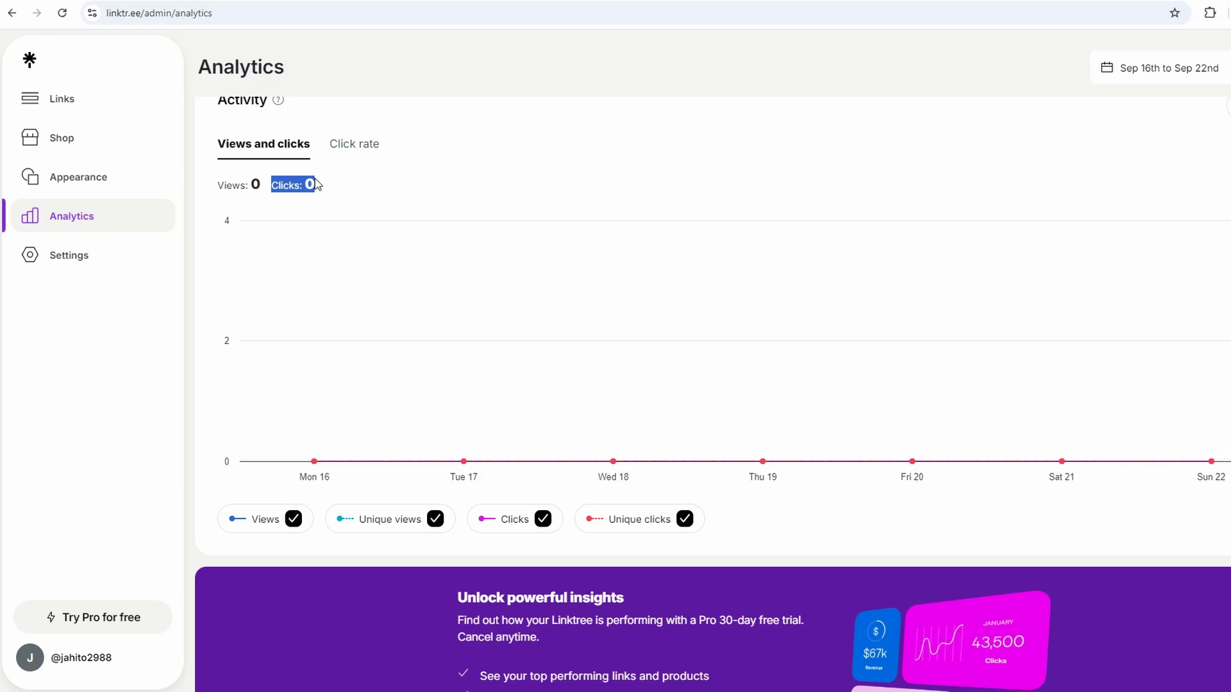
scroll("down", 3)
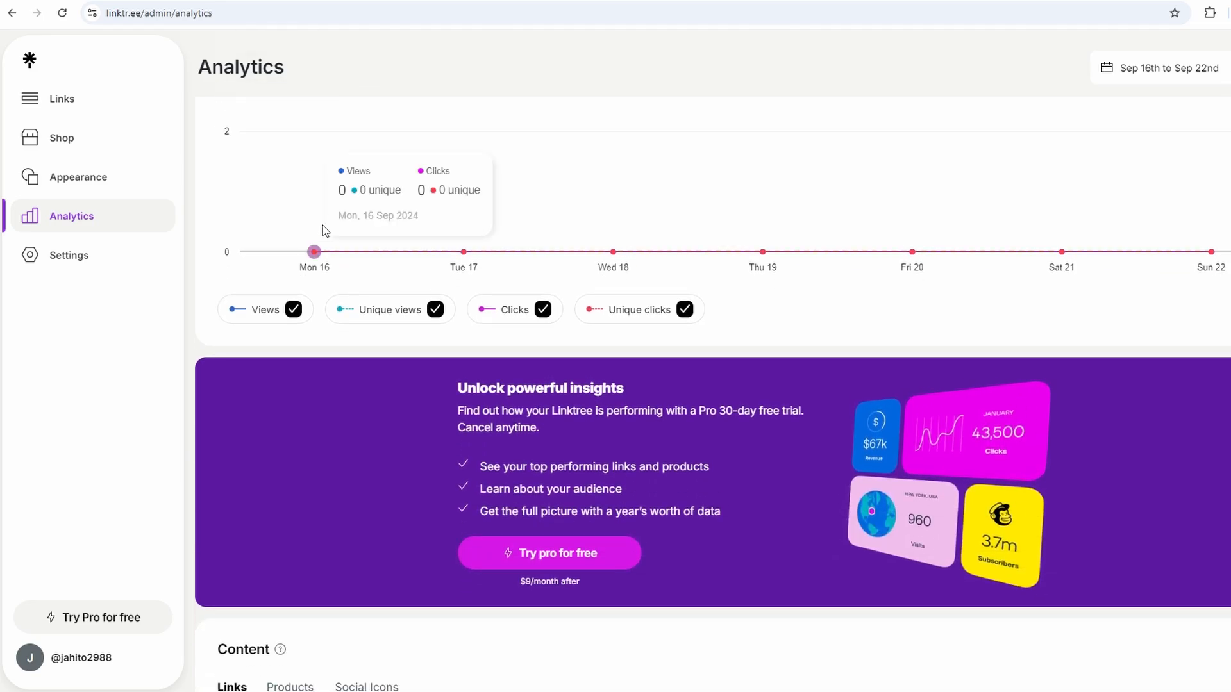
scroll("down", 3)
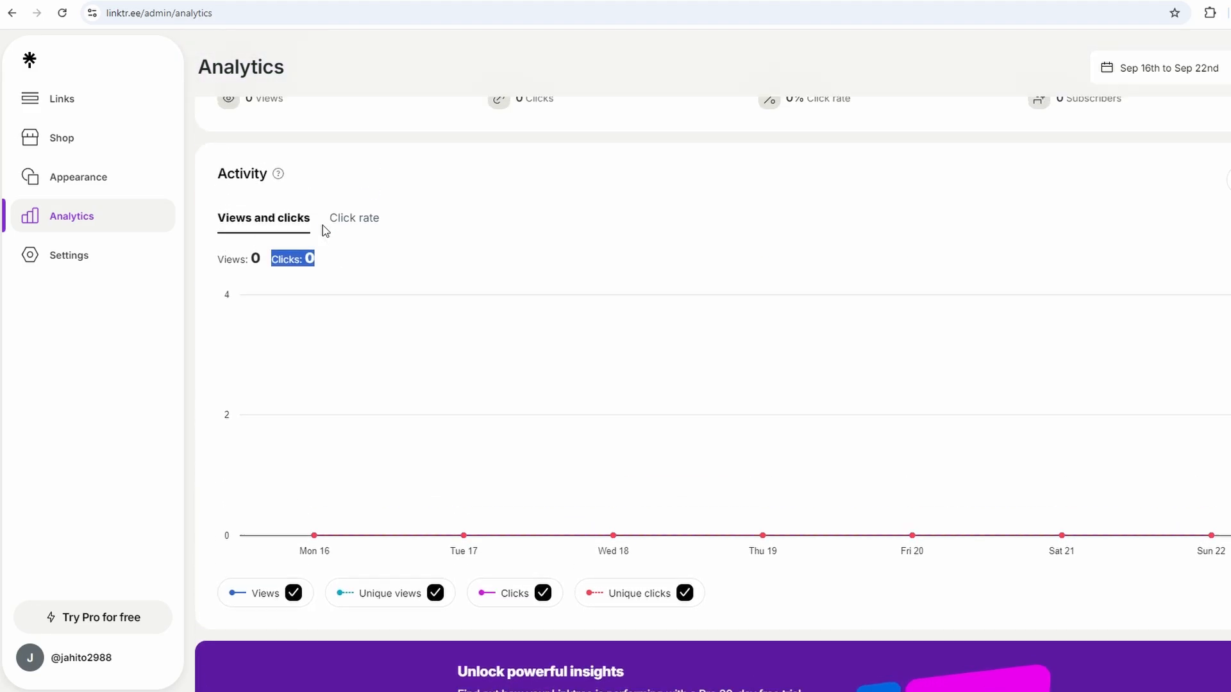
scroll("up", 3)
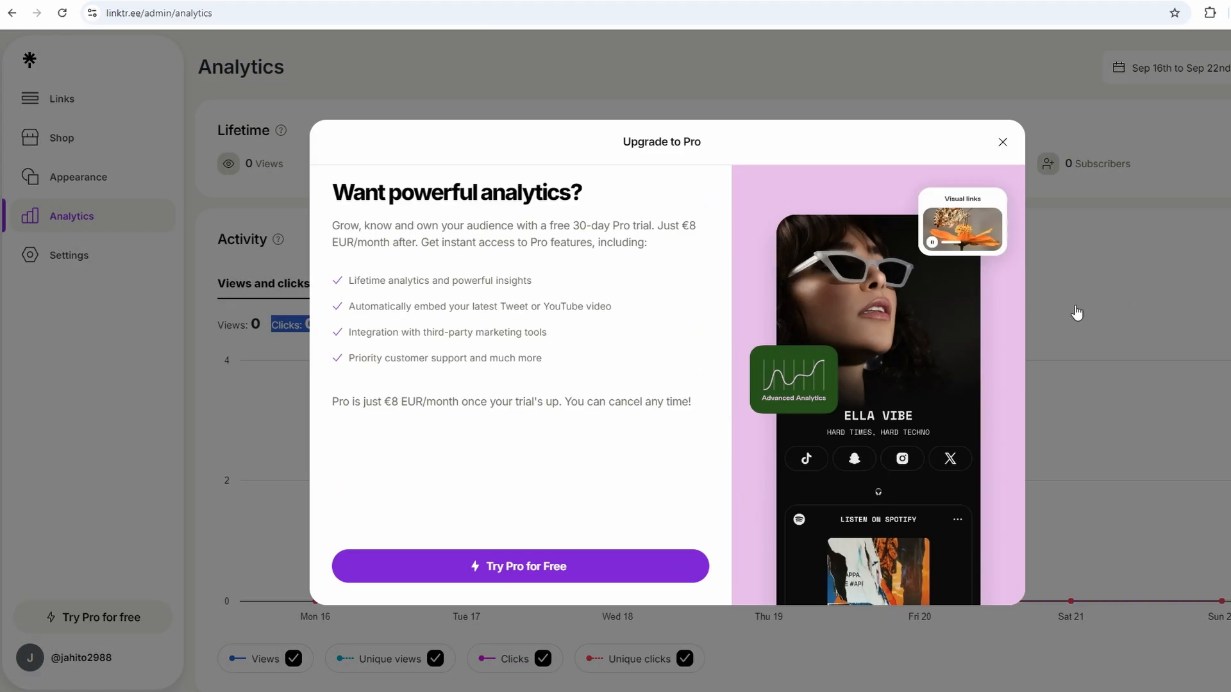
left_click(1003, 142)
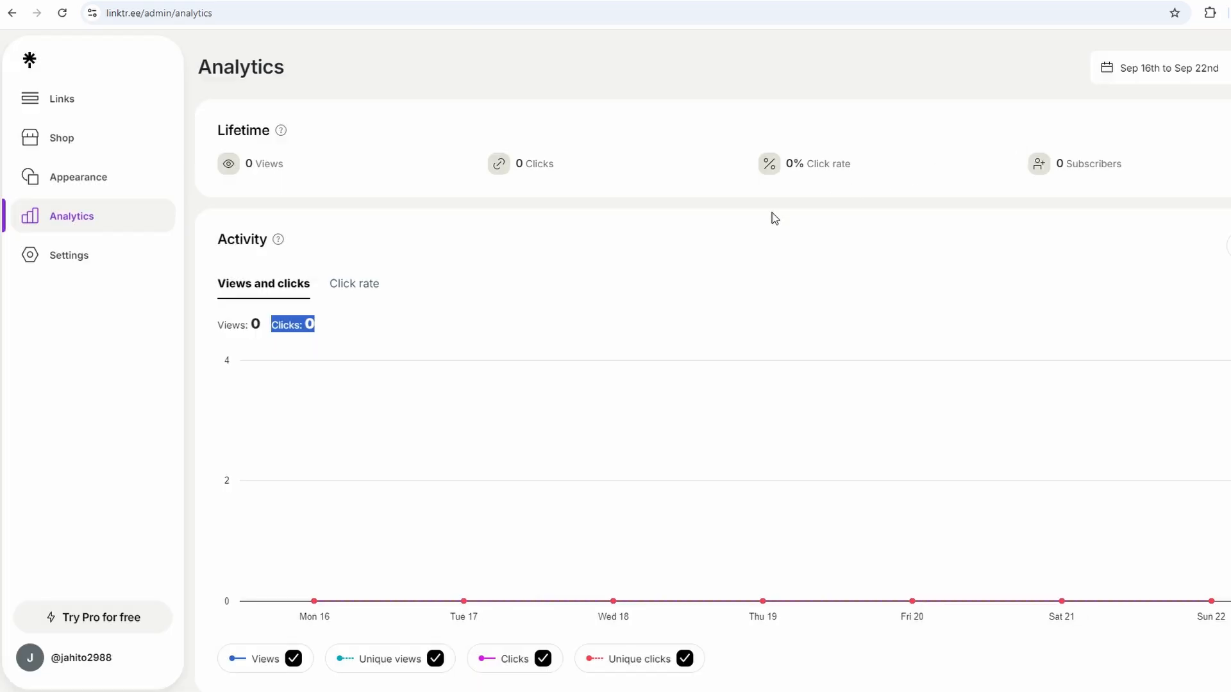
scroll("down", 3)
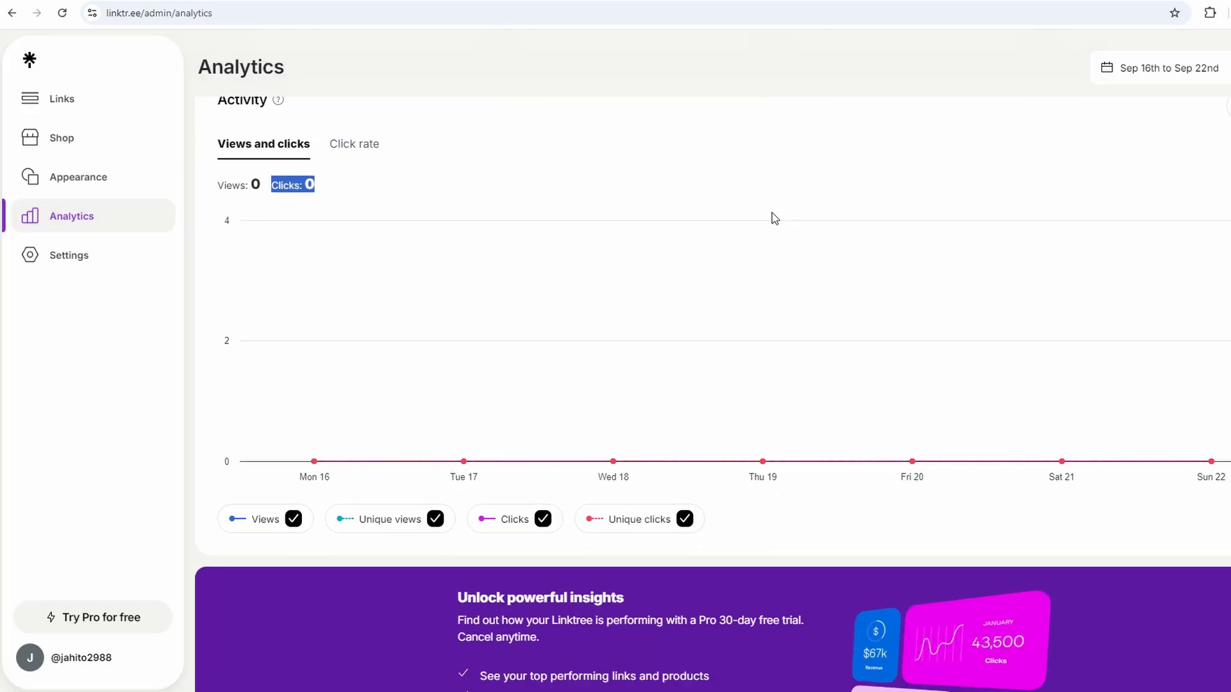
scroll("down", 3)
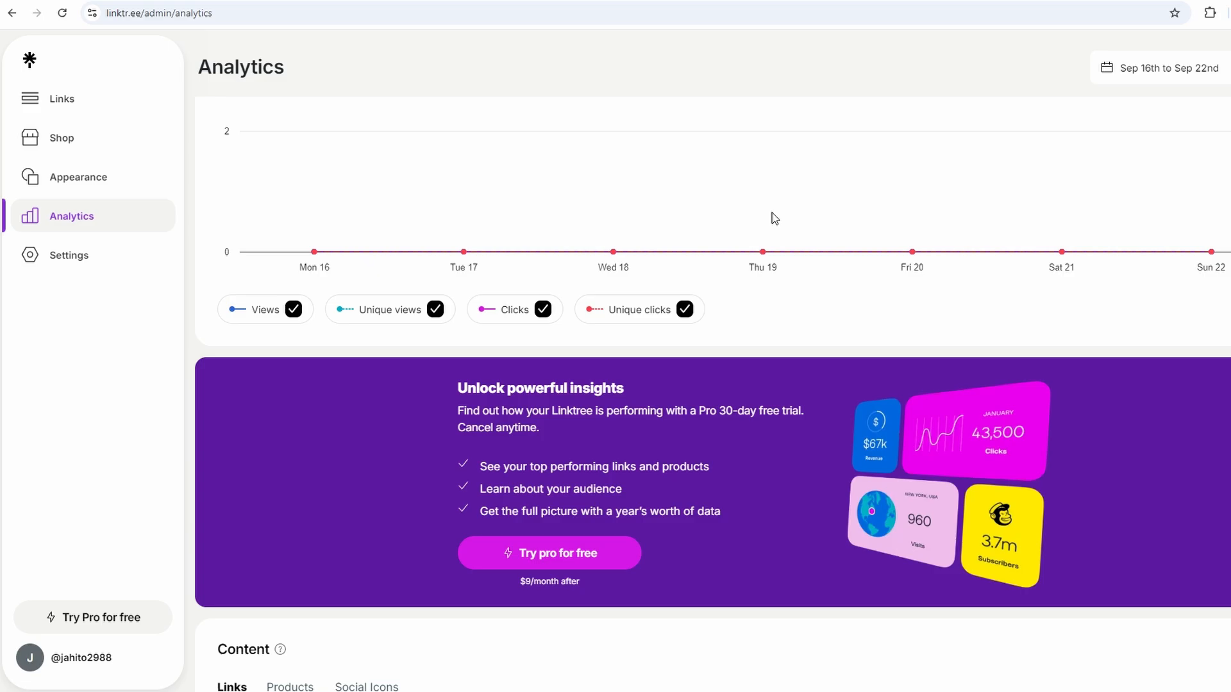
scroll("down", 3)
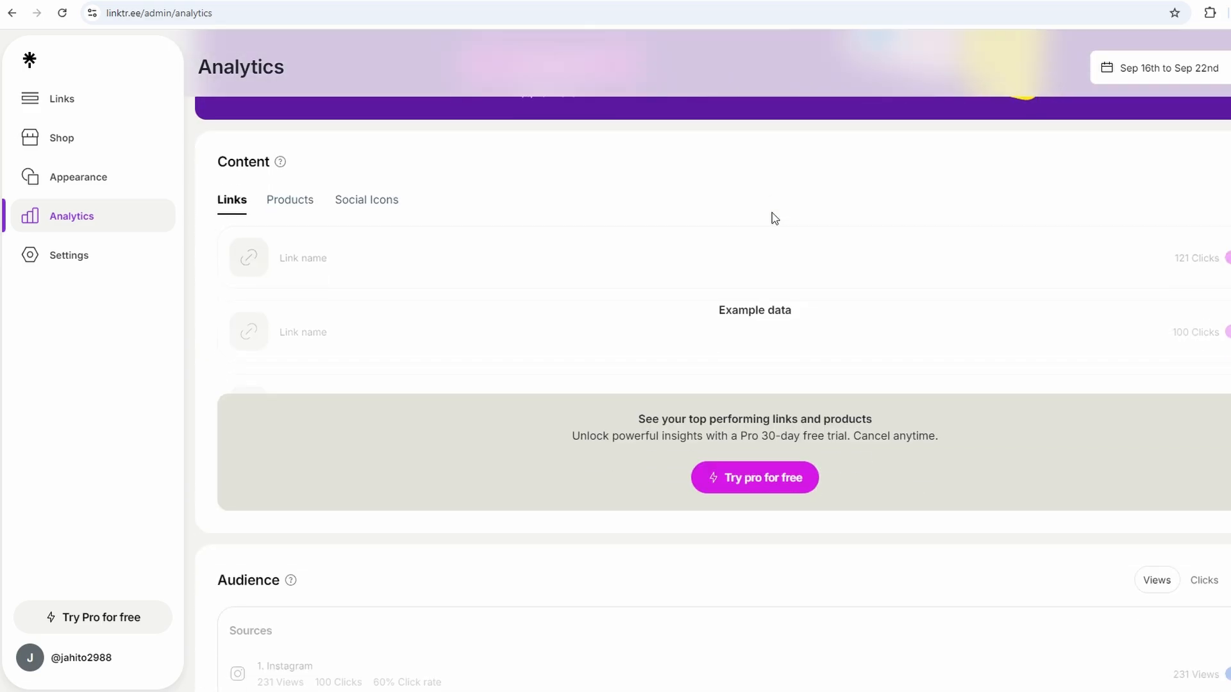
scroll("down", 3)
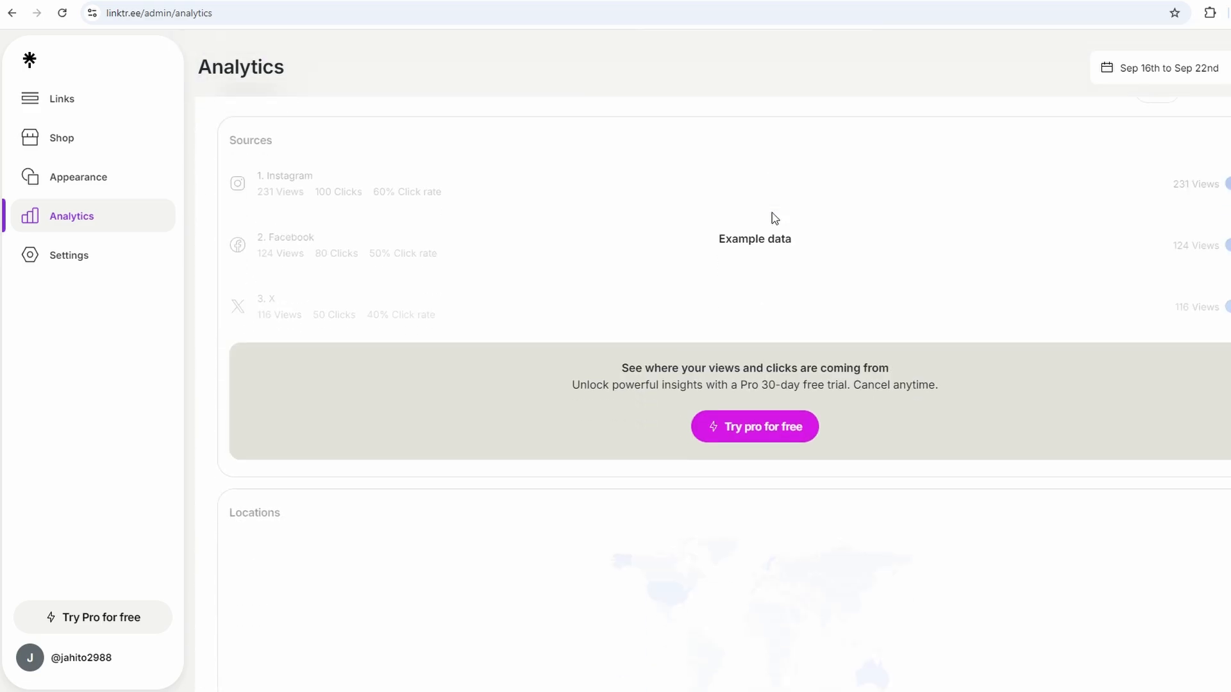
scroll("down", 3)
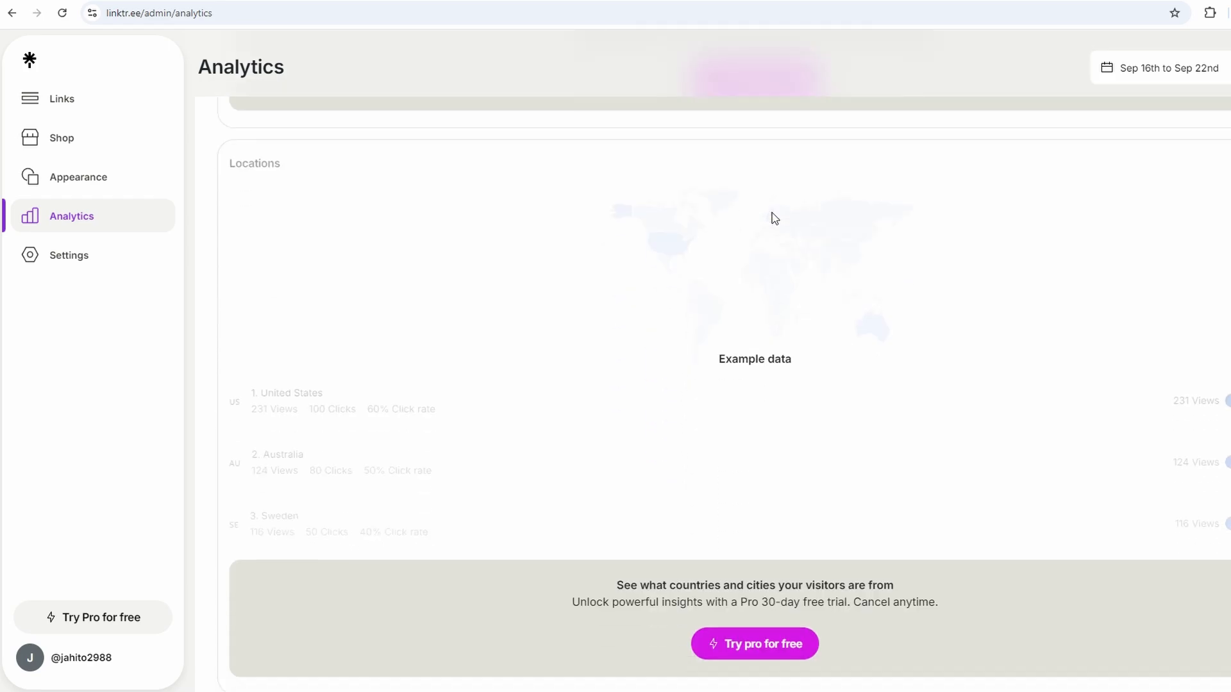
scroll("down", 3)
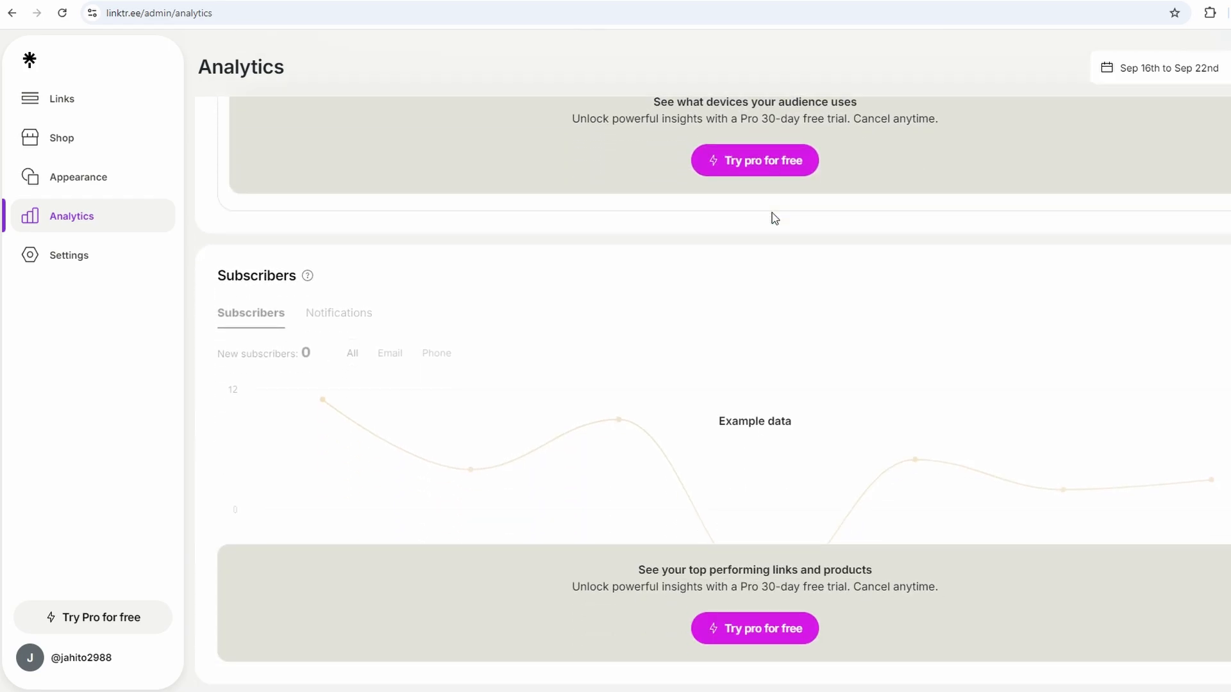
scroll("down", 3)
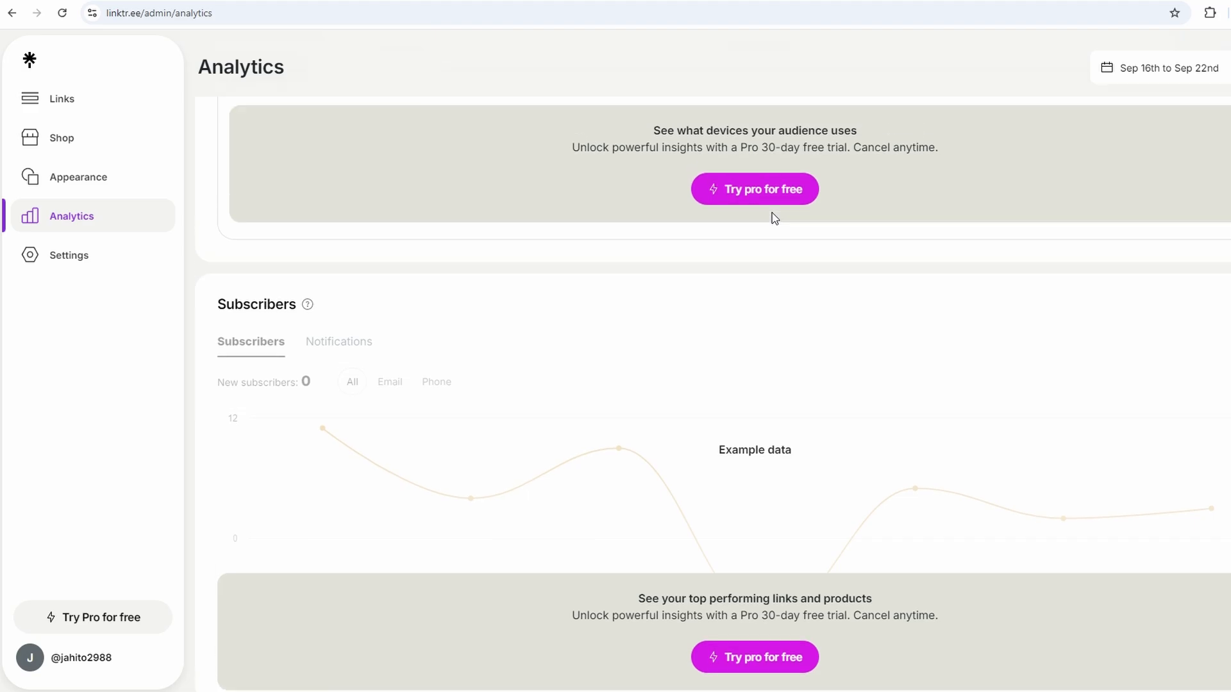
scroll("up", 3)
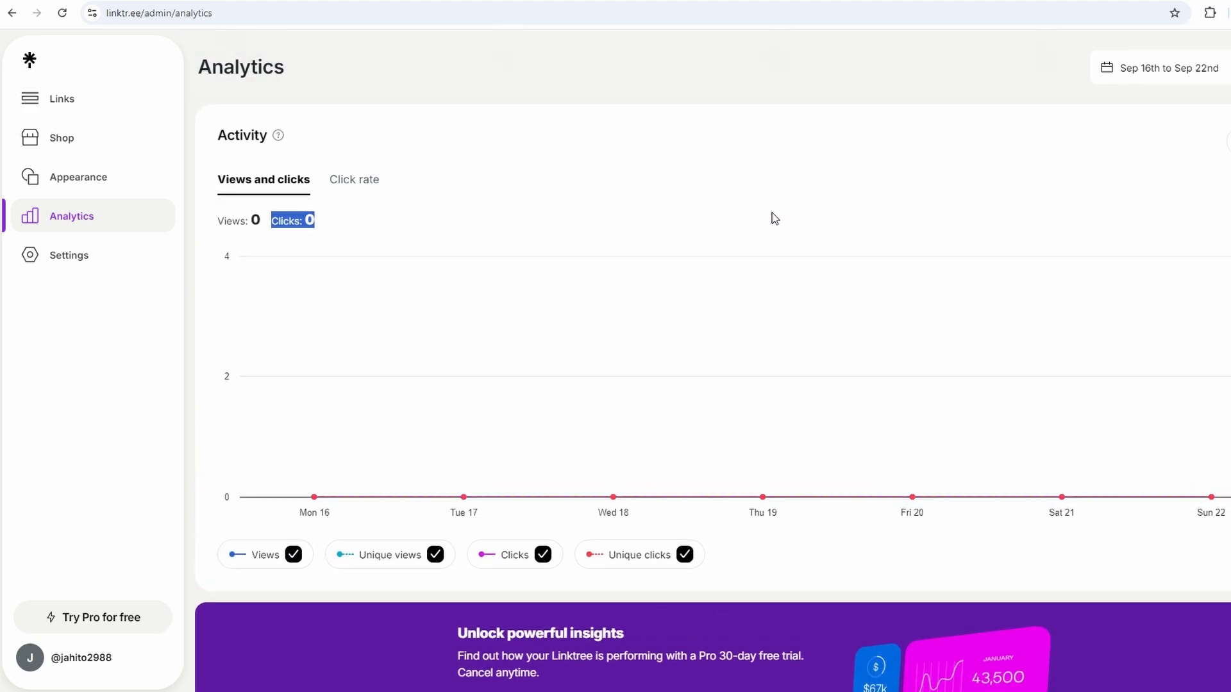
scroll("up", 3)
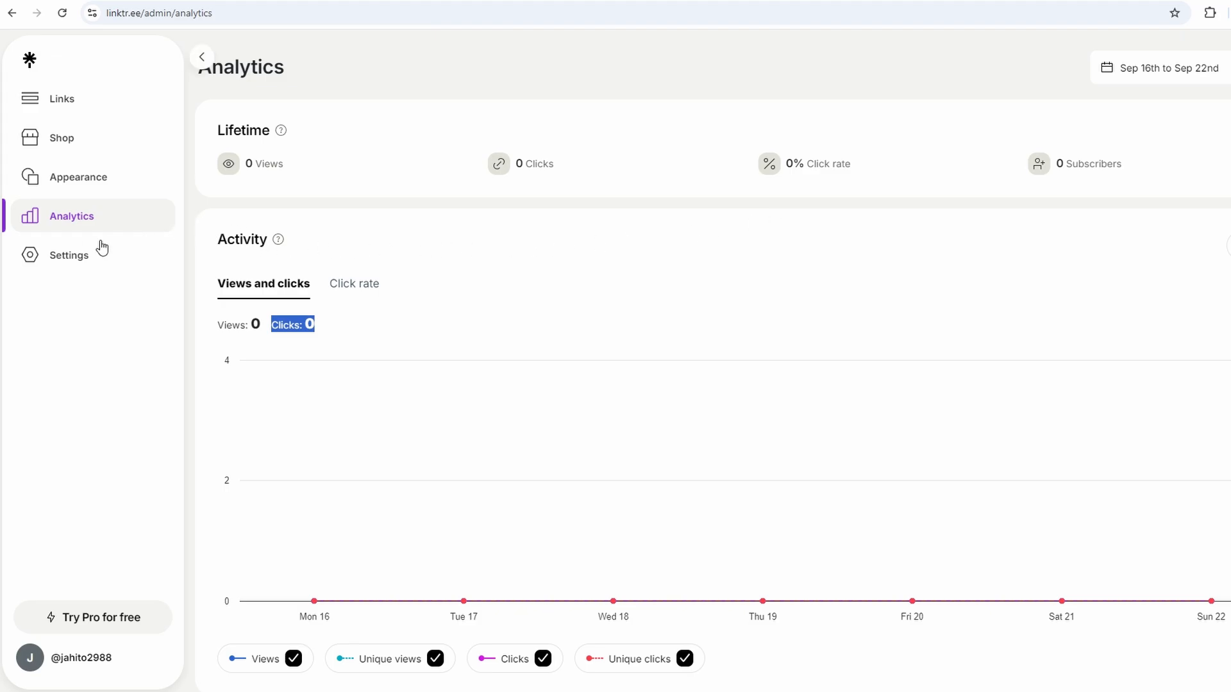
left_click(69, 255)
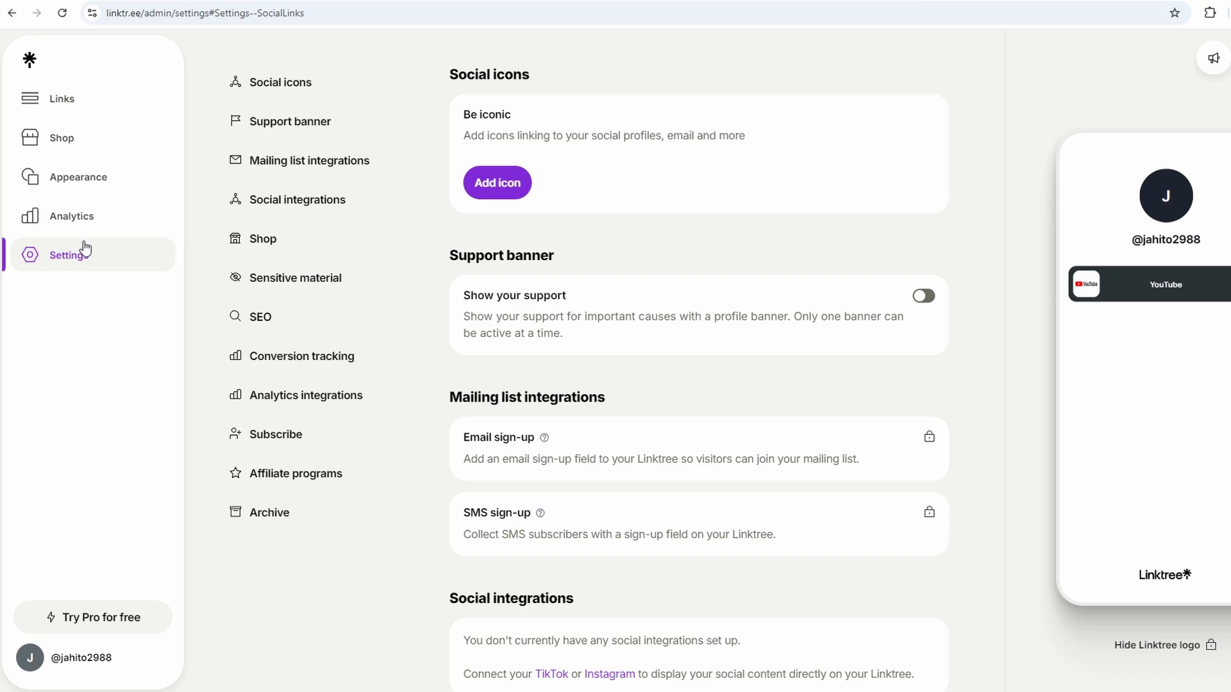
- Review the Settings page down through Shop, SEO and analytics integrations without changes
scroll("down", 3)
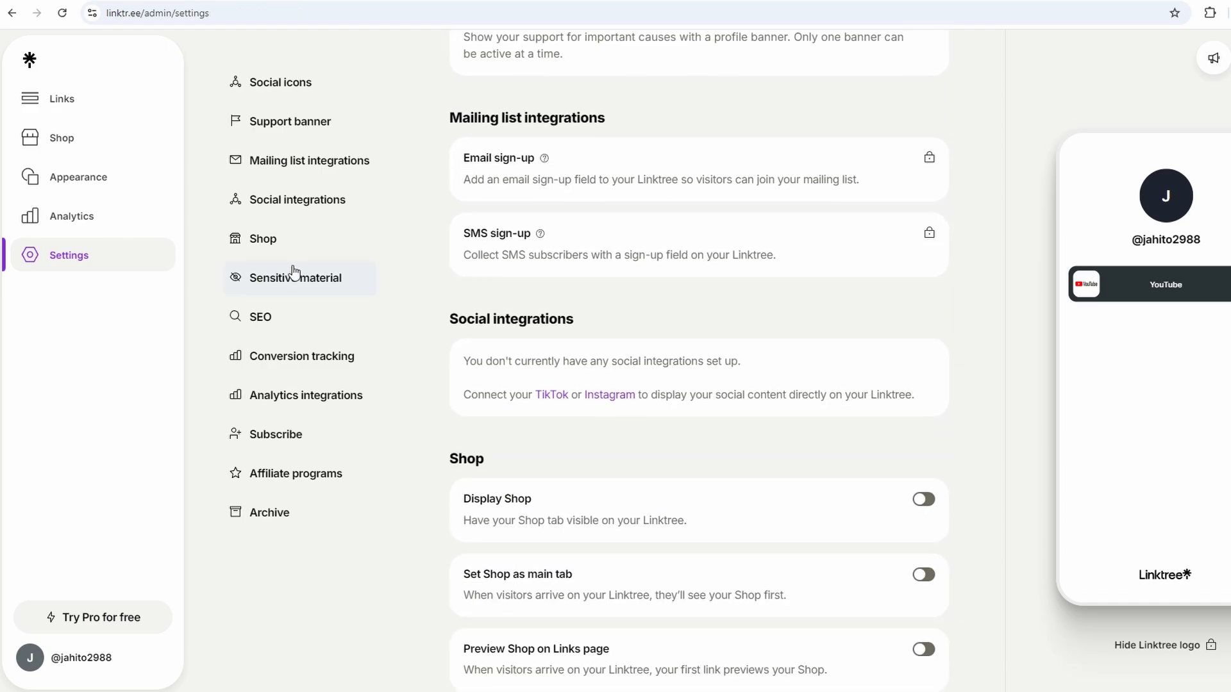
scroll("down", 3)
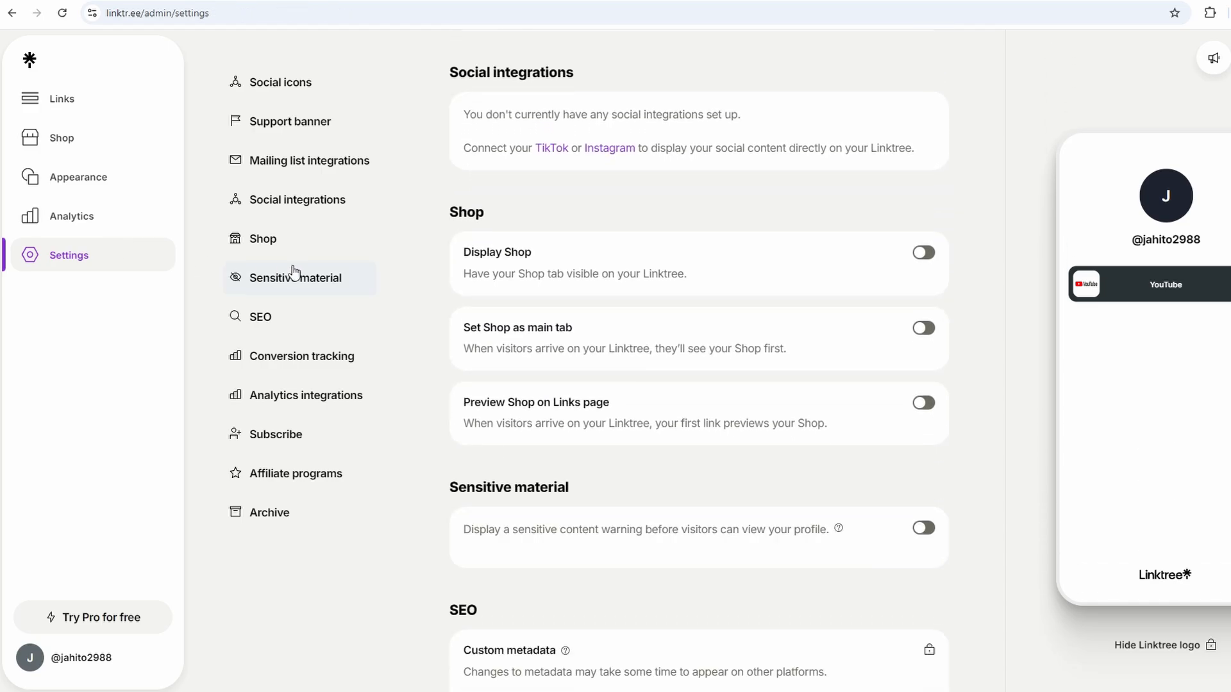
left_click(263, 239)
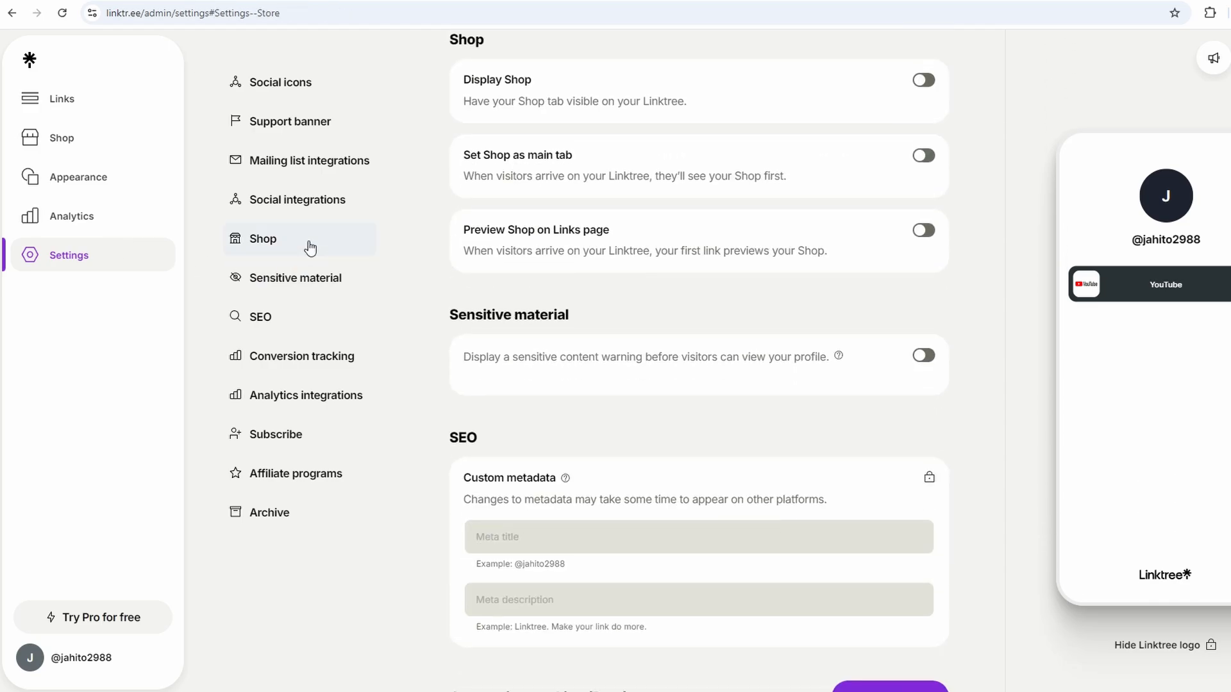
mouse_move(402, 267)
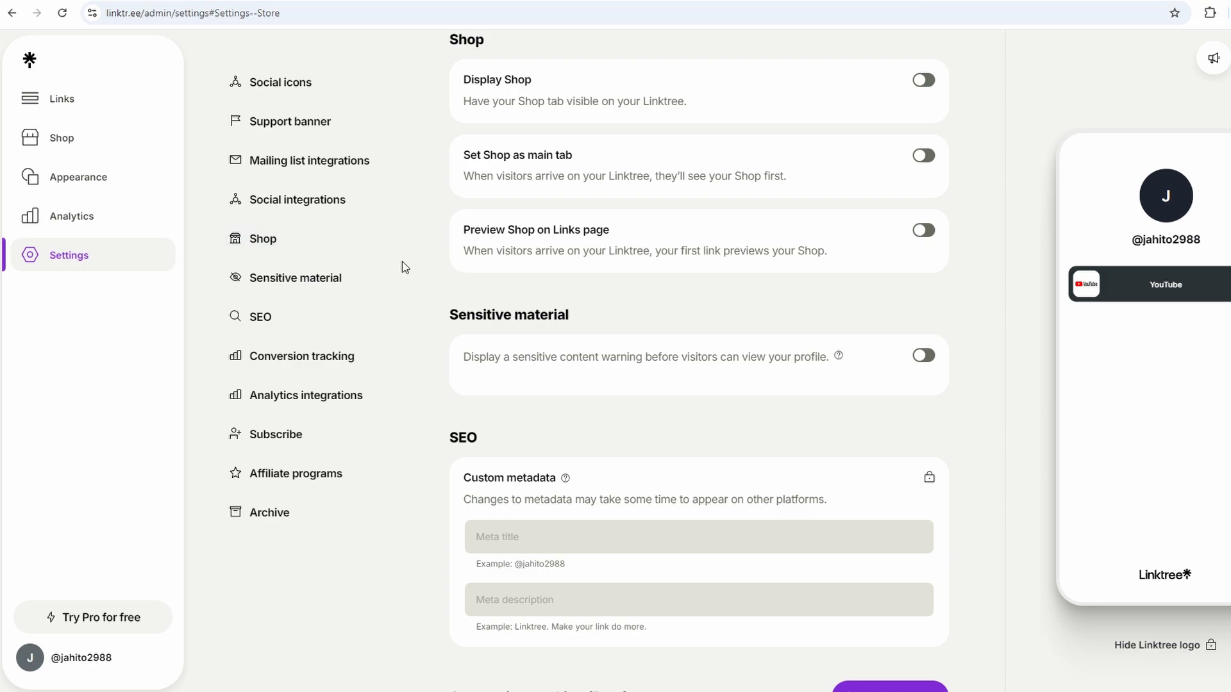
mouse_move(854, 132)
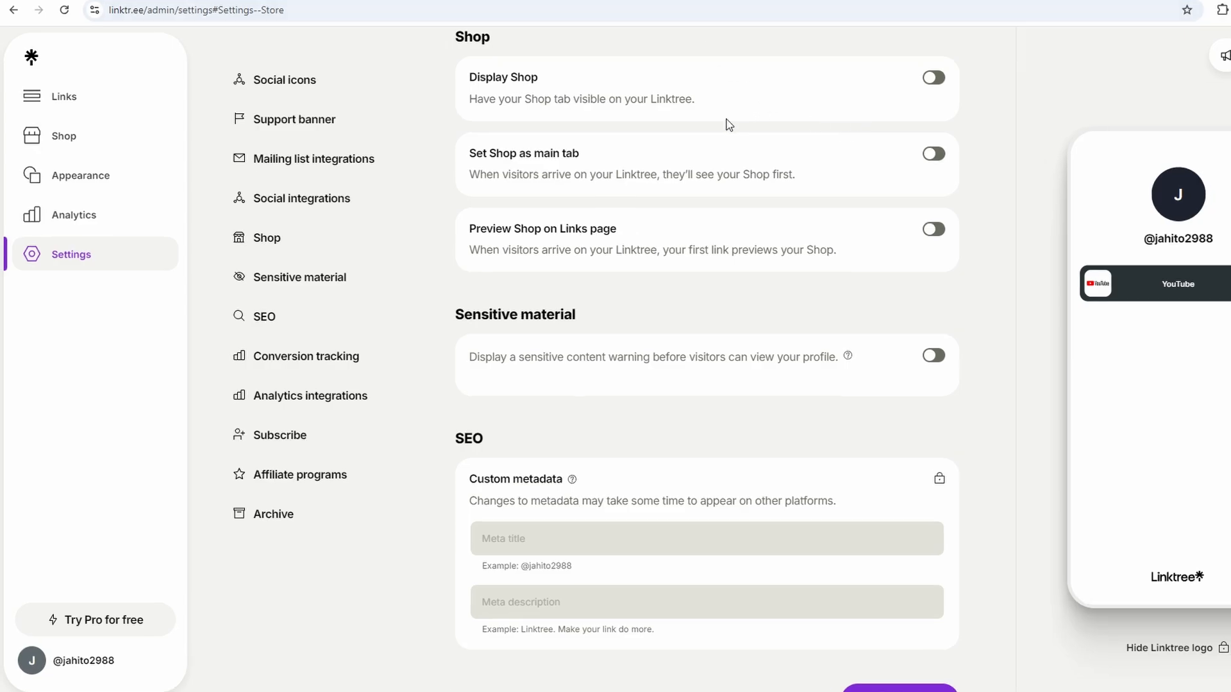
mouse_move(334, 262)
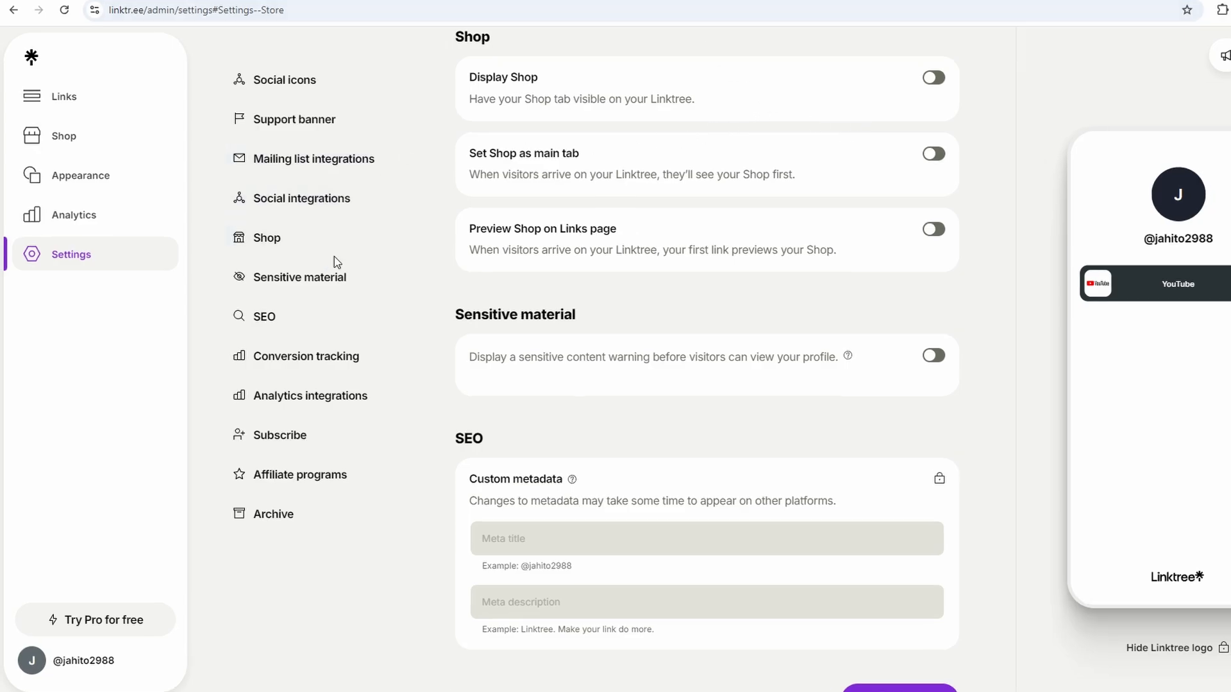
mouse_move(742, 289)
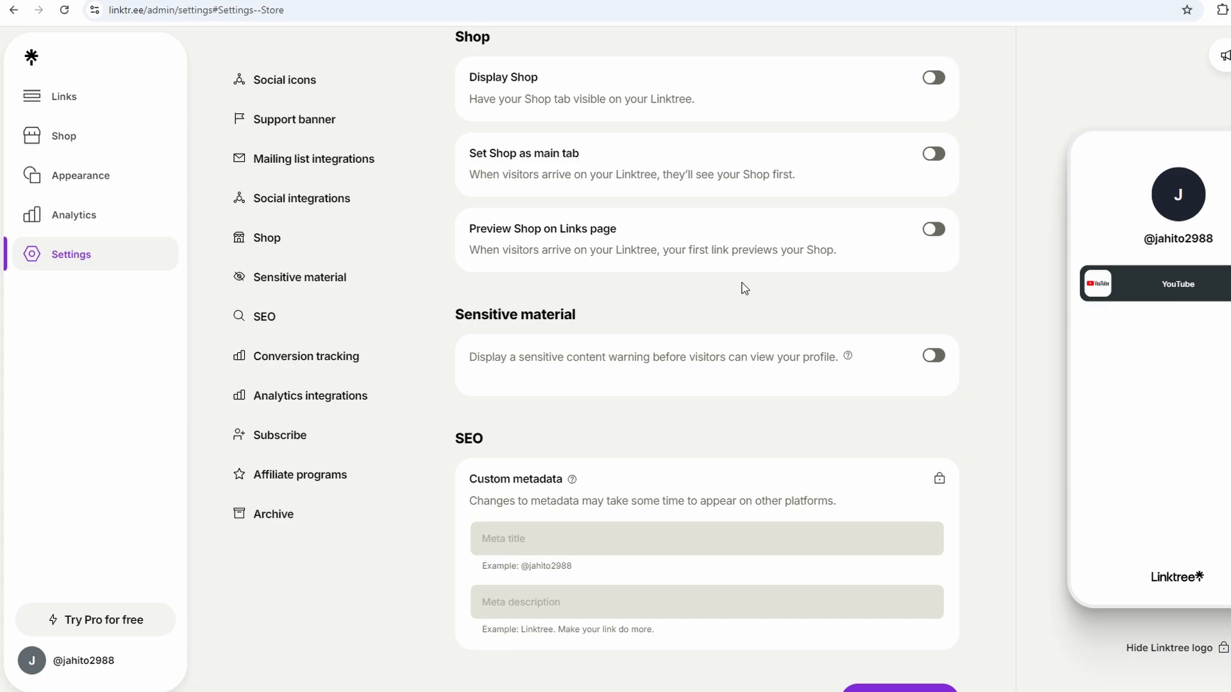
scroll("down", 3)
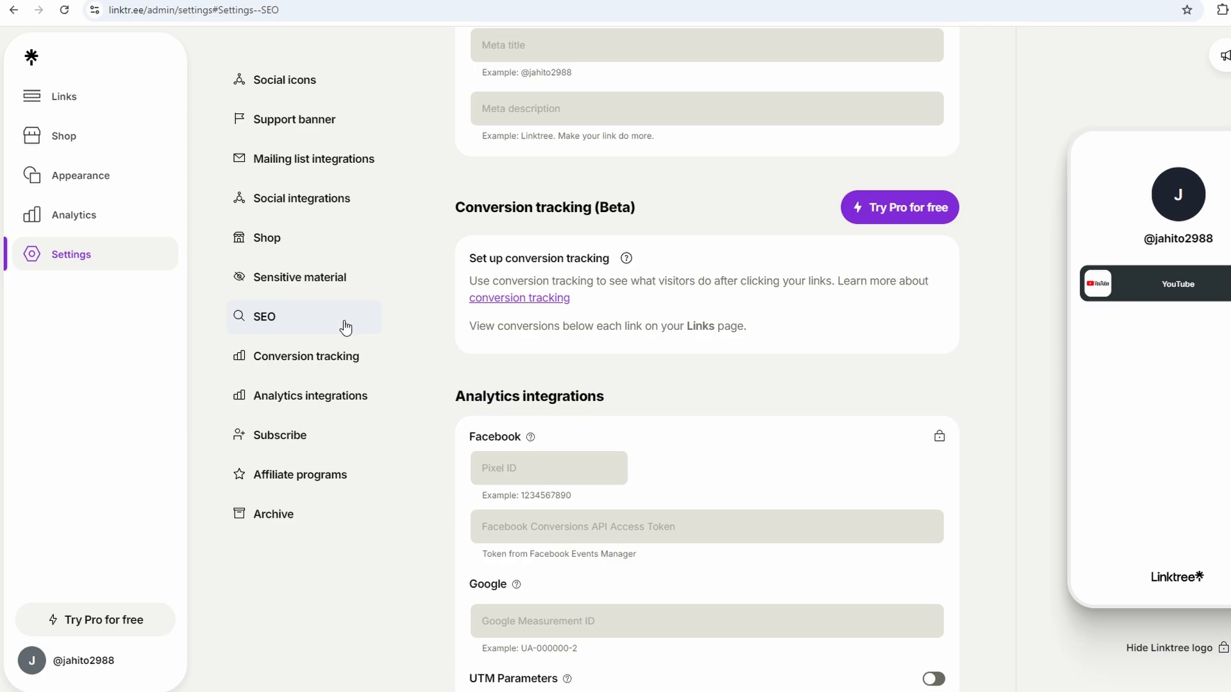
mouse_move(87, 136)
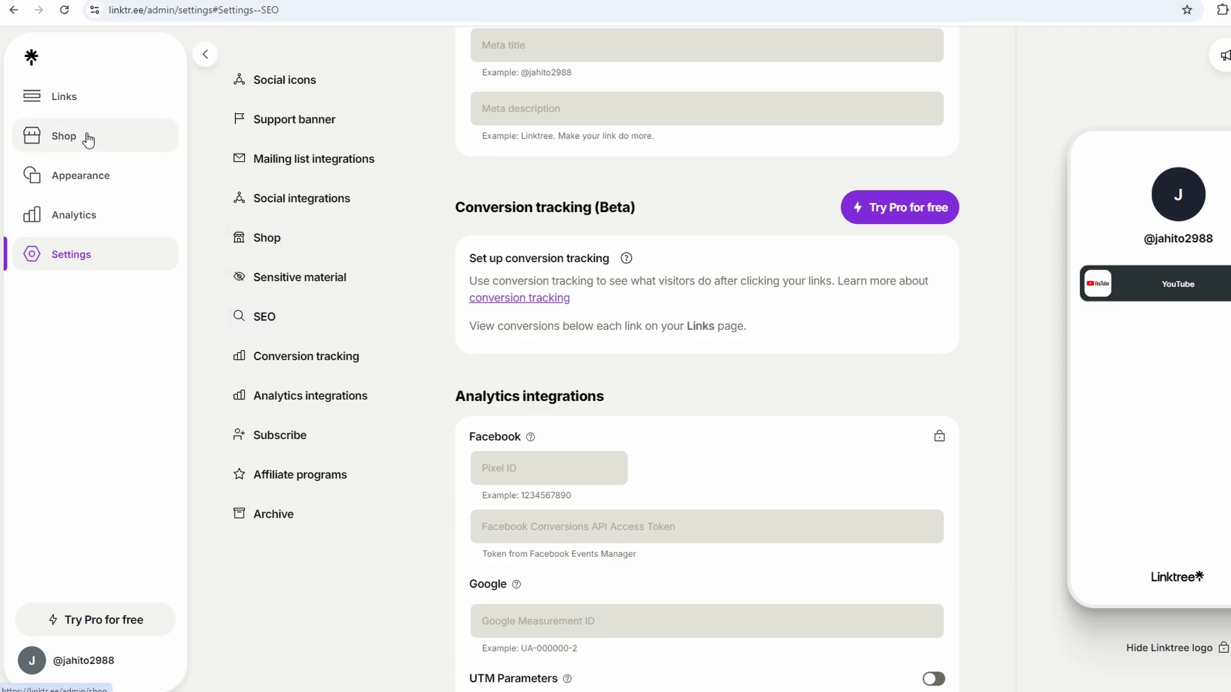
- Go to the Shop page from the sidebar
left_click(64, 136)
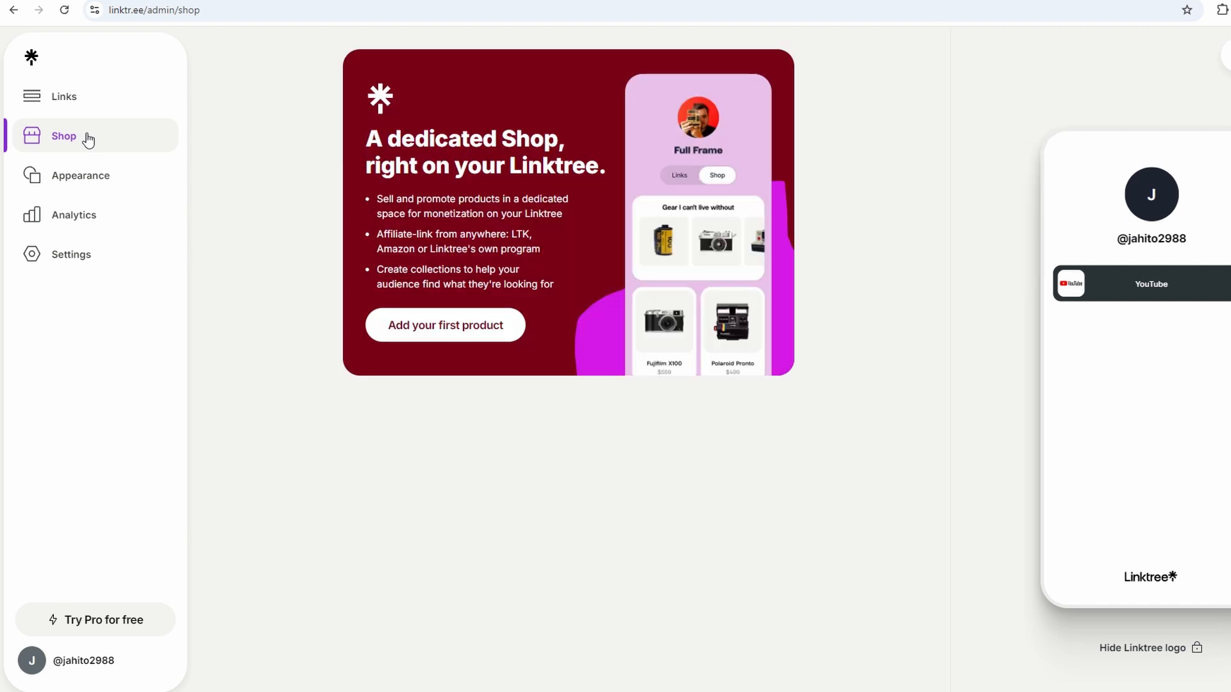
mouse_move(282, 268)
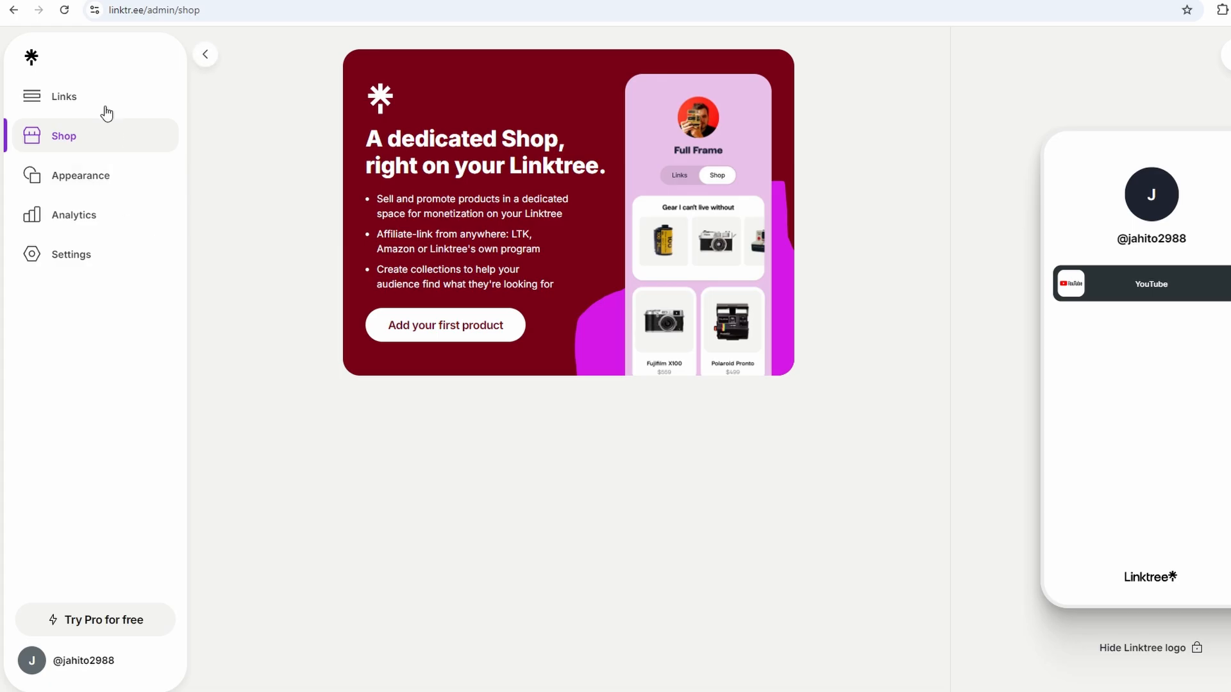
- Return to the Links dashboard with the YouTube link above the placeholders
left_click(65, 96)
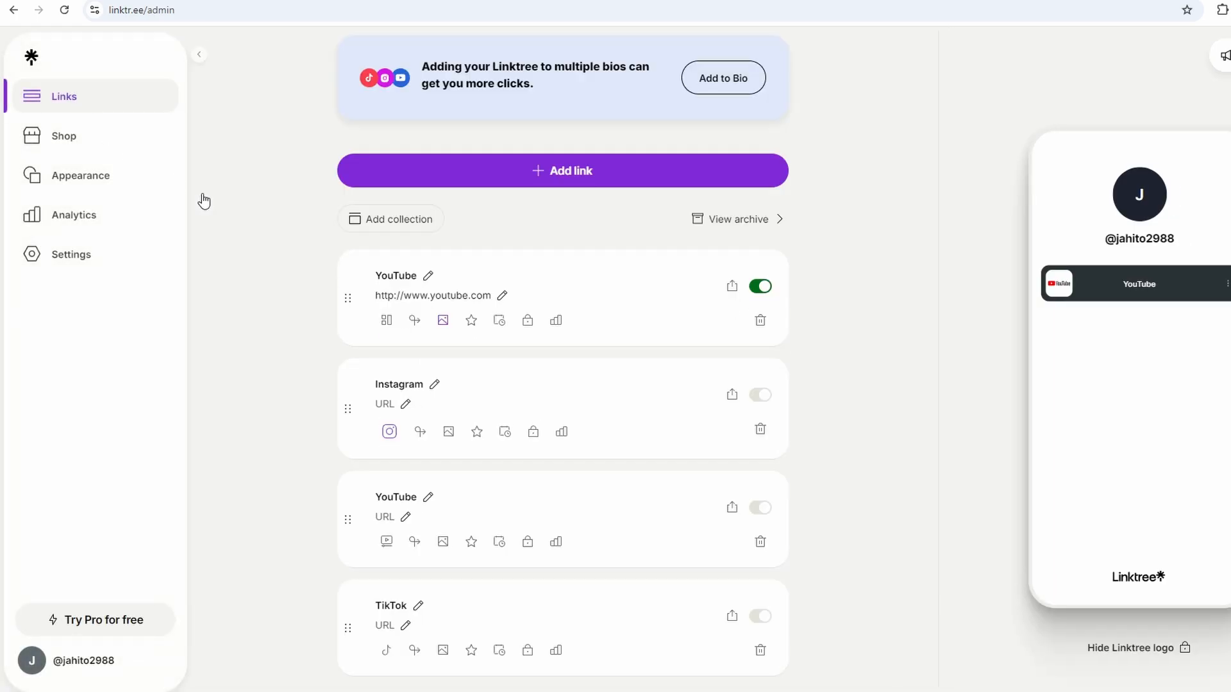
mouse_move(555, 320)
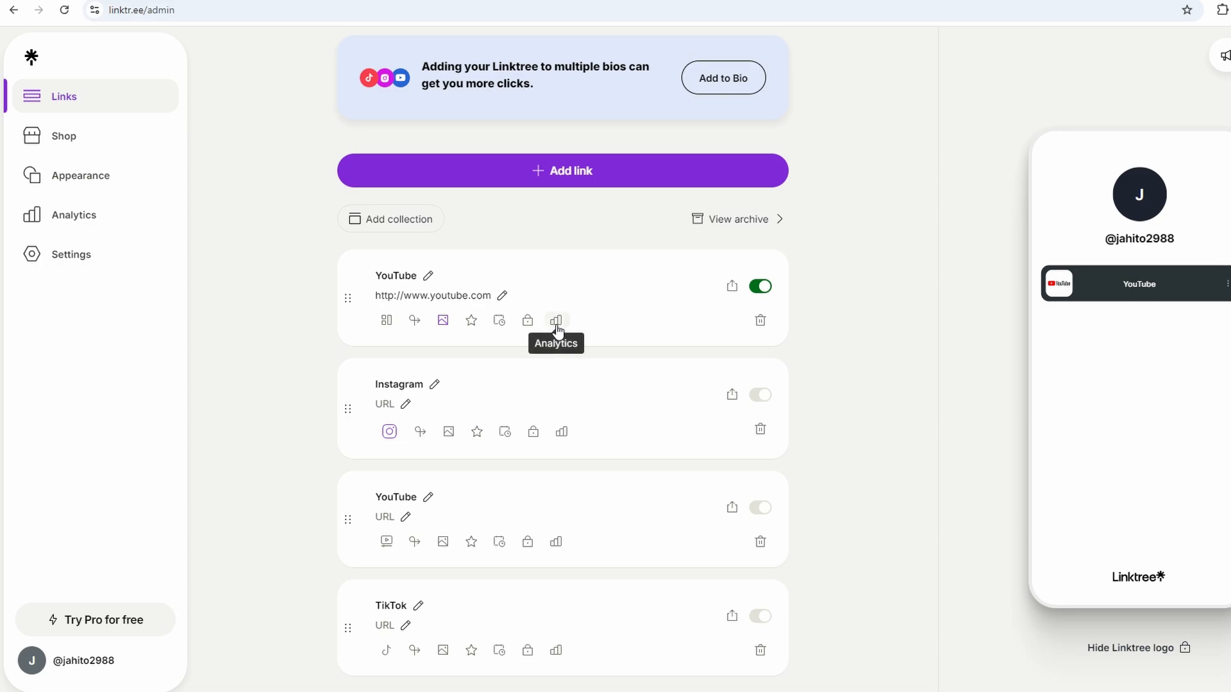
- View the YouTube link's analytics, showing no clicks yet, and close them
left_click(555, 321)
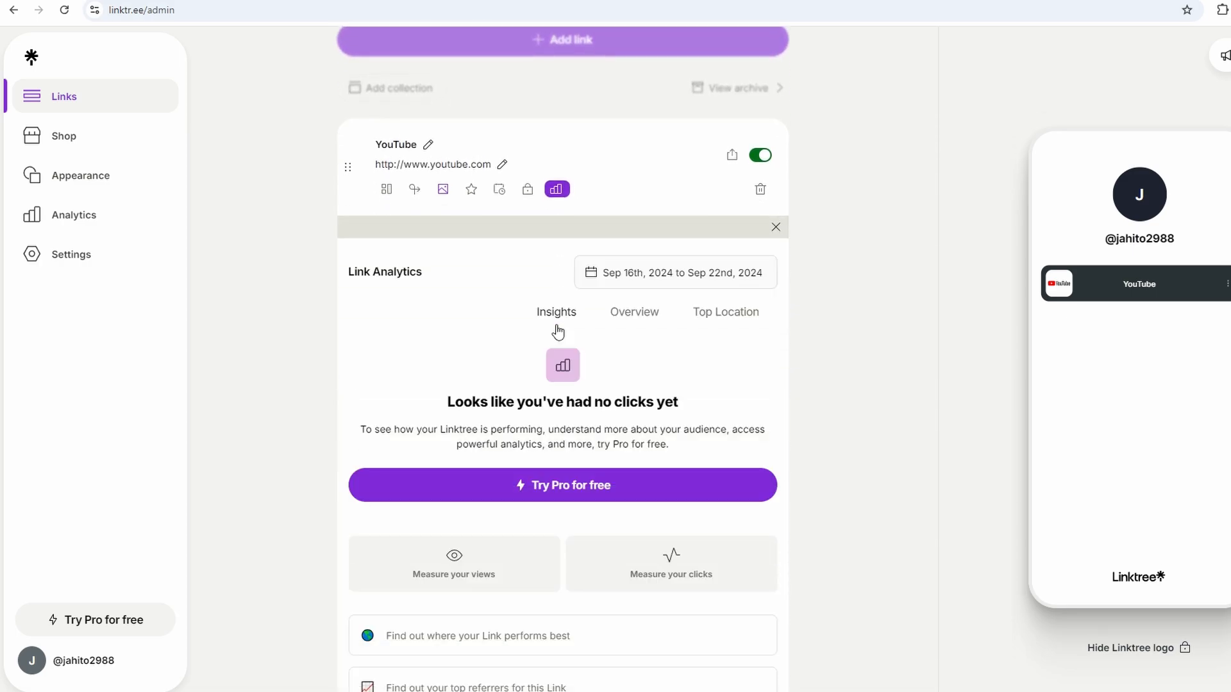
mouse_move(647, 425)
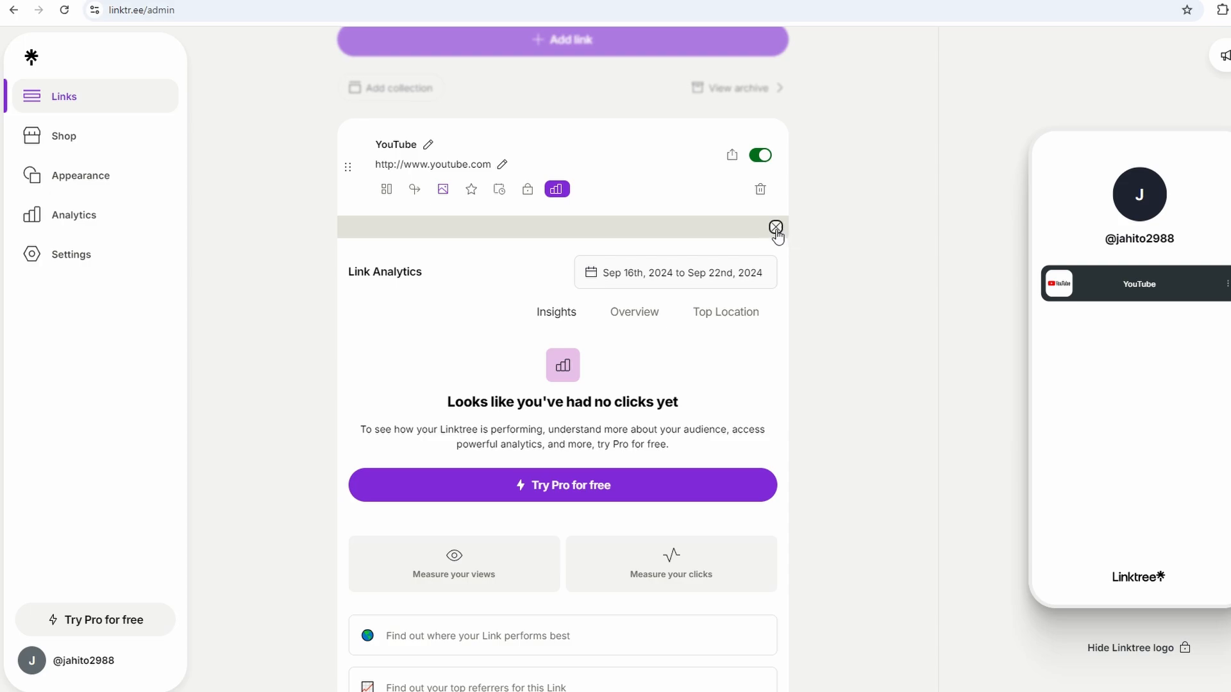
left_click(776, 232)
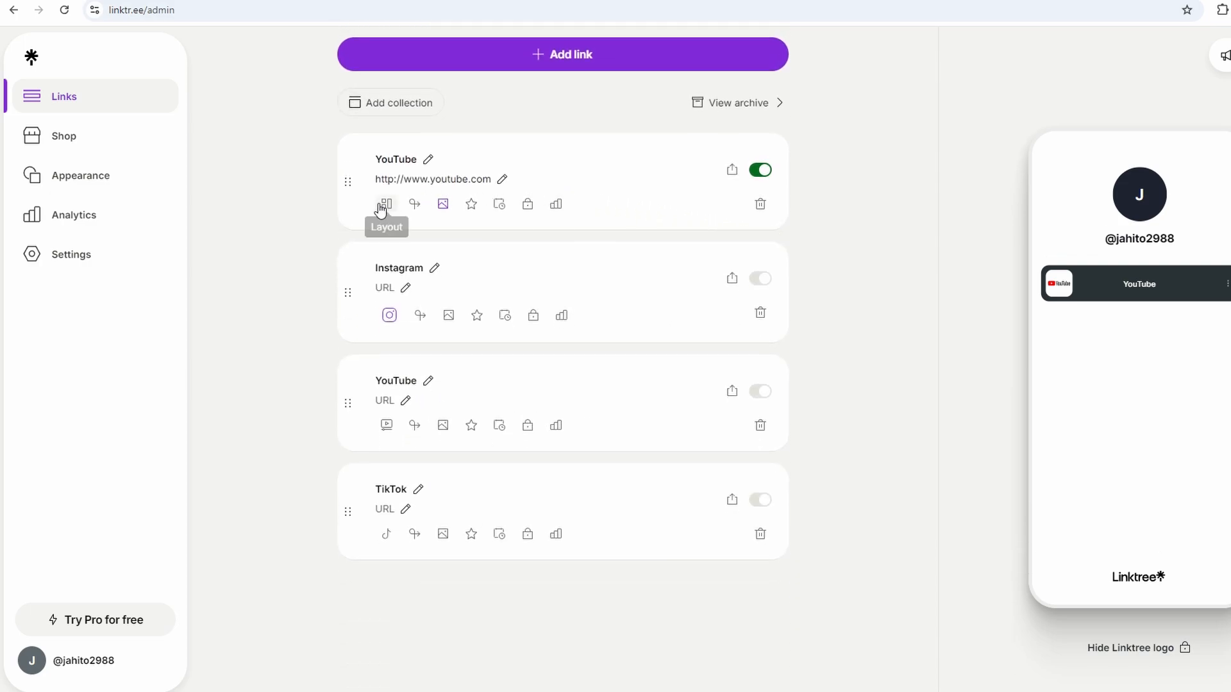
mouse_move(349, 173)
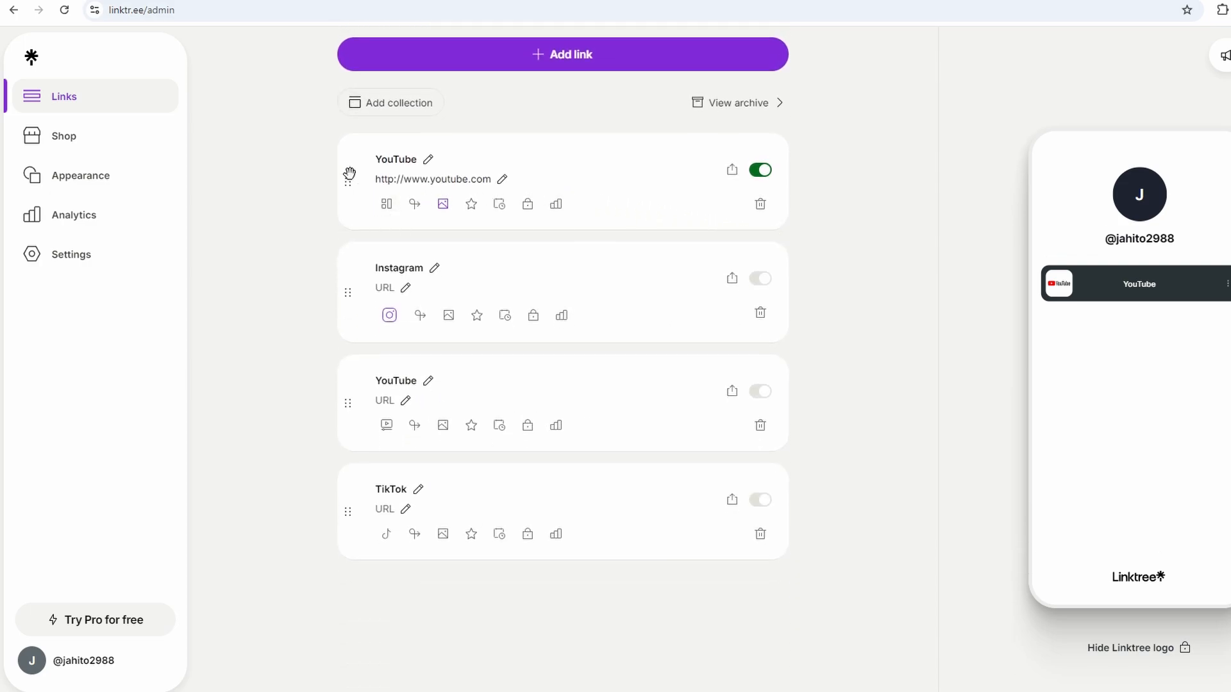
mouse_move(648, 182)
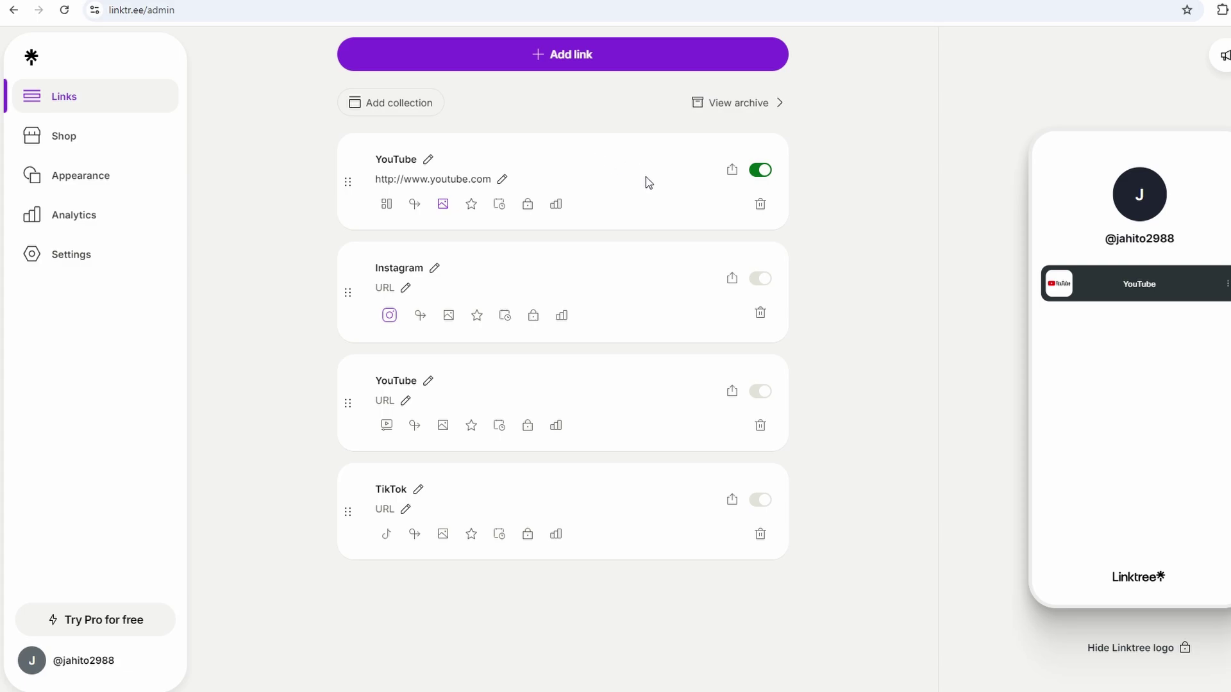
mouse_move(388, 315)
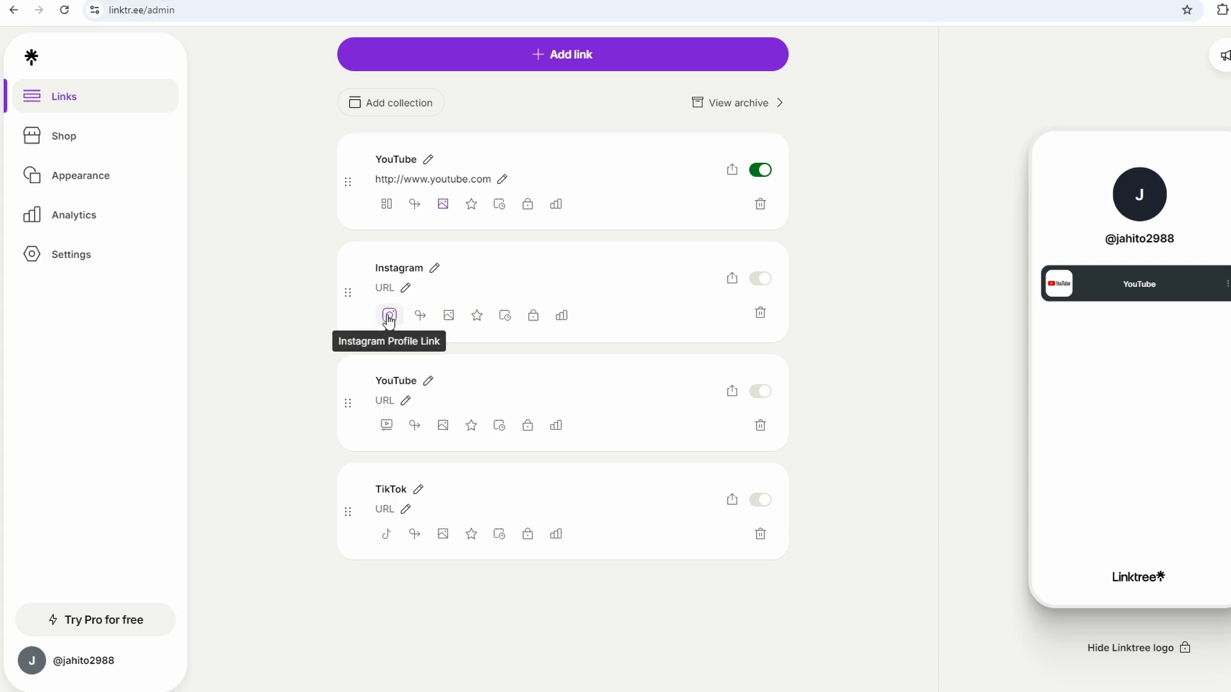
mouse_move(760, 282)
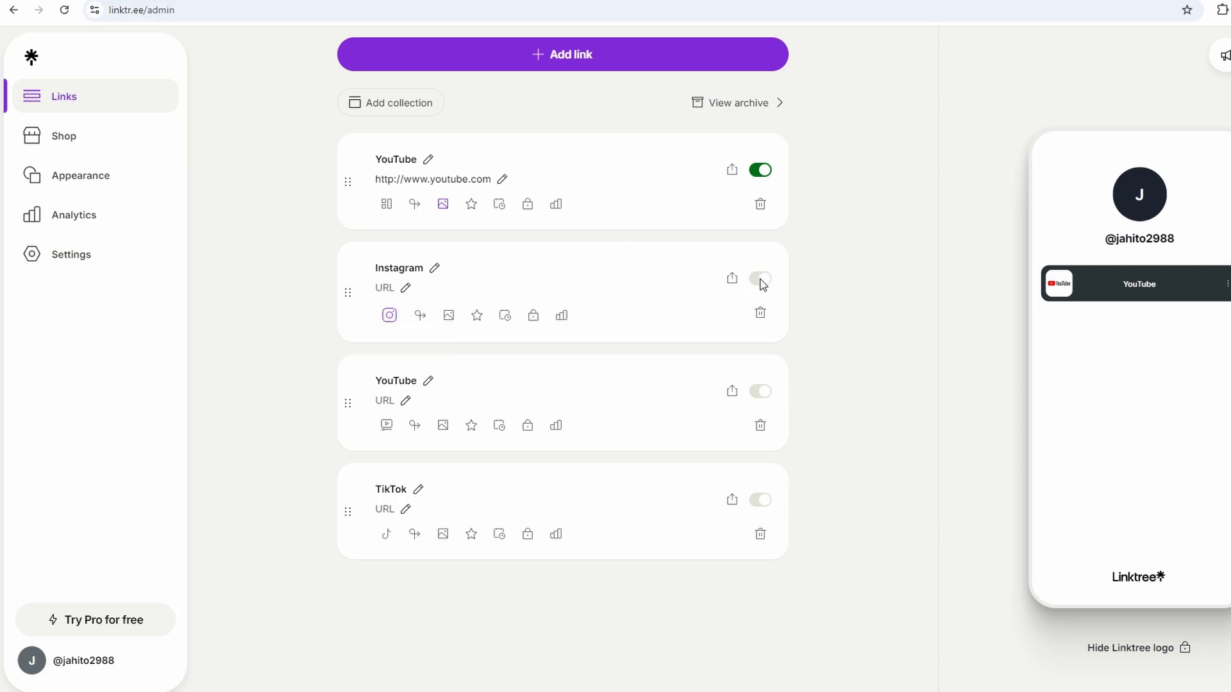
mouse_move(731, 281)
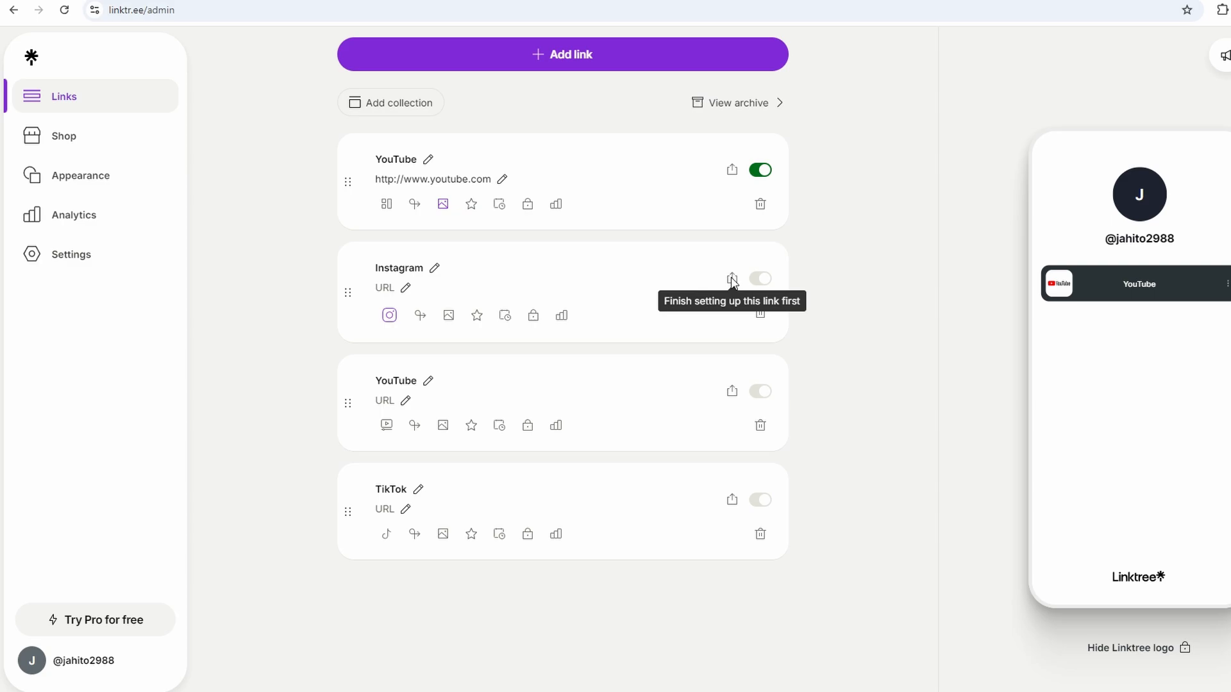
left_click(407, 288)
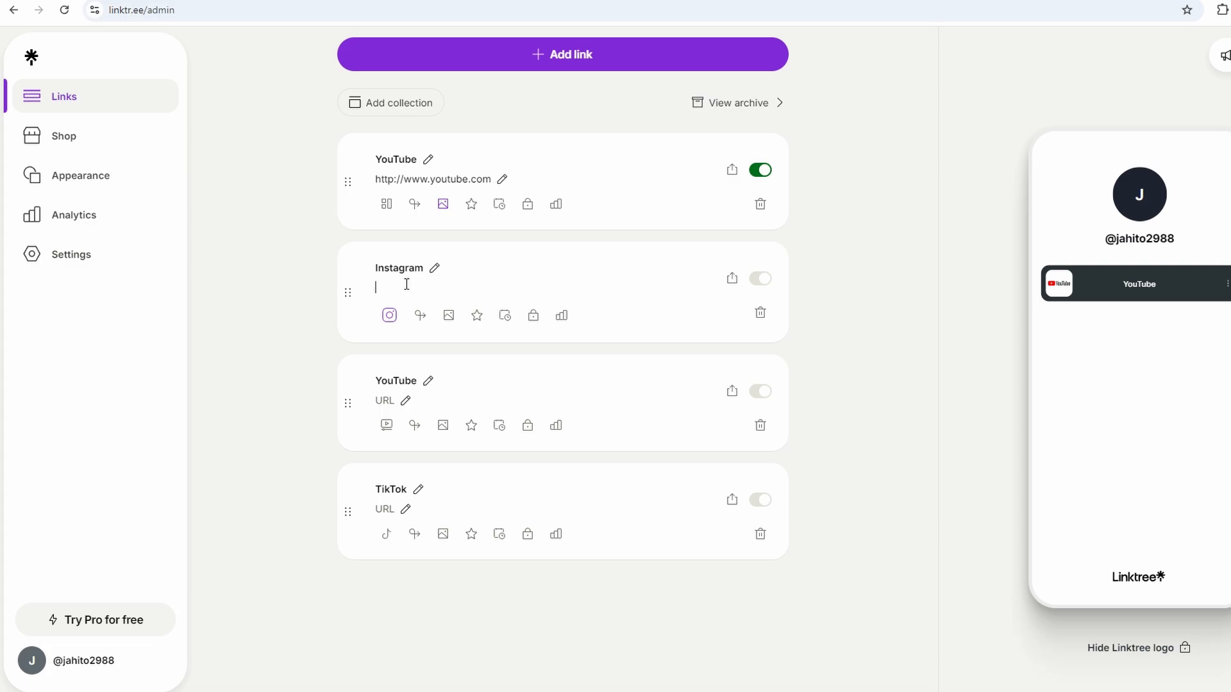
type("www")
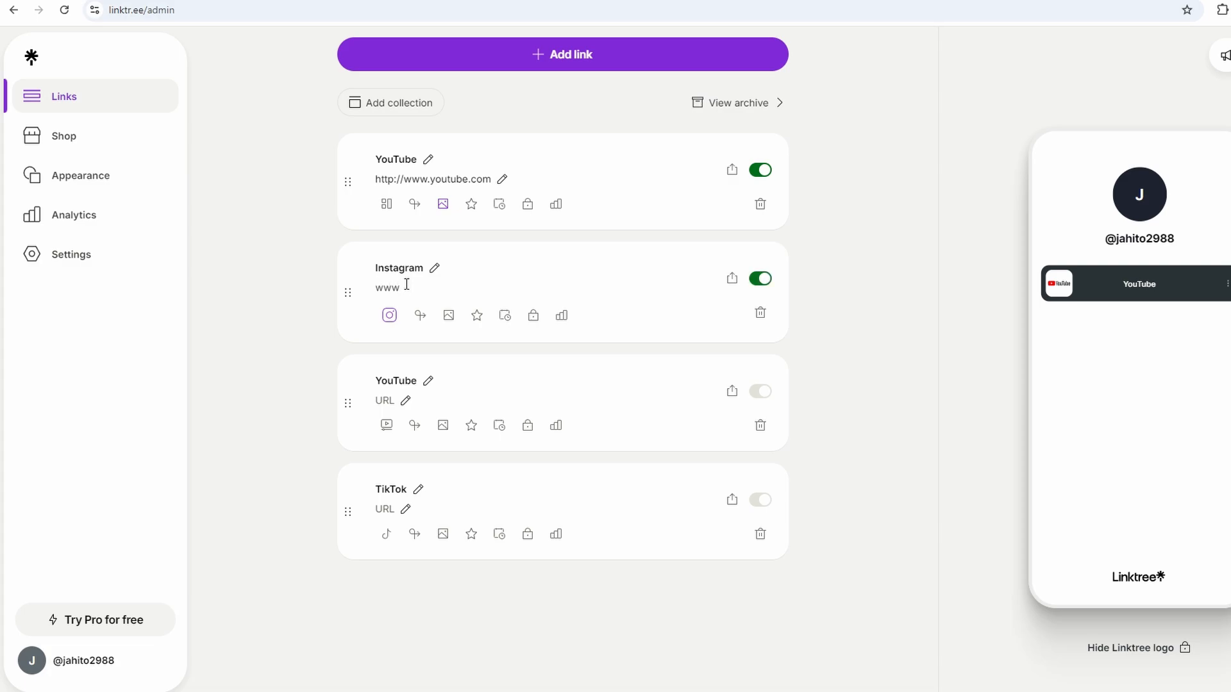
type("http://www.")
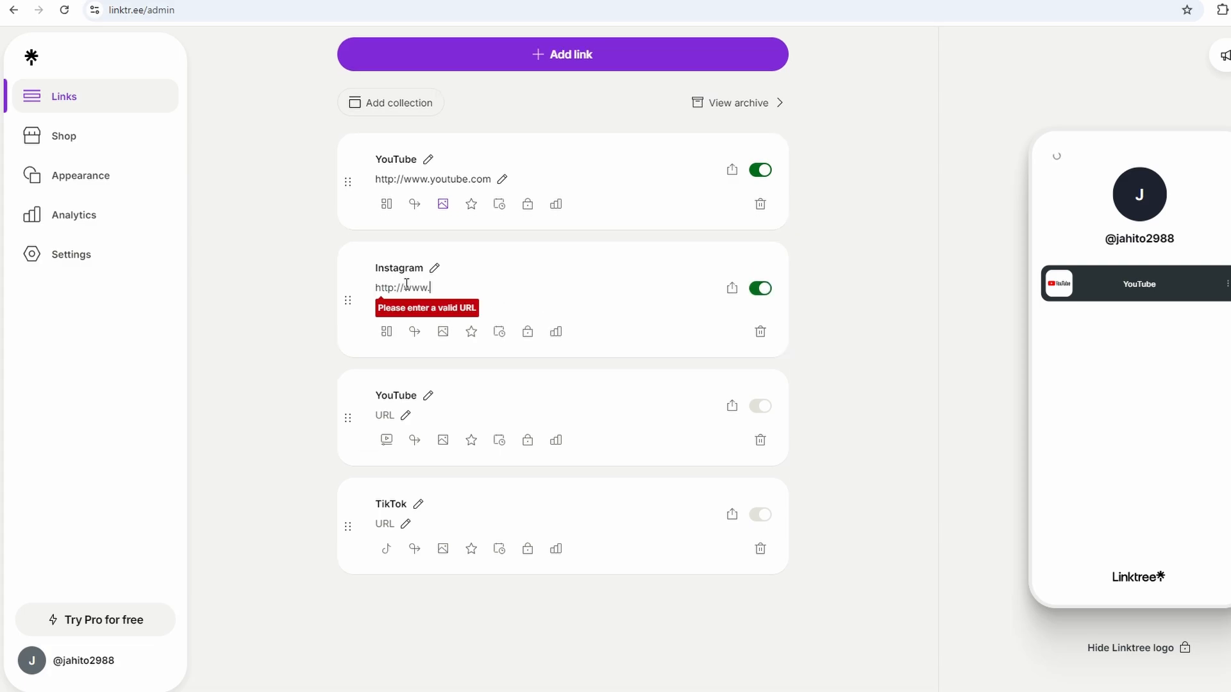
type("agram")
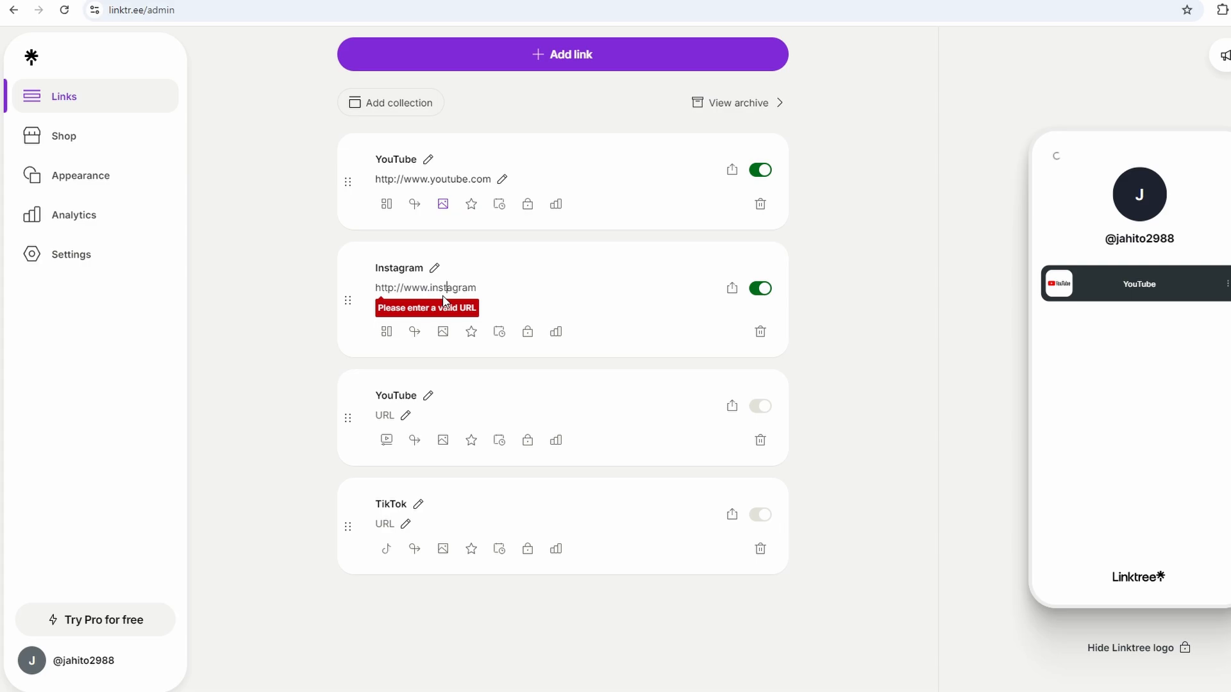
mouse_move(492, 288)
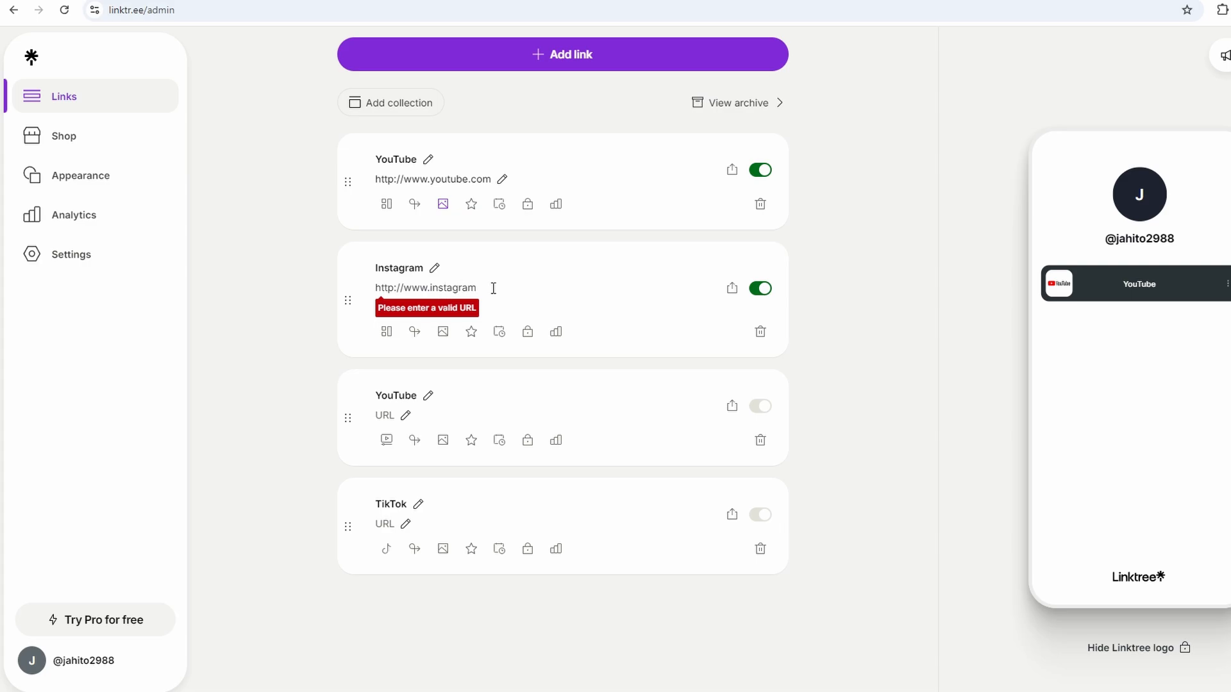
type(".com")
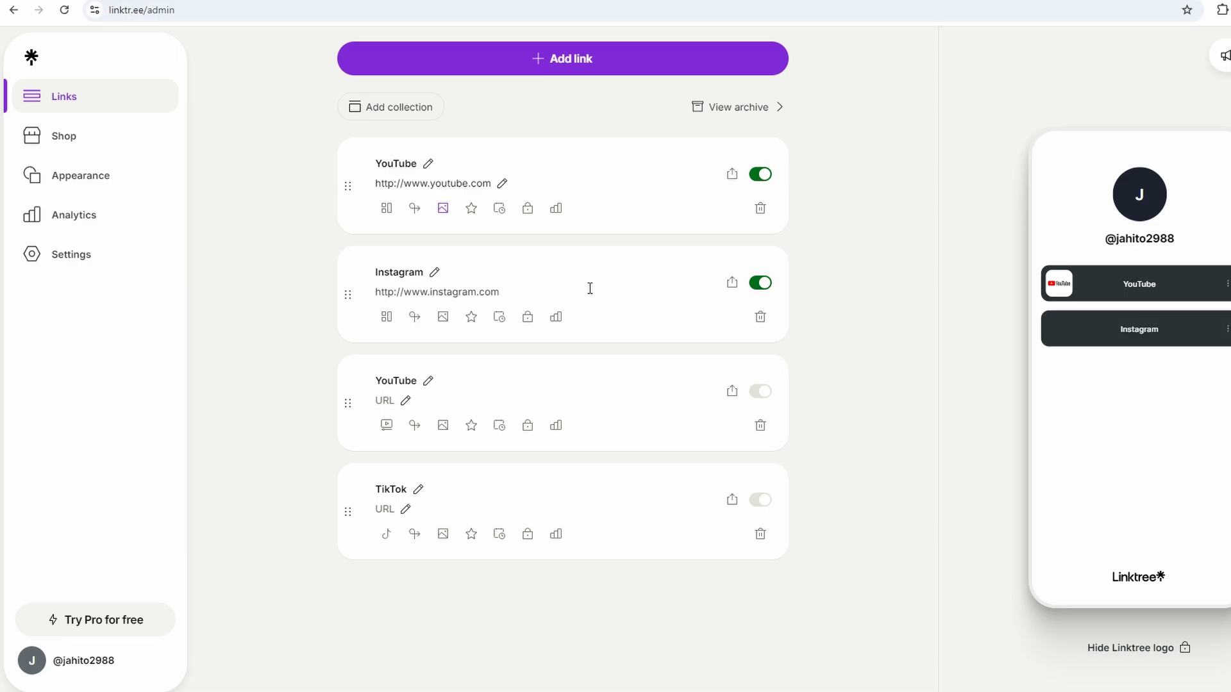
mouse_move(470, 316)
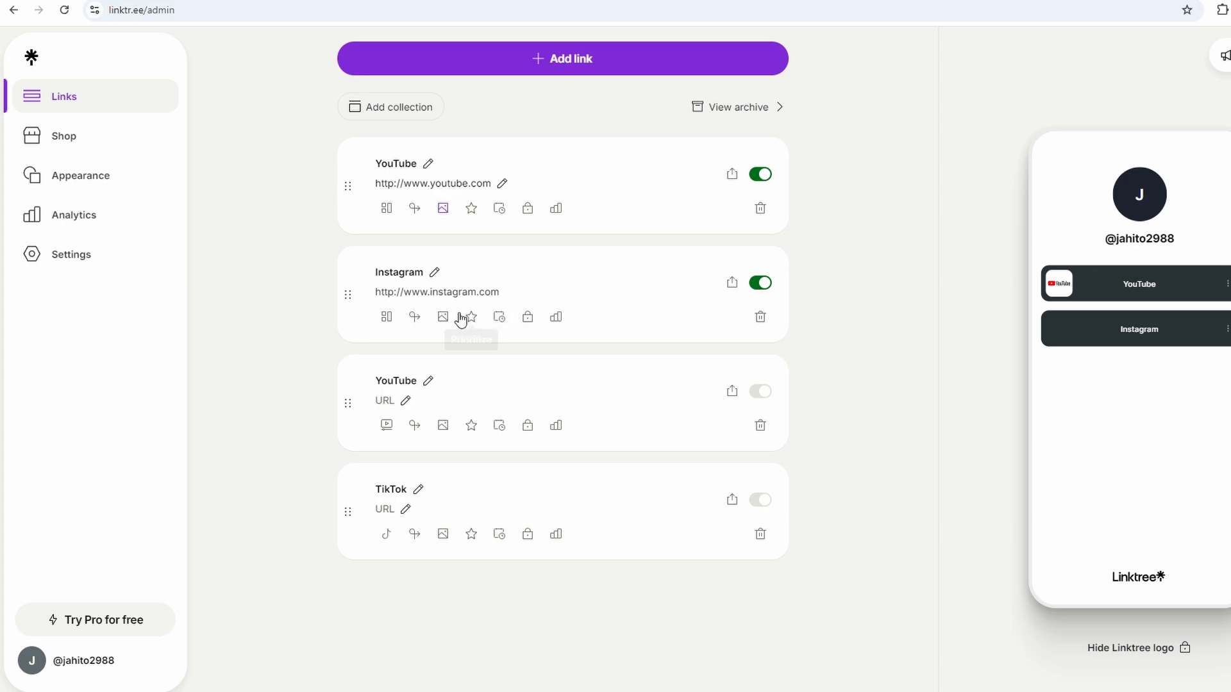
left_click(386, 316)
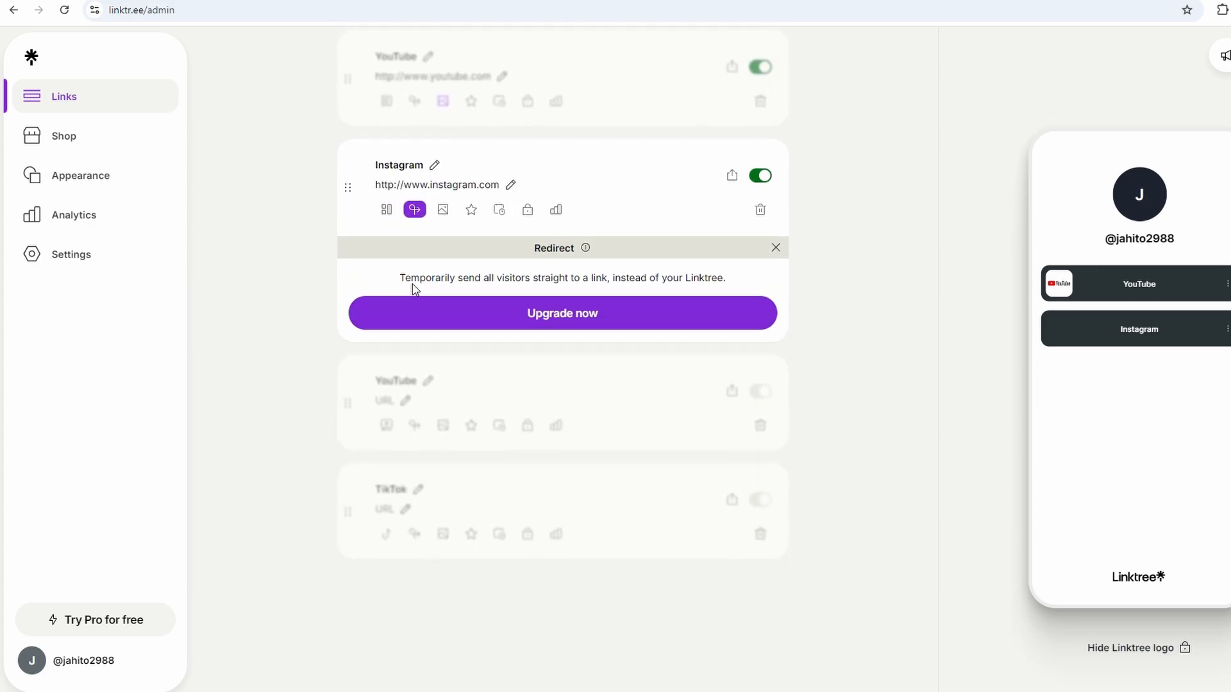
left_click(442, 210)
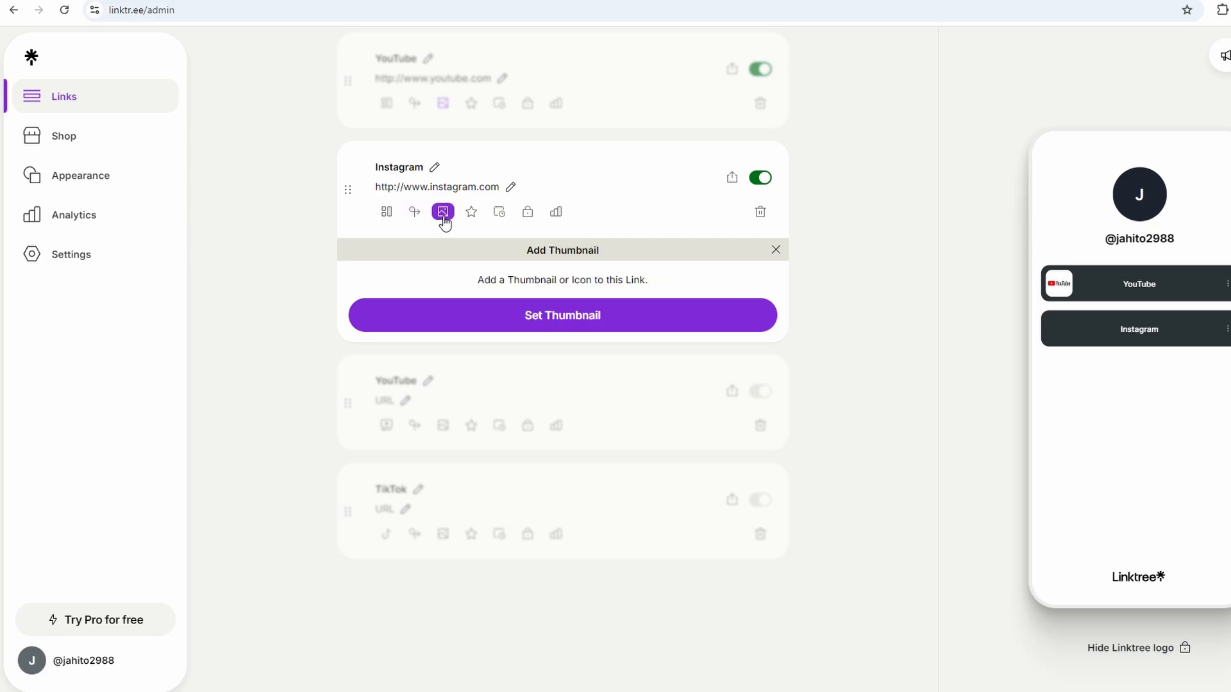
mouse_move(514, 259)
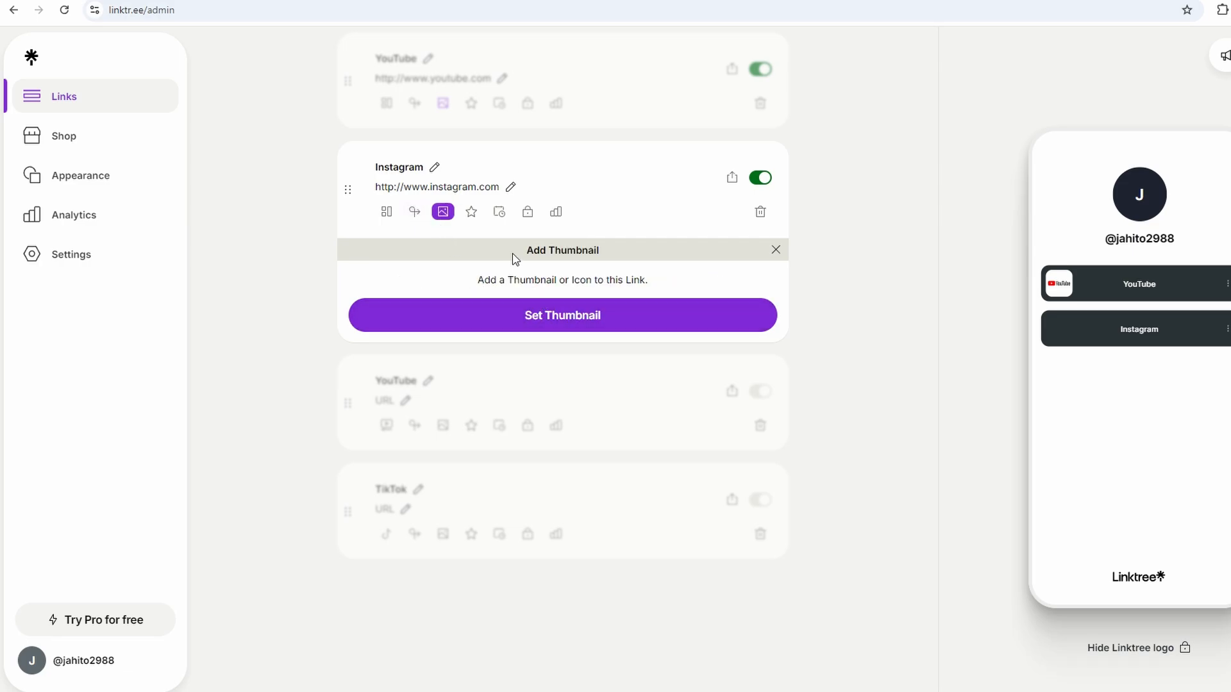
left_click(774, 250)
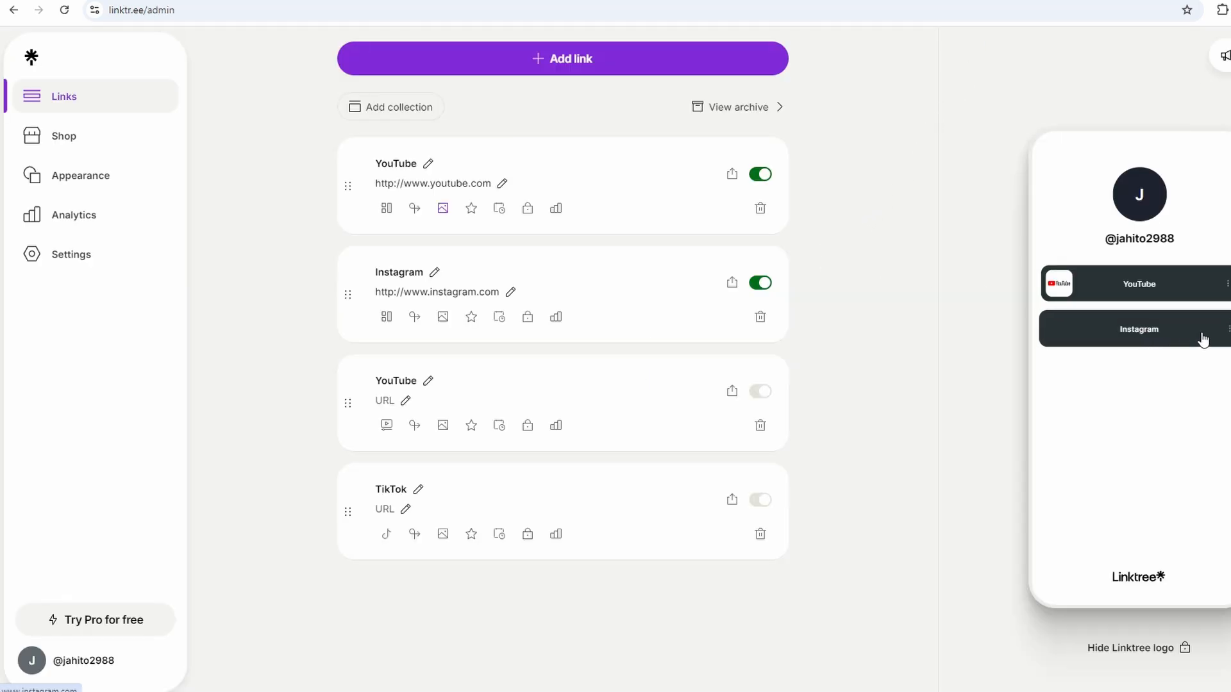
mouse_move(501, 292)
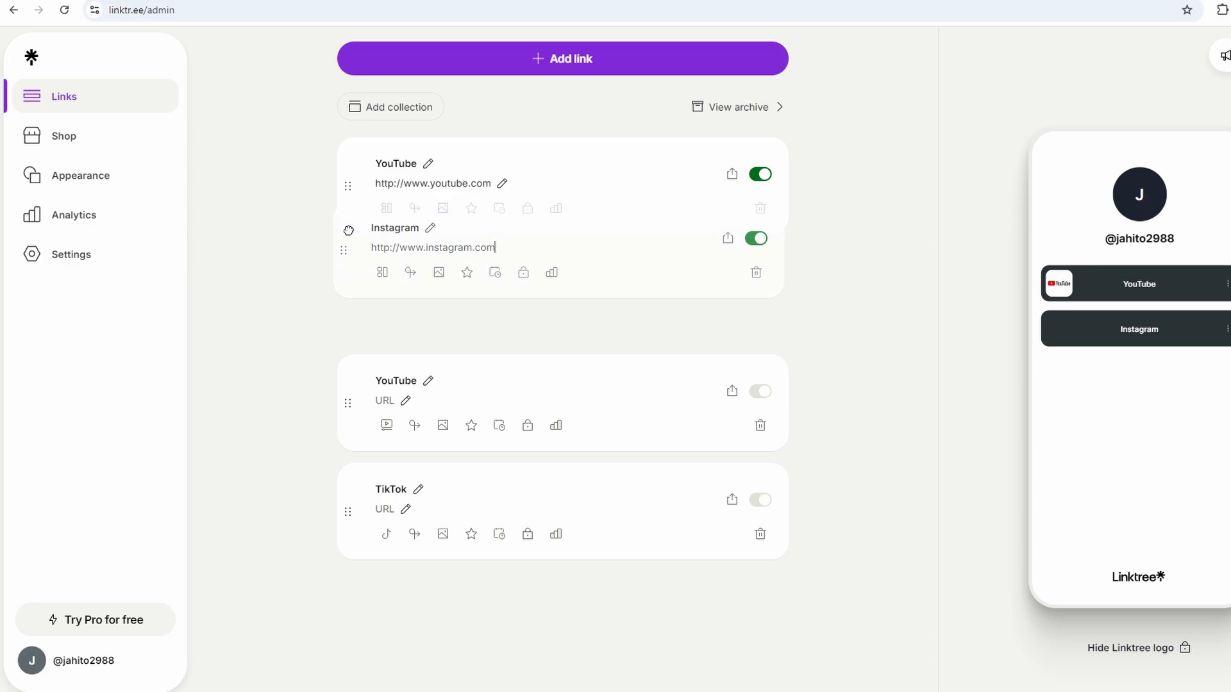
- Move Instagram above YouTube and delete the empty YouTube and TikTok placeholder links
left_click_drag(348, 250, 347, 173)
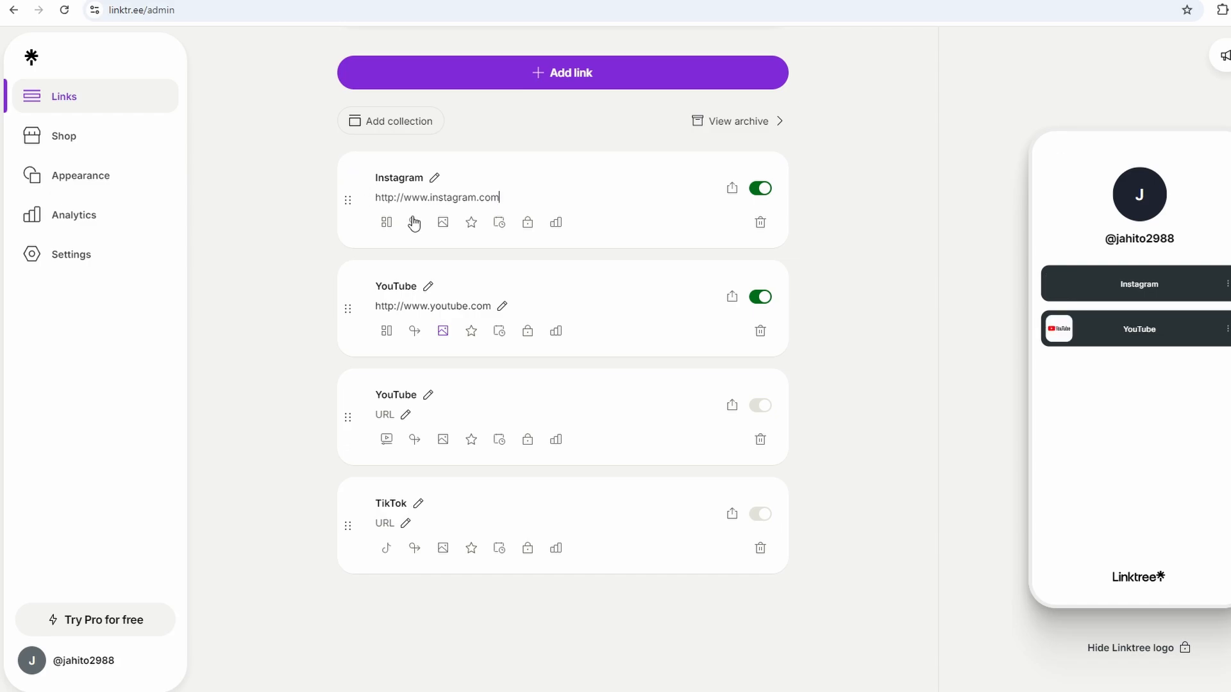
mouse_move(759, 440)
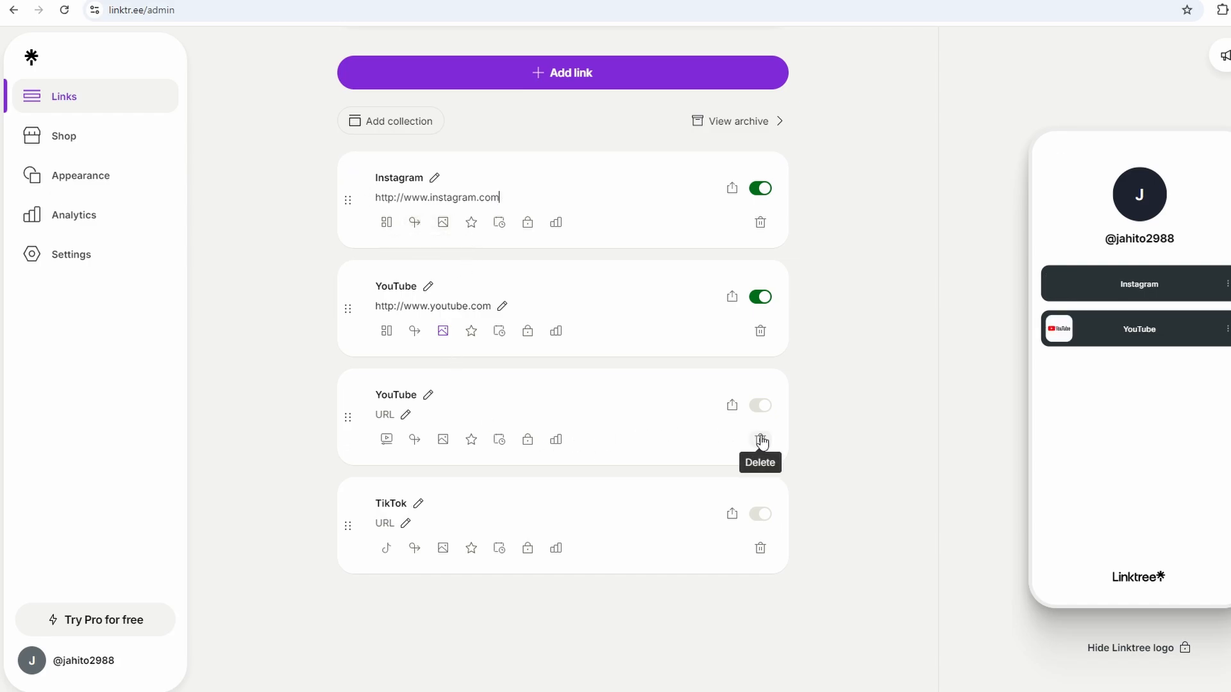
left_click(759, 439)
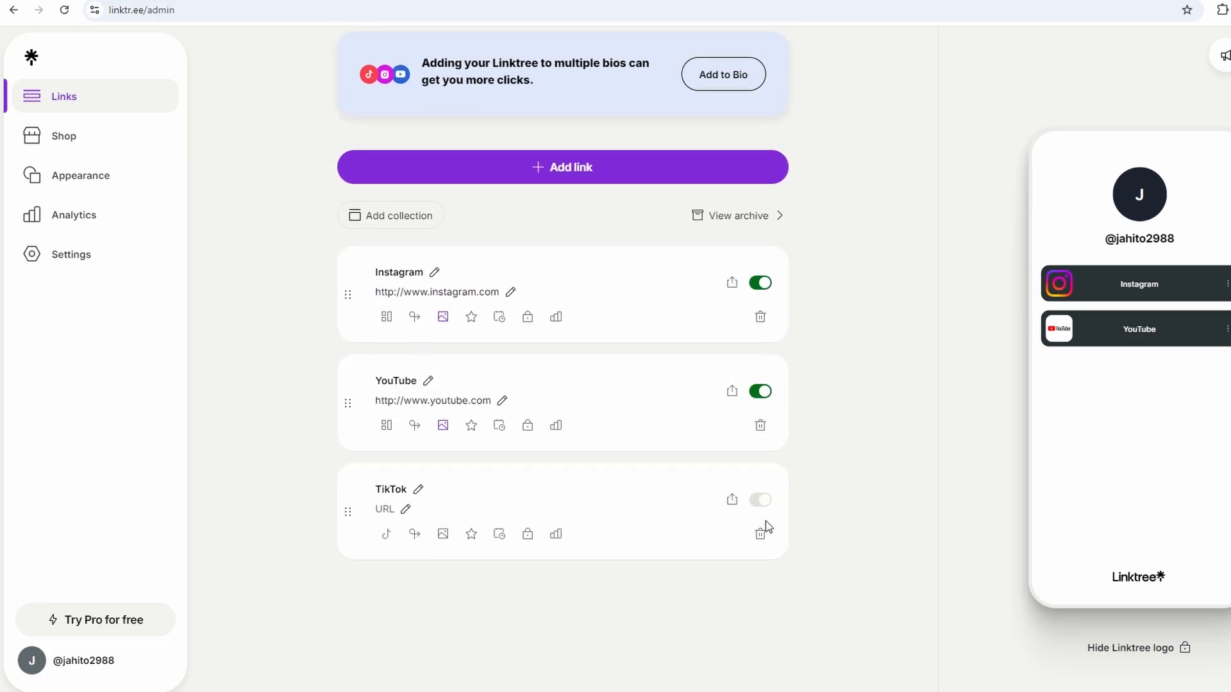
mouse_move(759, 533)
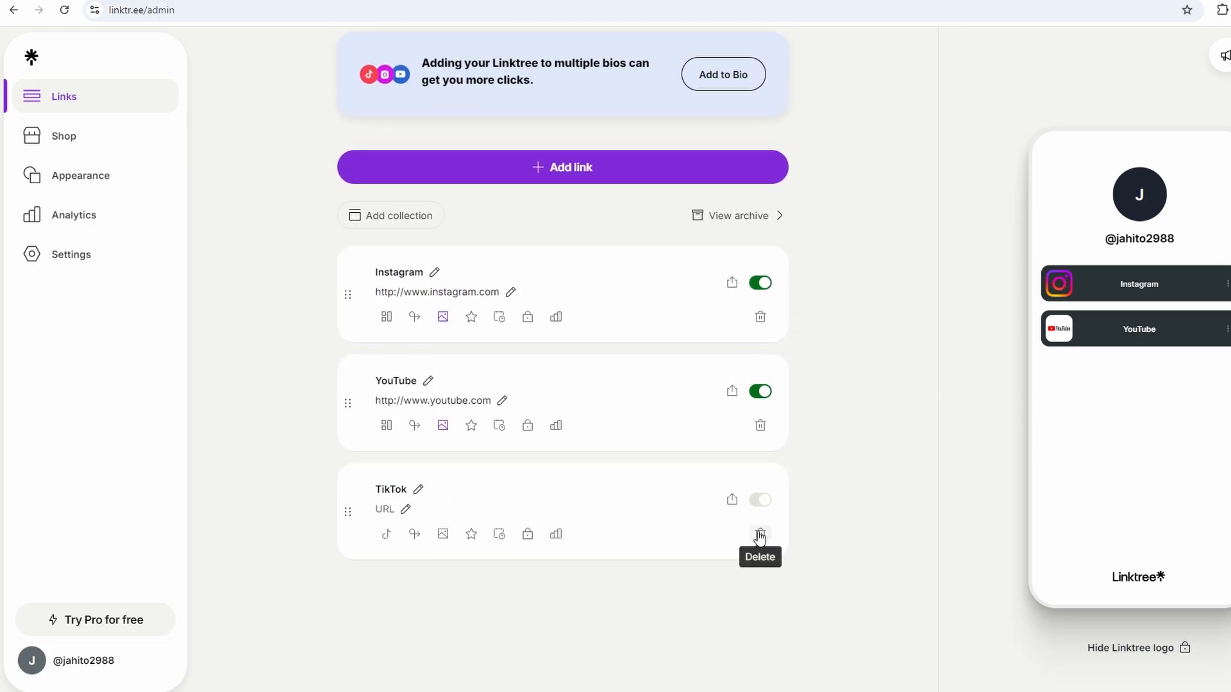
left_click(758, 533)
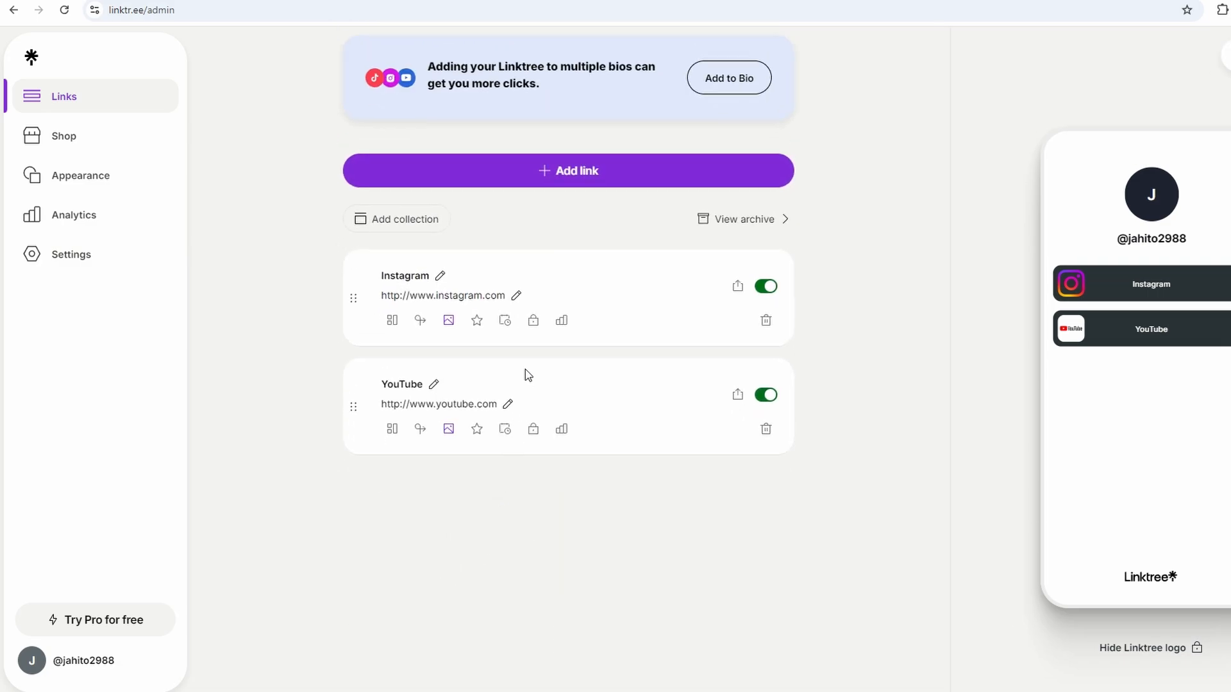
mouse_move(539, 349)
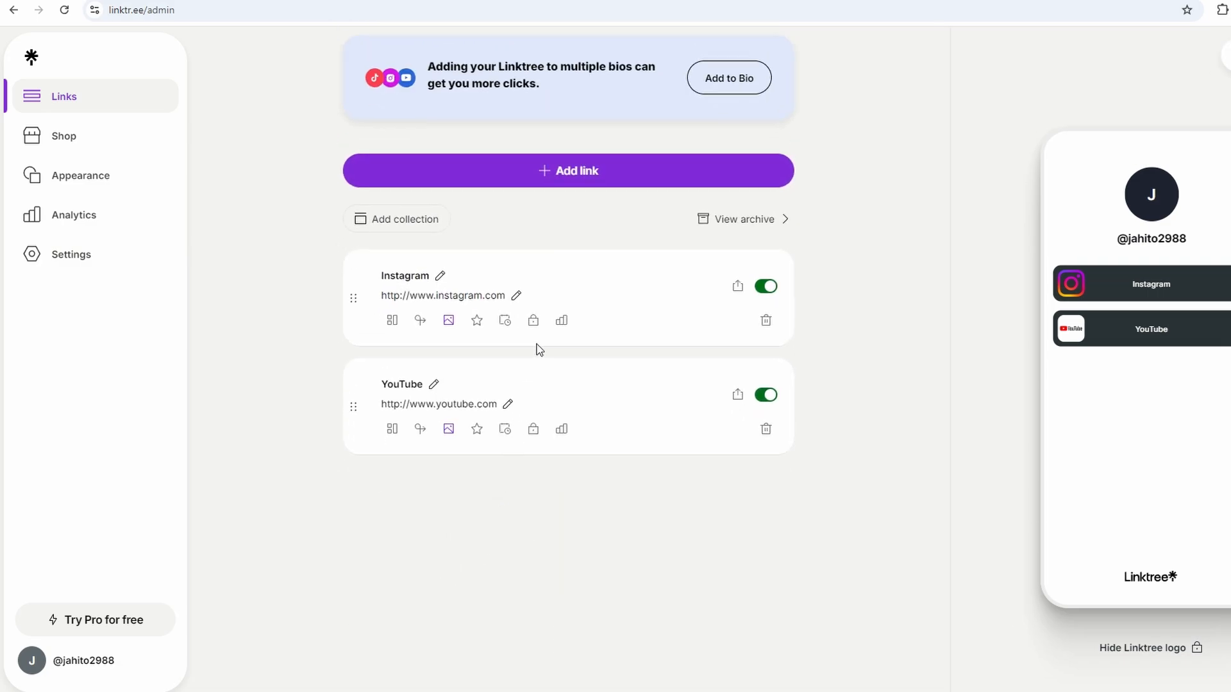
mouse_move(527, 337)
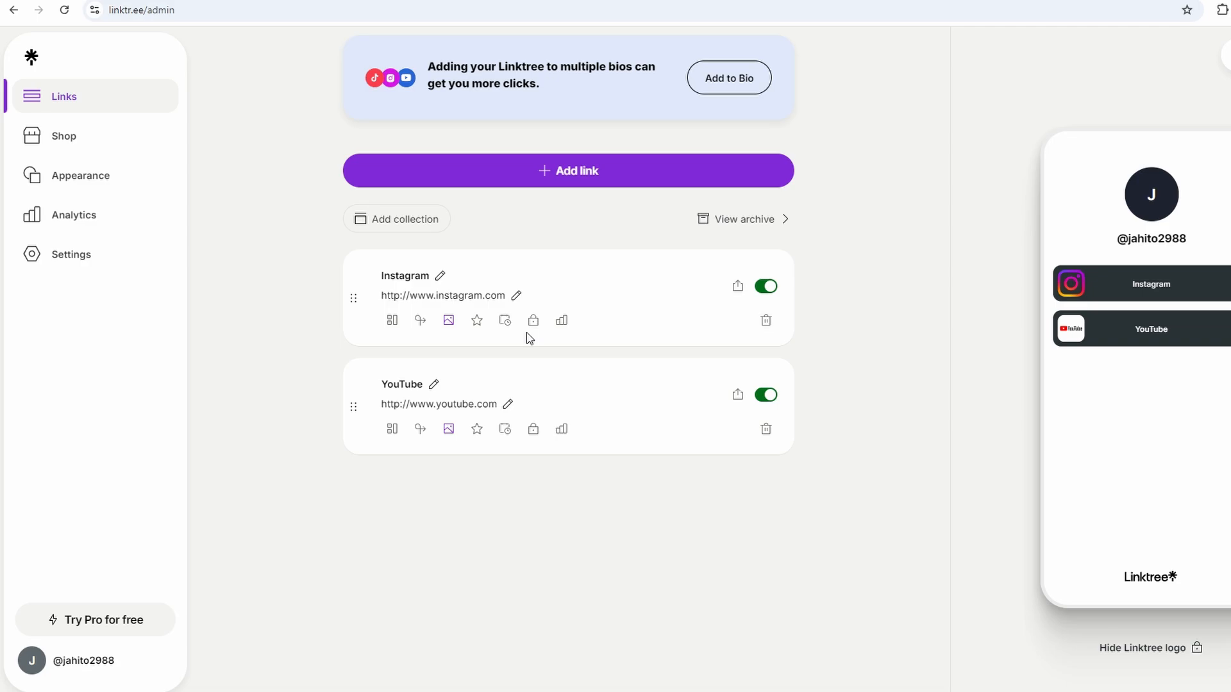
mouse_move(1097, 345)
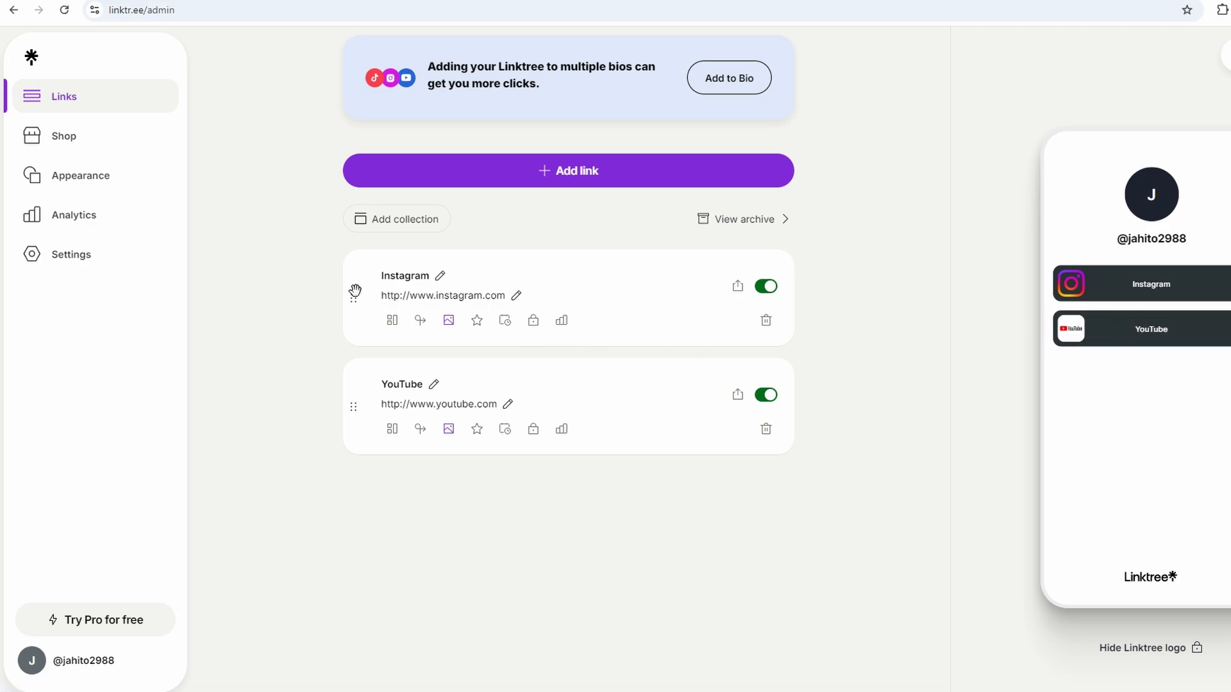
- Return to the Appearance page and review it past Themes down to the DM Sans font settings
left_click(79, 175)
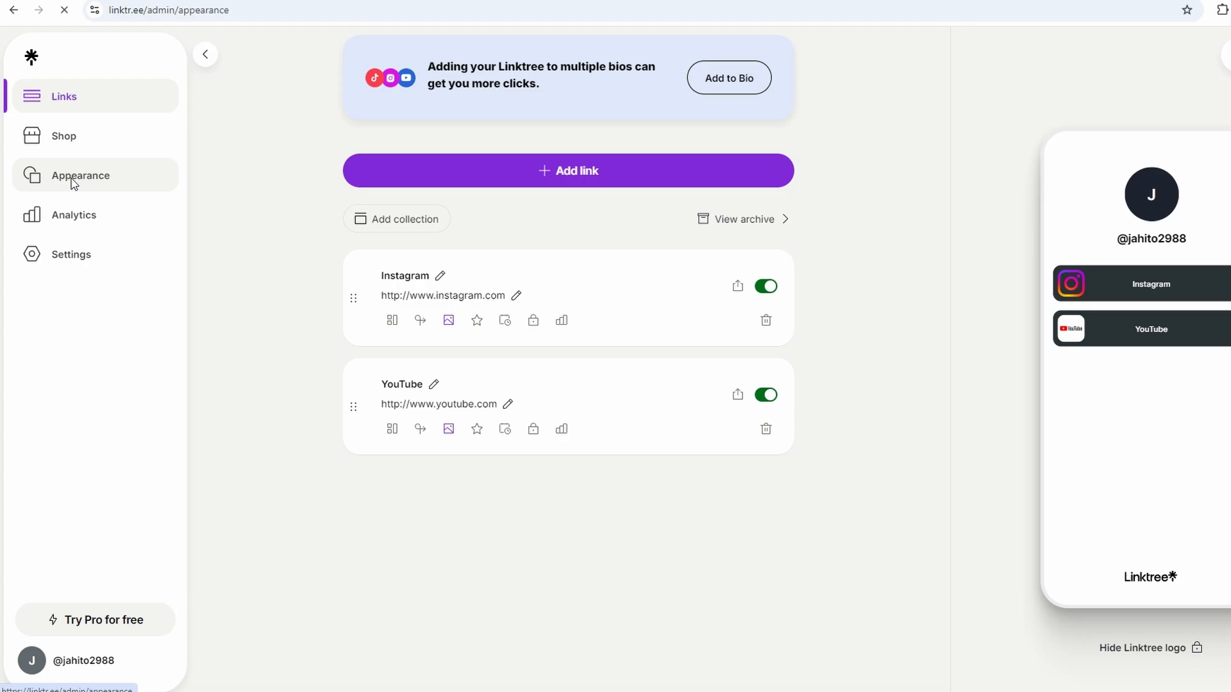
left_click(80, 176)
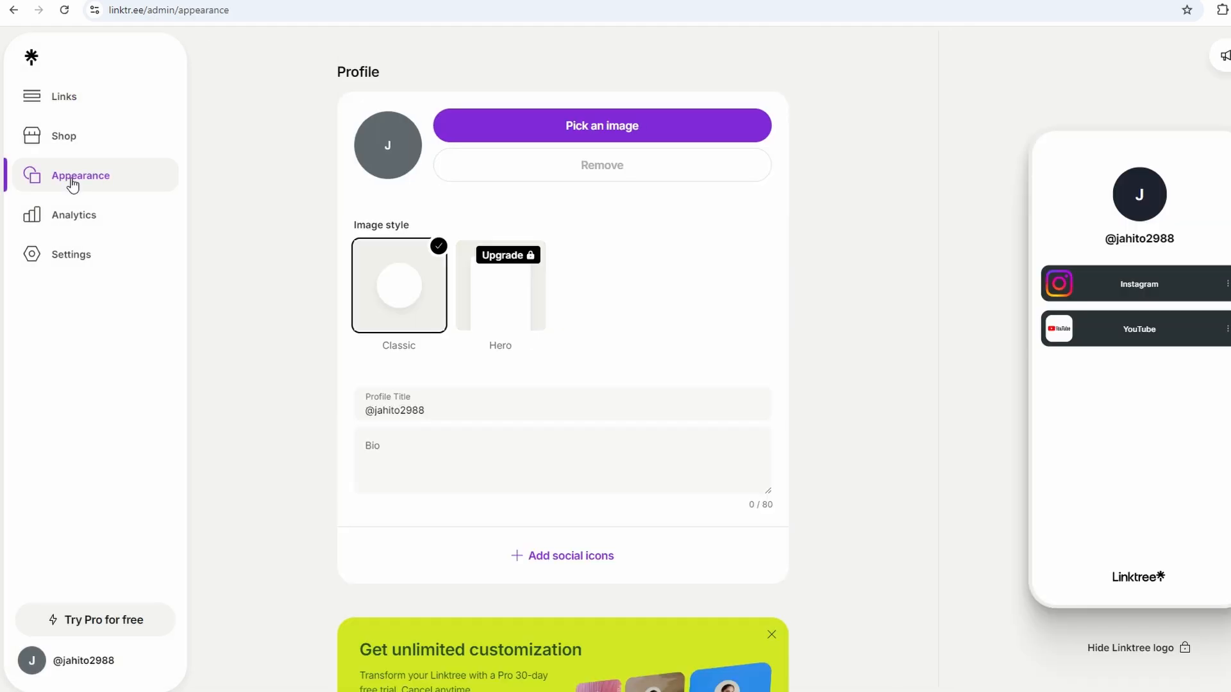
scroll("down", 3)
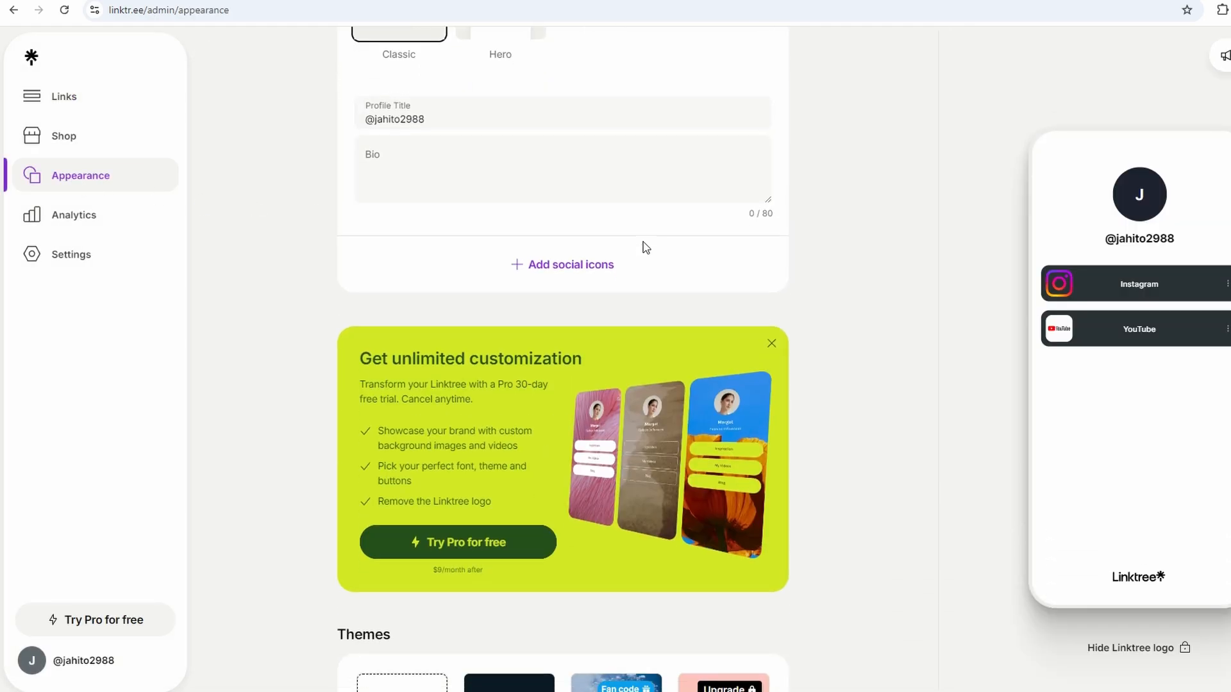
scroll("down", 3)
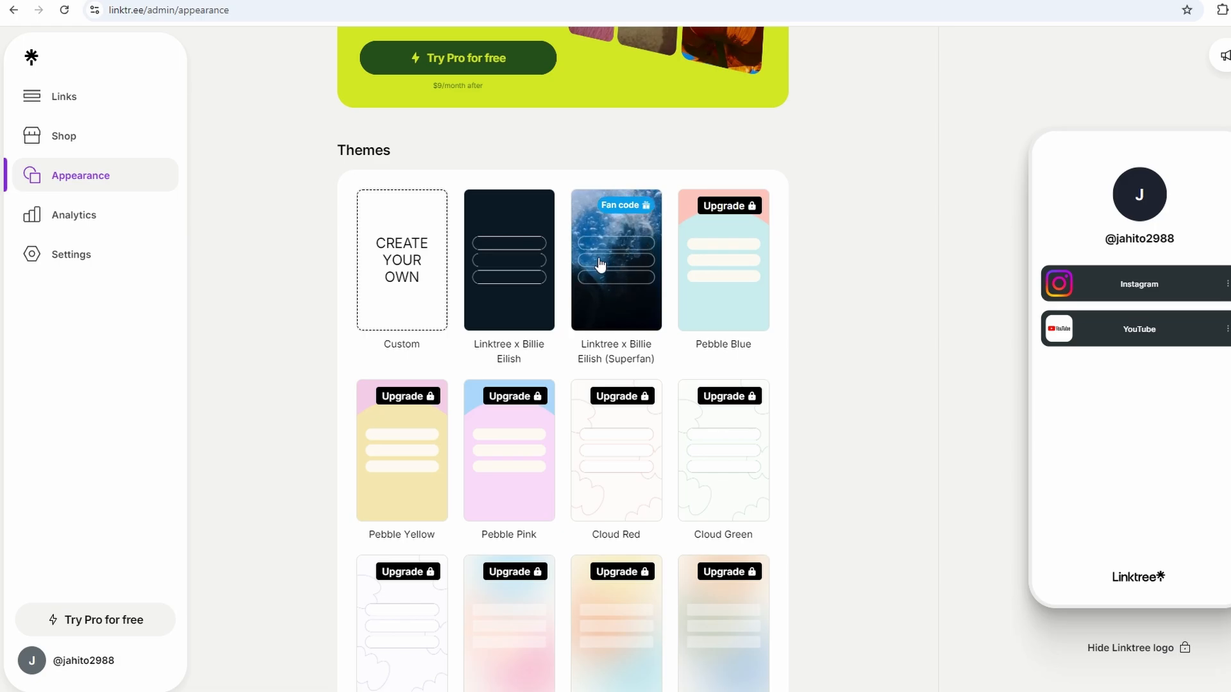
scroll("down", 3)
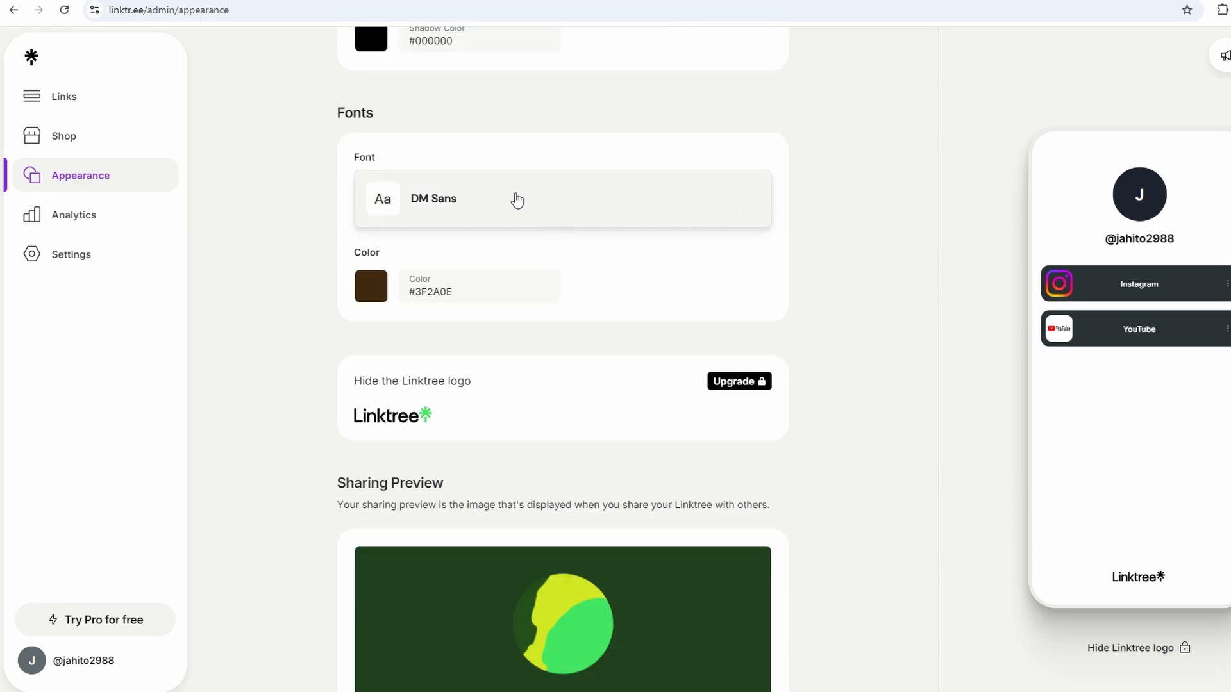